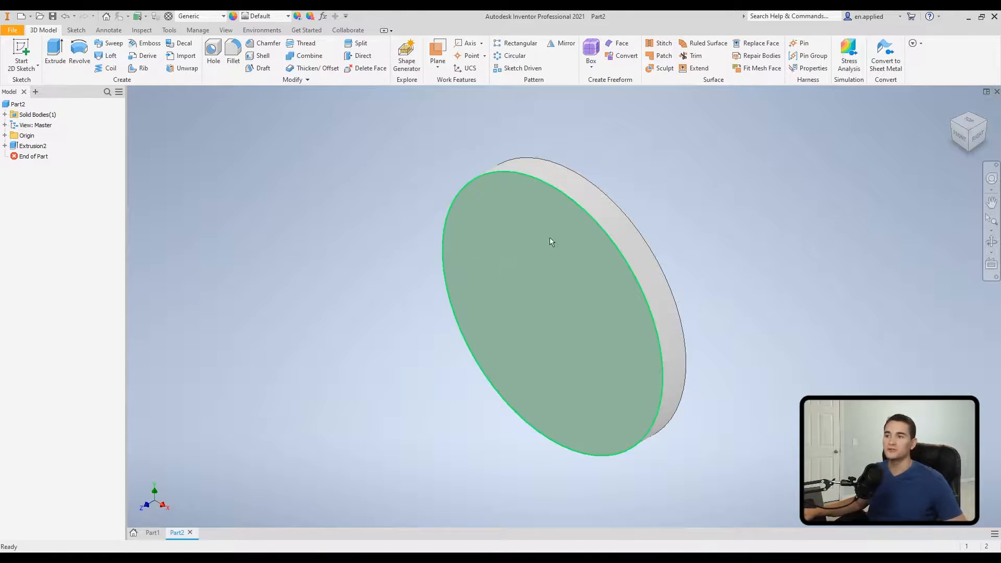
Start a new sketch on the disc face with a circle centred on the origin
right_click(551, 242)
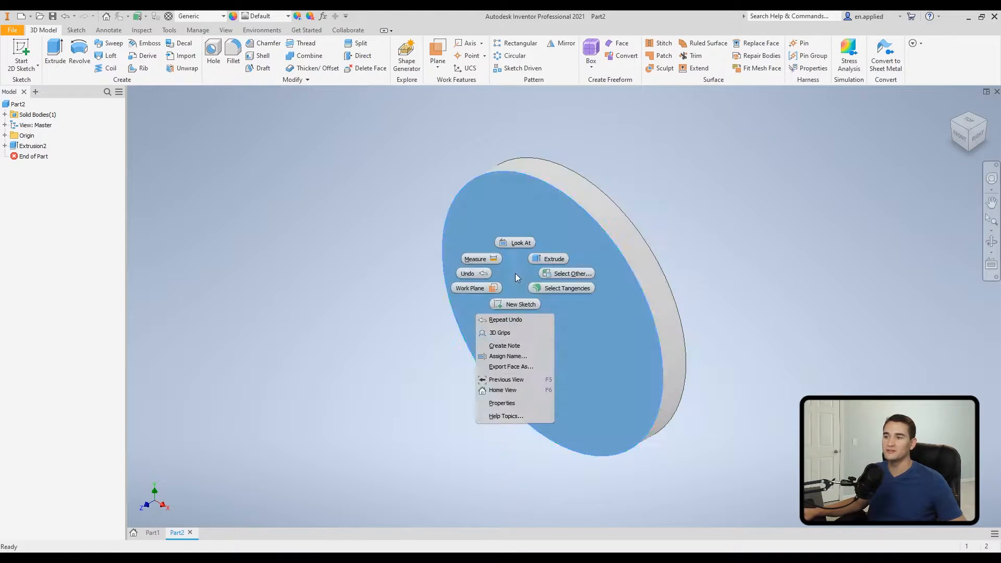
click(521, 303)
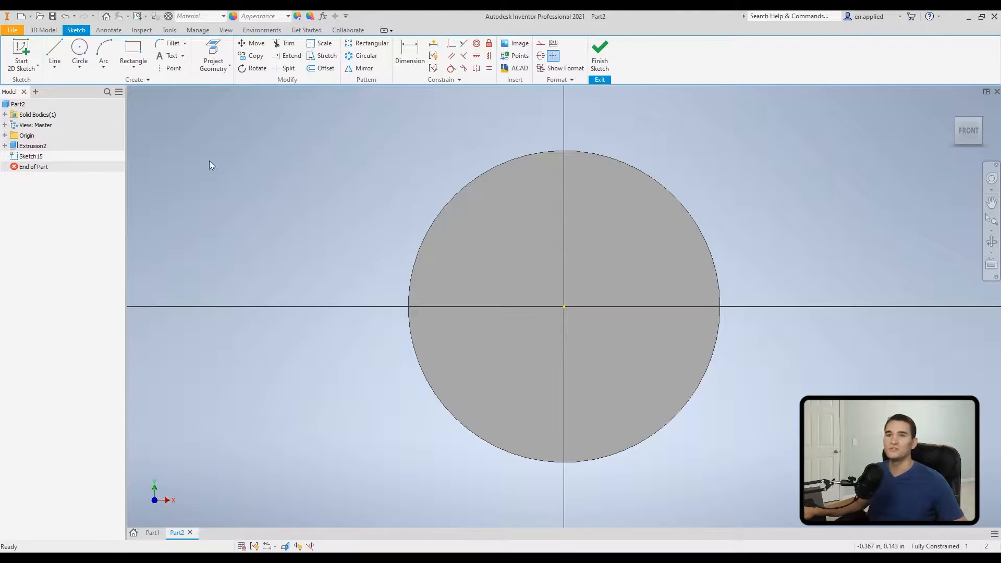
click(79, 55)
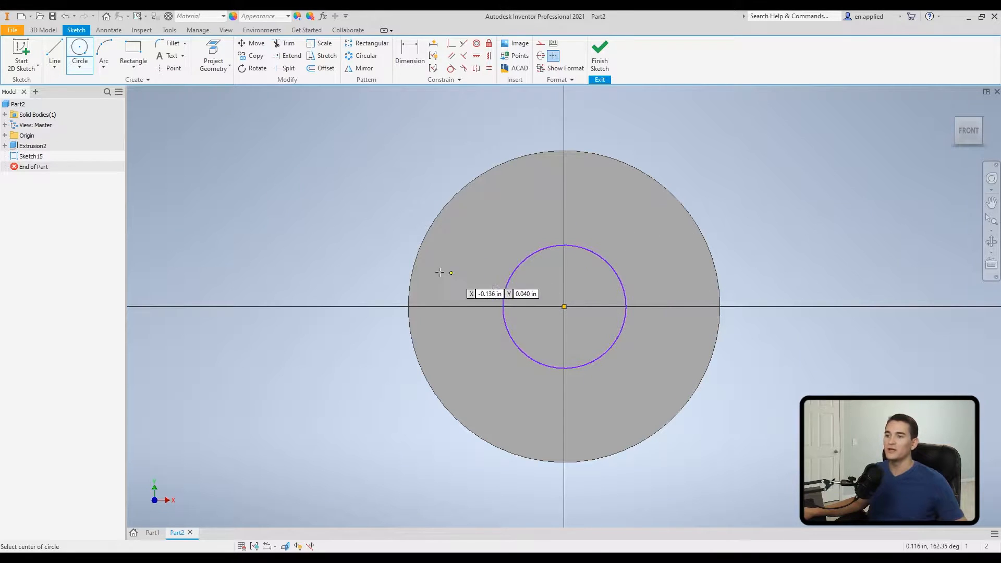
click(408, 56)
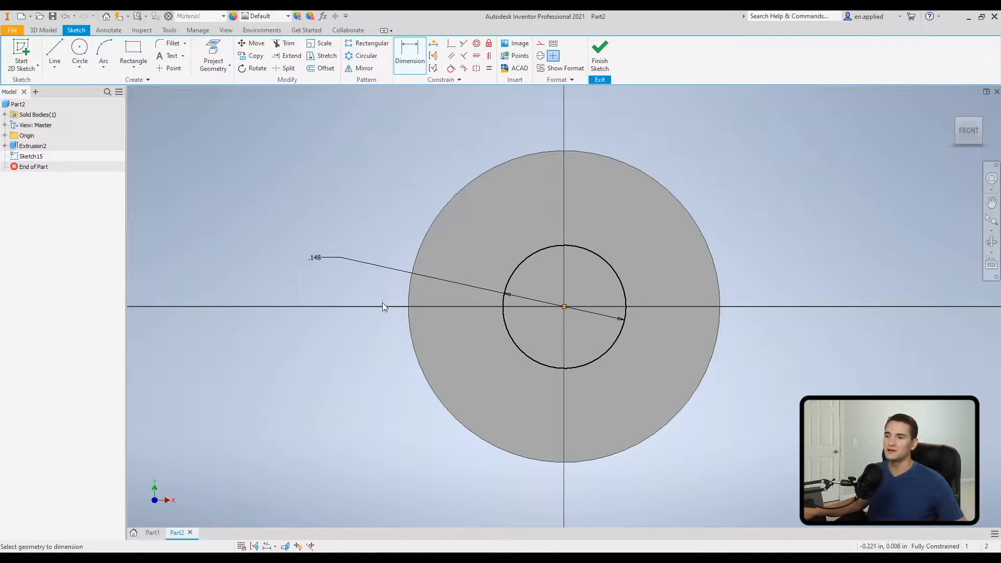
mouse_move(599, 370)
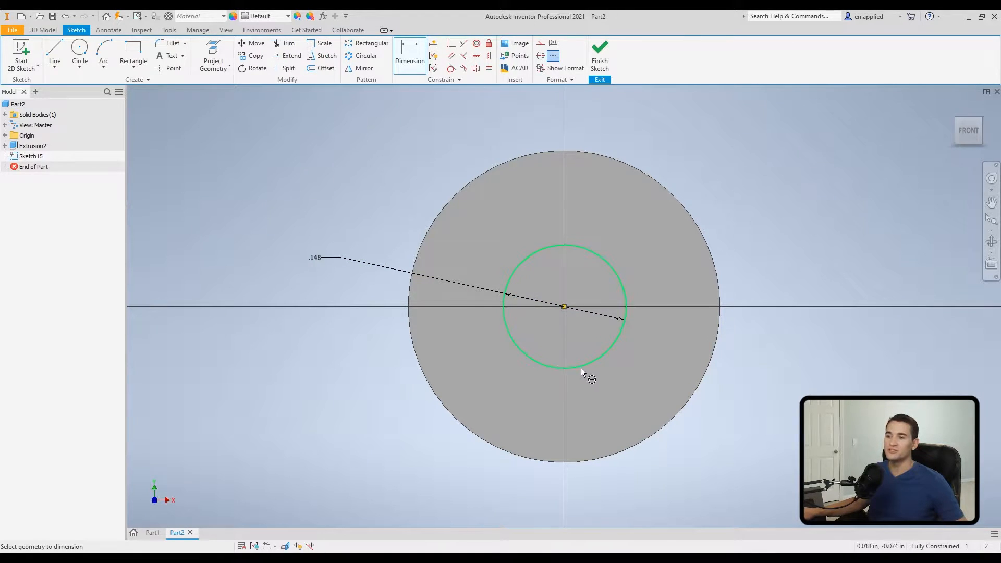
mouse_move(542, 364)
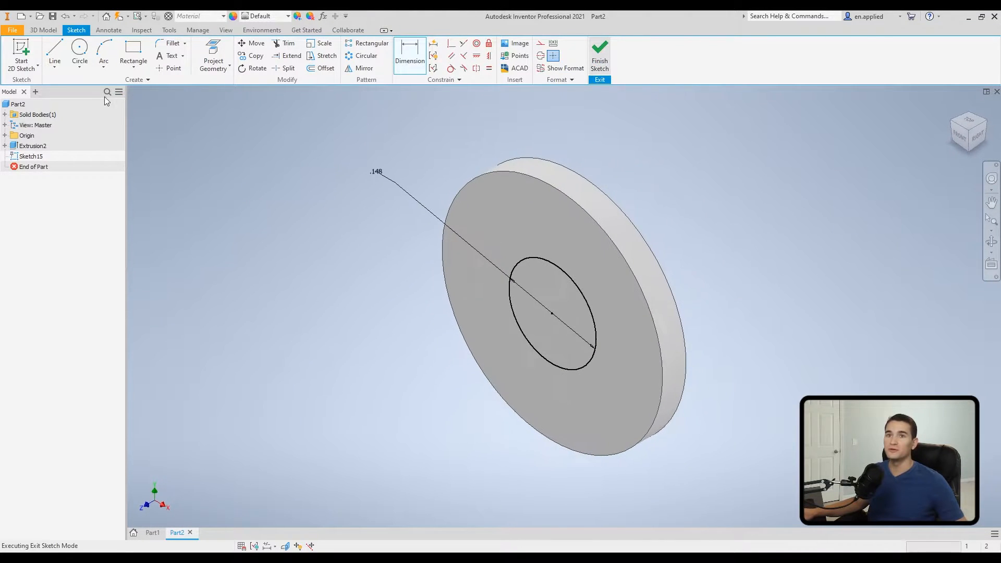
Preview the circle as a cut extrusion, then cancel without extruding
click(54, 55)
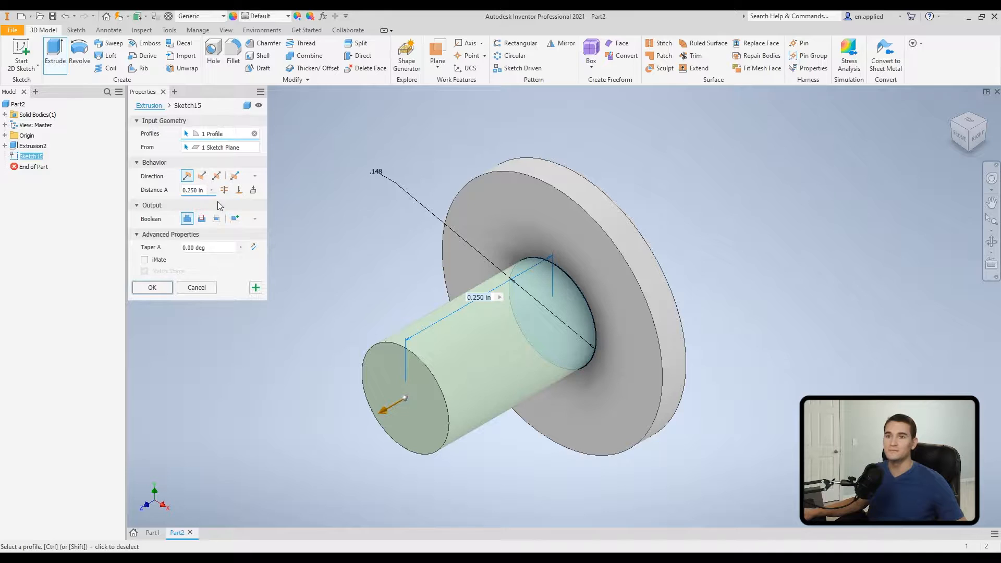
click(201, 175)
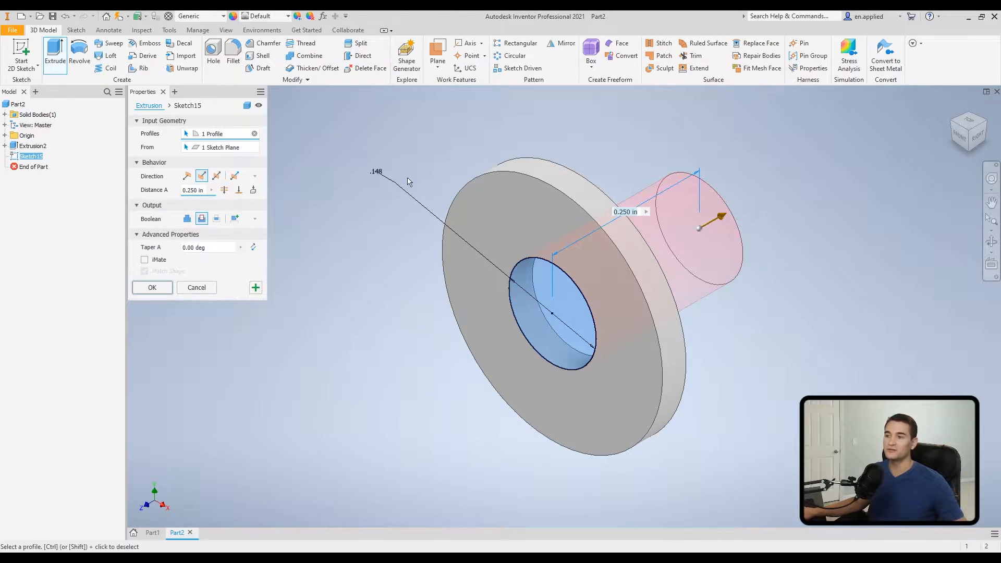
click(196, 288)
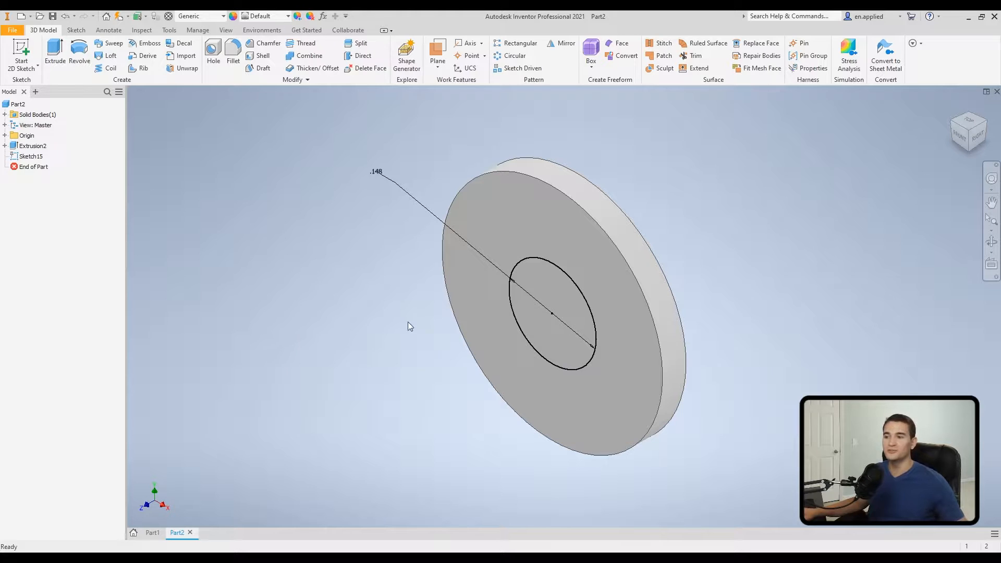
Reopen Sketch15 with the .148 circle for editing
click(31, 156)
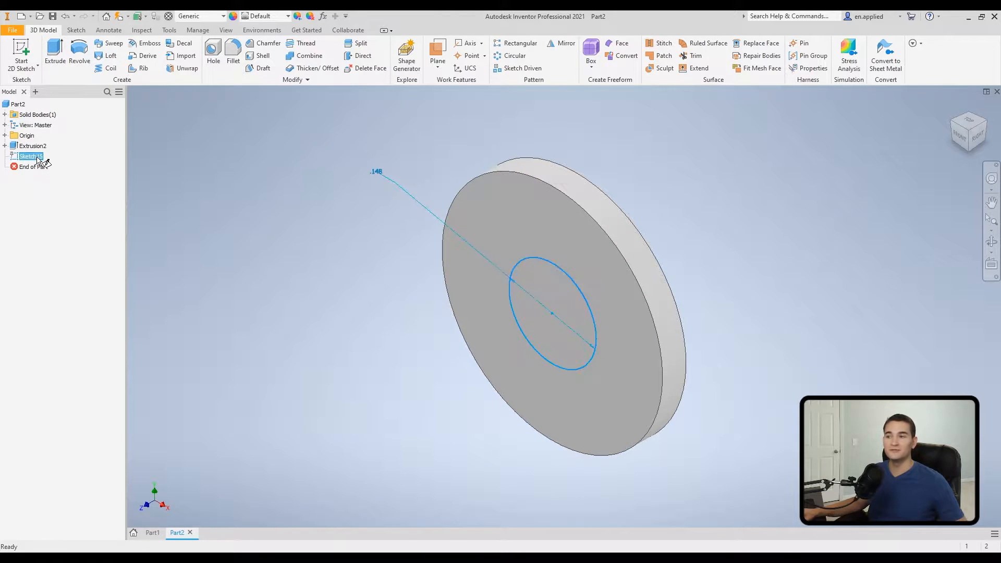
double_click(30, 155)
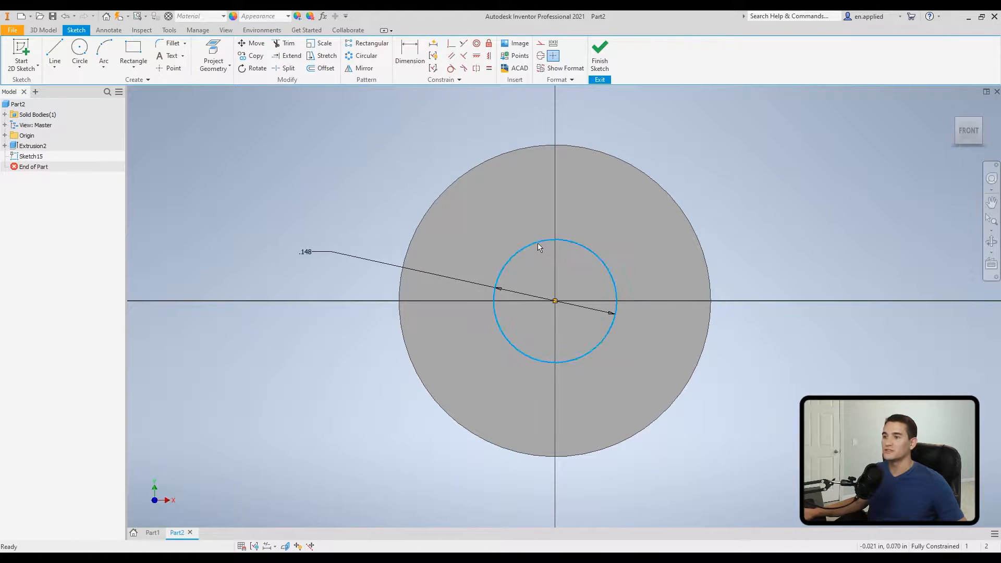
right_click(539, 248)
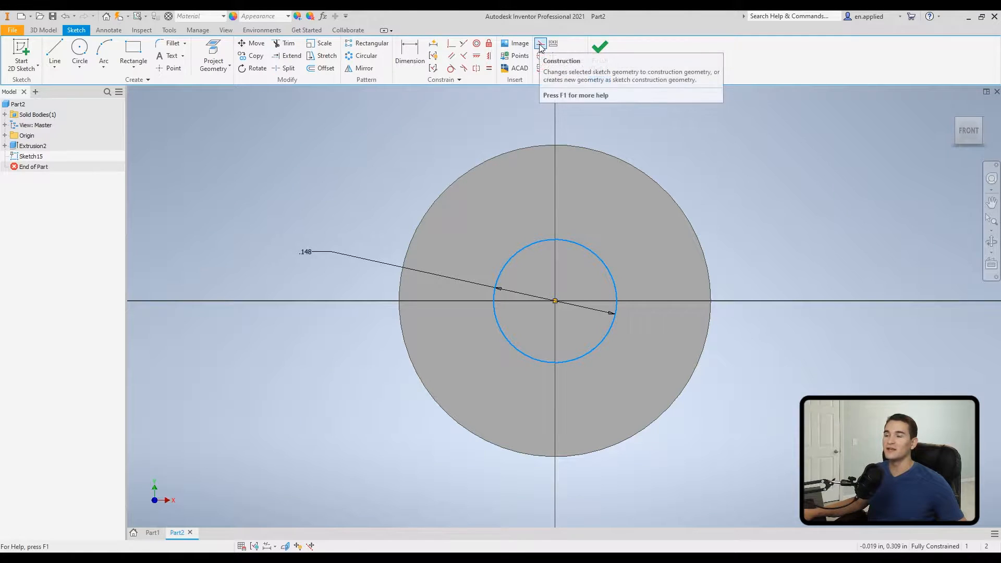
Turn on Construction mode and apply construction to the circle
click(541, 44)
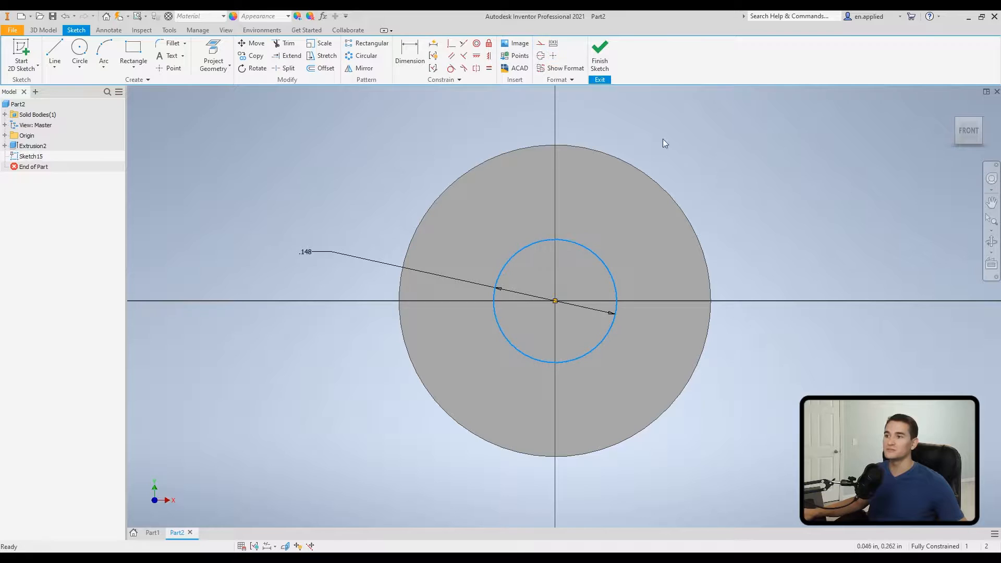
right_click(574, 248)
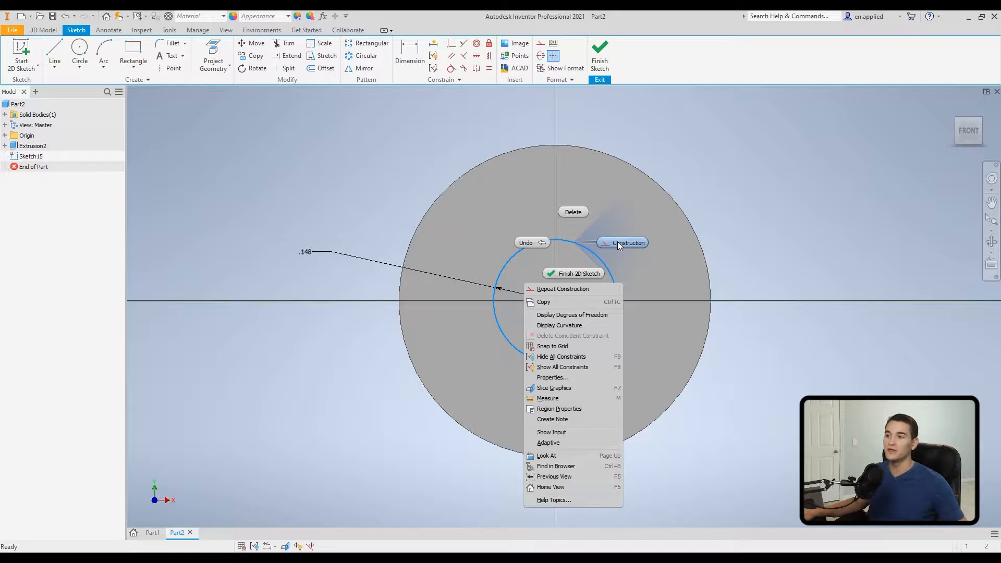
click(628, 243)
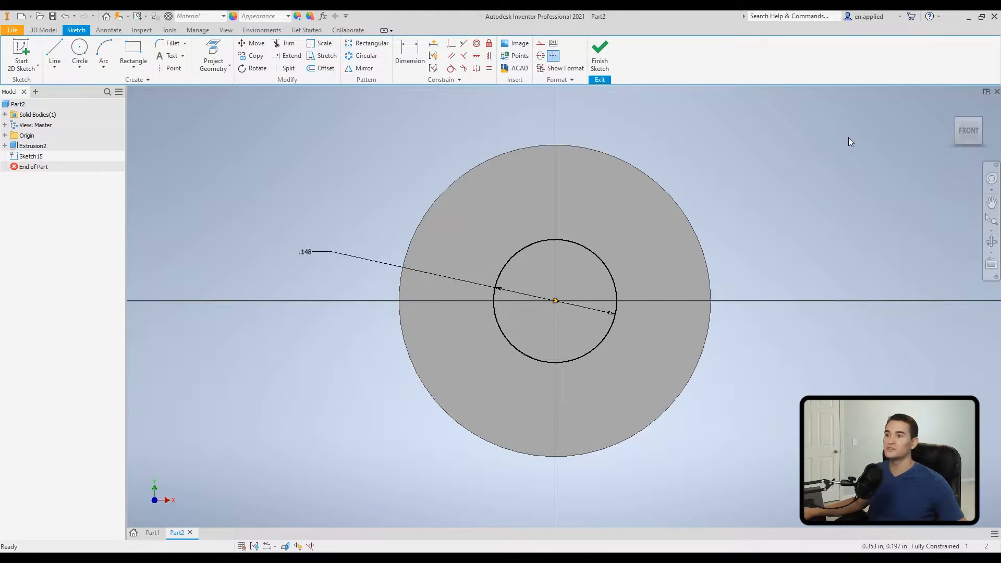
mouse_move(533, 207)
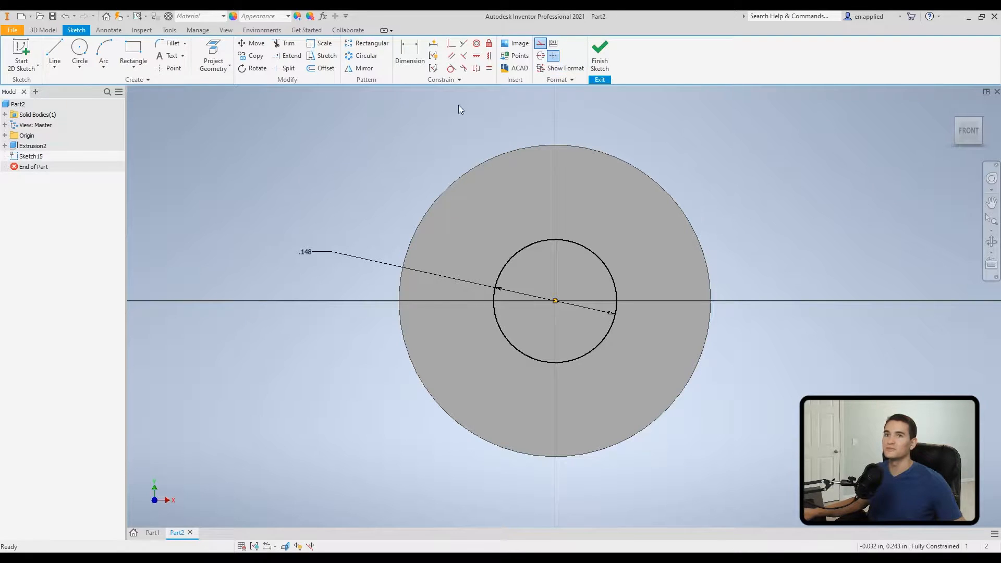
Try a test construction circle and rectangle, cancelling them to leave only the .148 construction circle
click(79, 51)
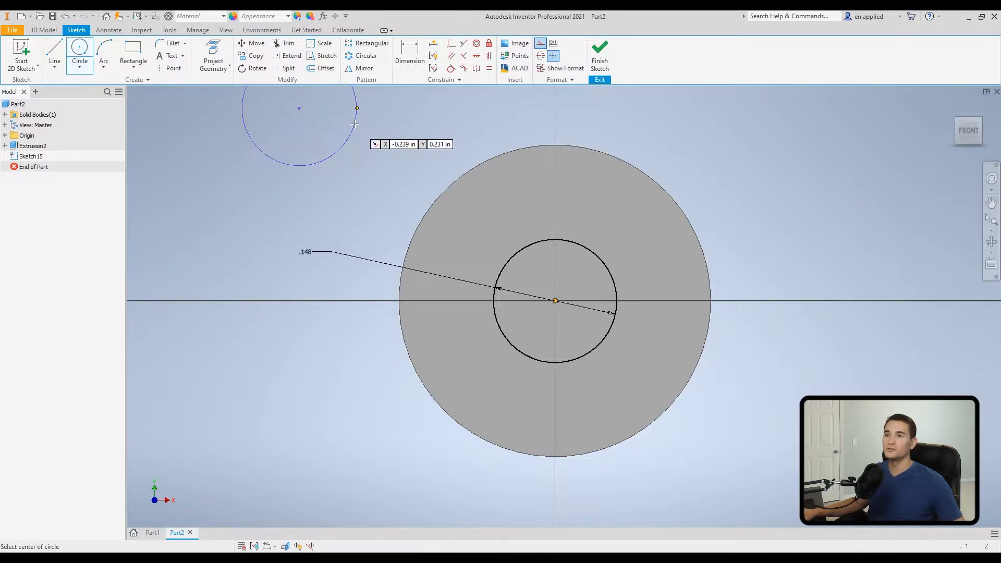
click(133, 51)
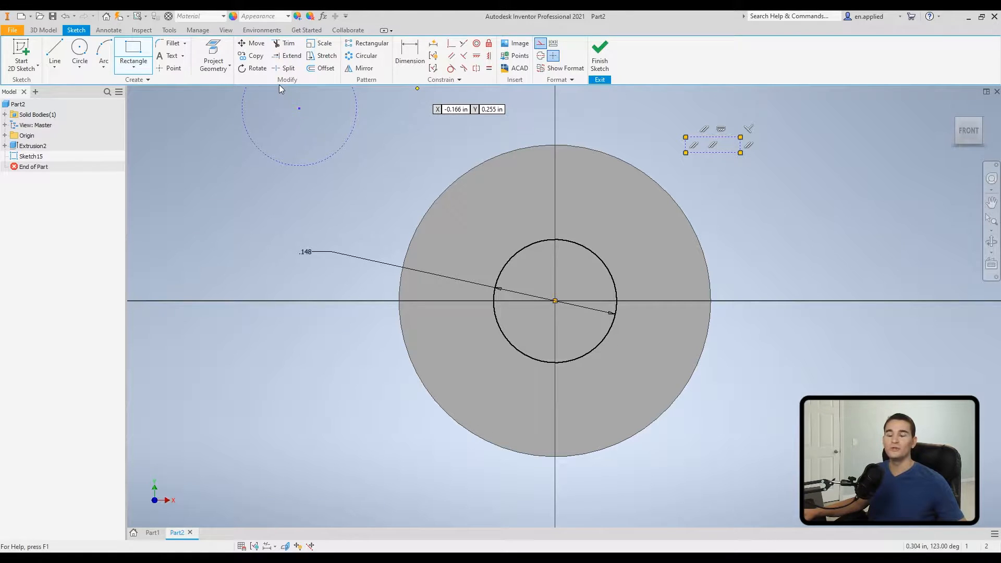
mouse_move(286, 123)
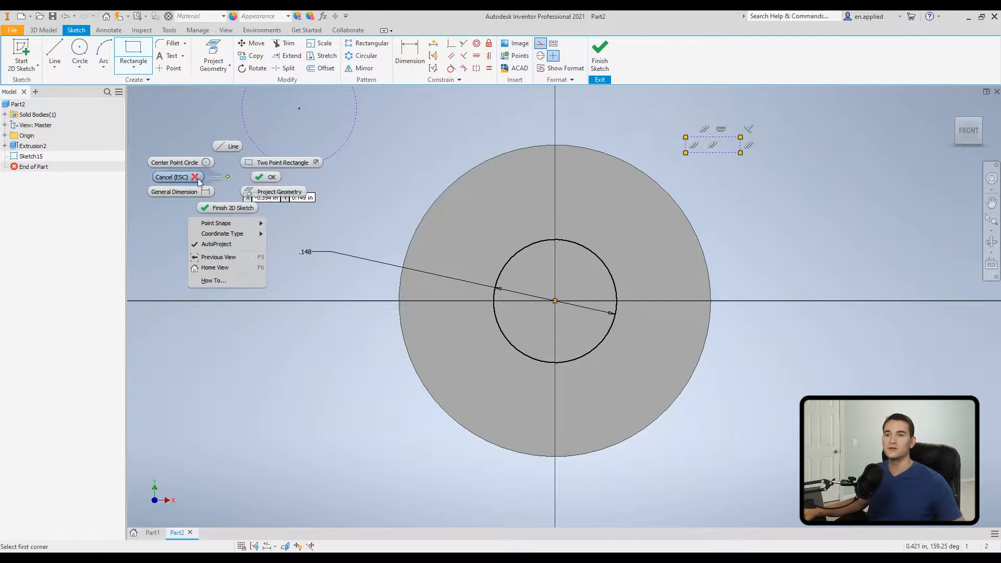
click(171, 177)
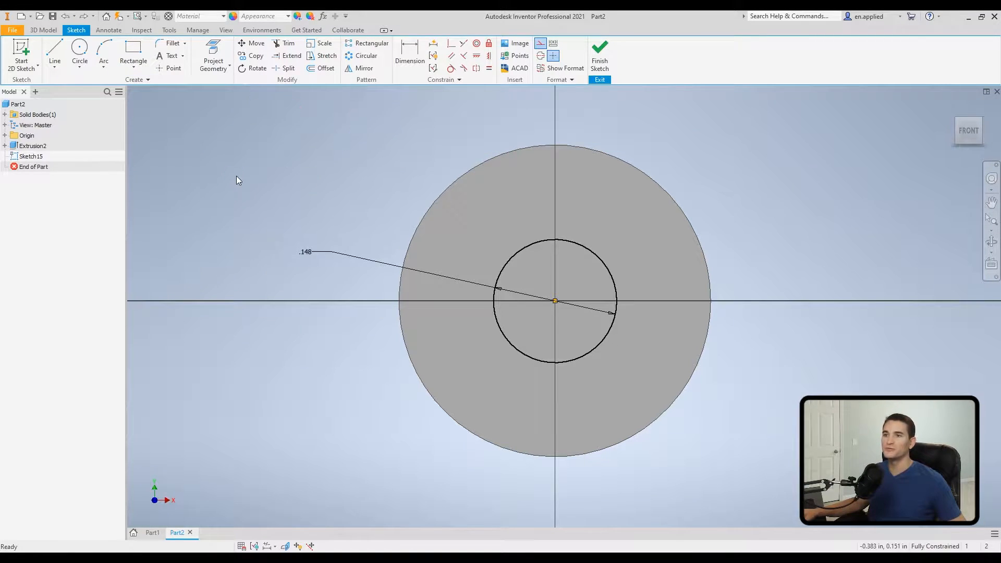
right_click(556, 301)
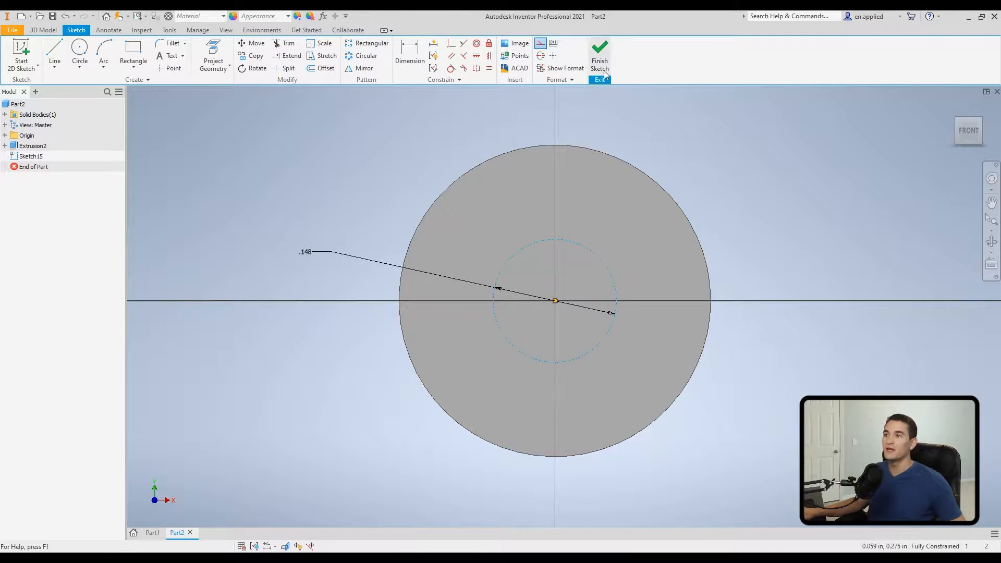
Finish the sketch and start a cut extrusion that finds no selectable profile
click(599, 55)
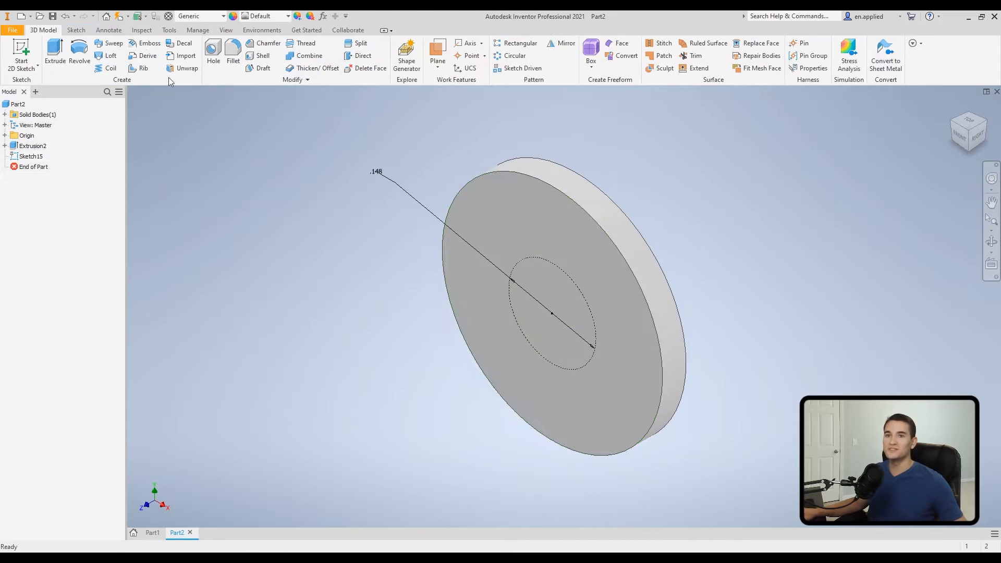
click(55, 53)
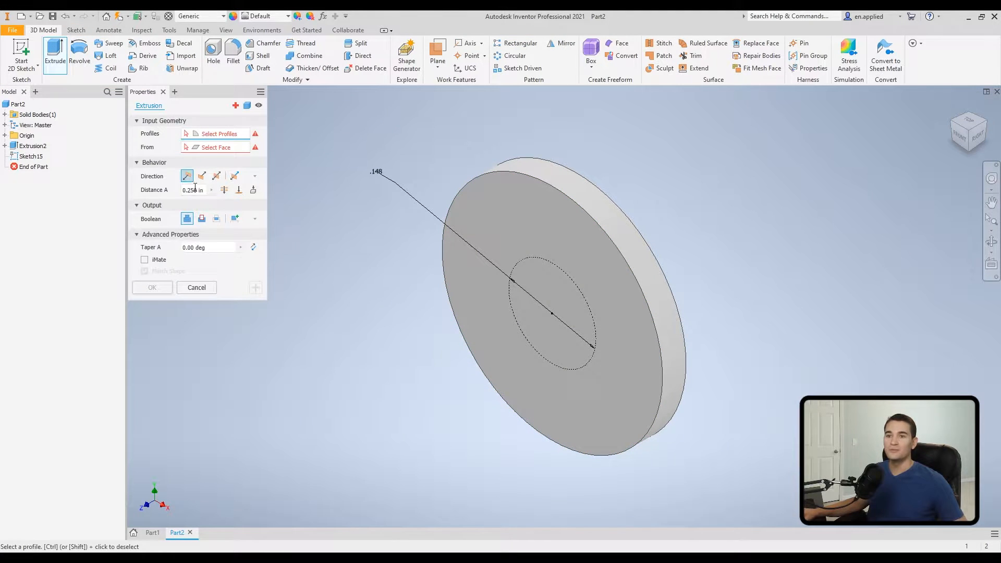
click(202, 175)
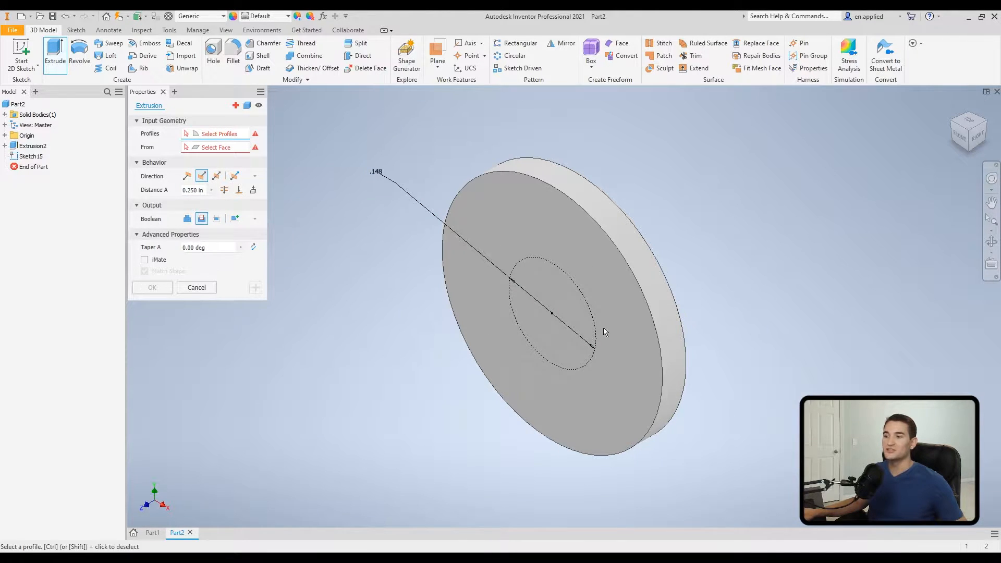
mouse_move(521, 357)
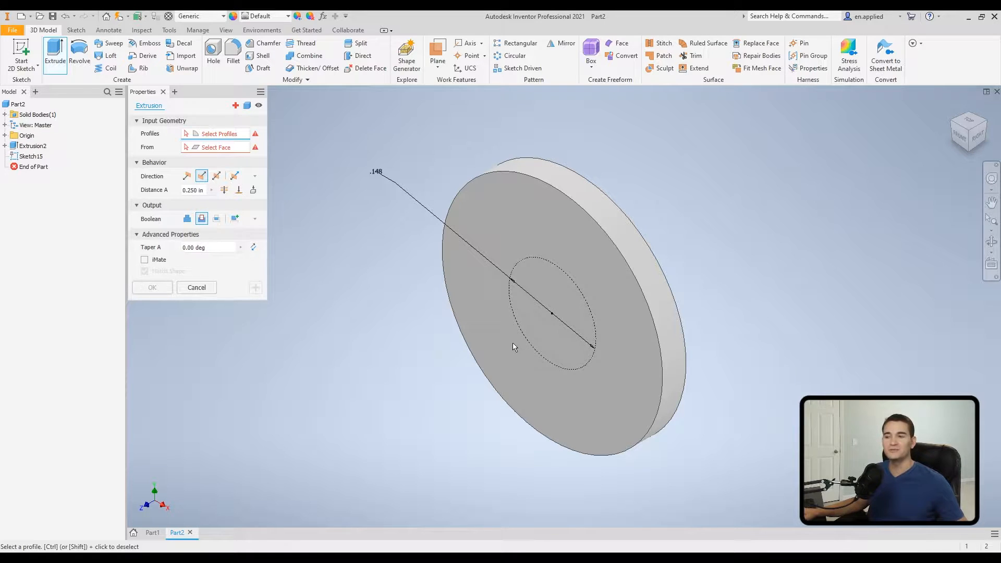
mouse_move(539, 330)
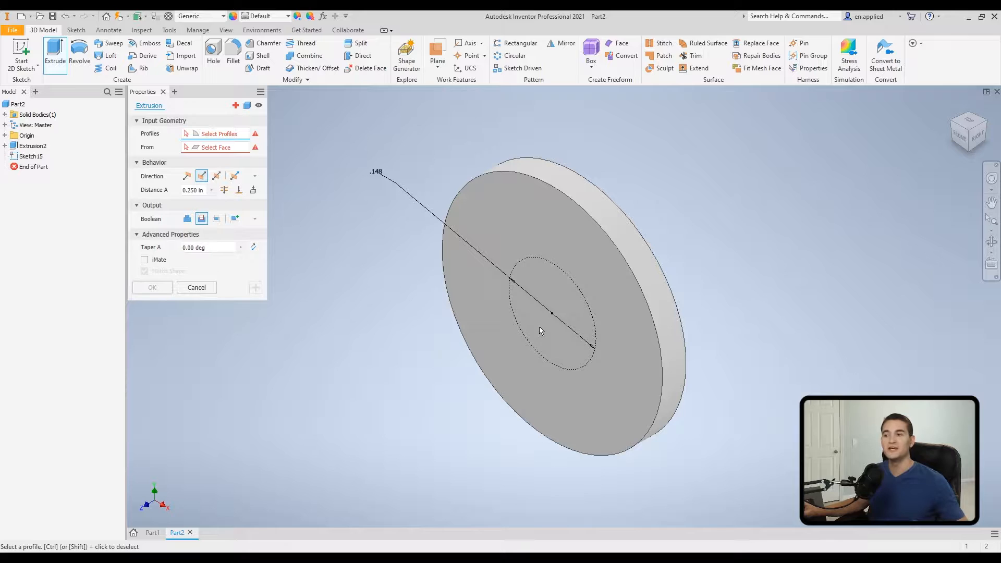
mouse_move(554, 307)
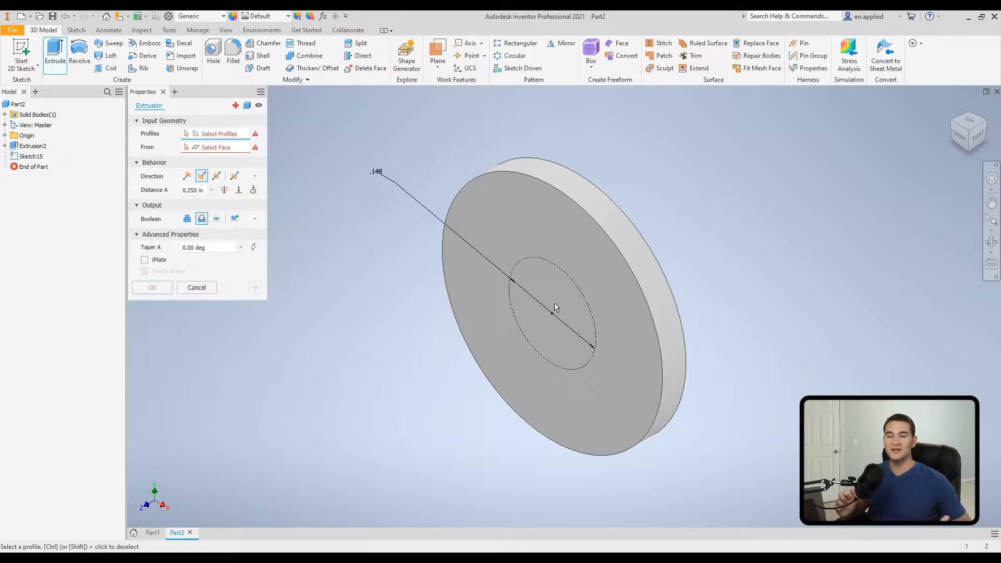
mouse_move(331, 303)
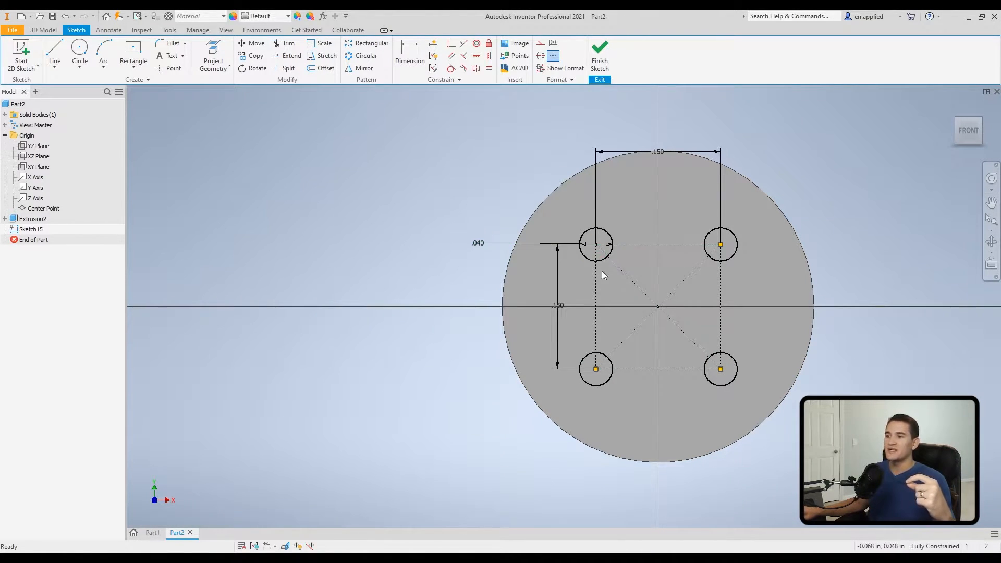
mouse_move(730, 276)
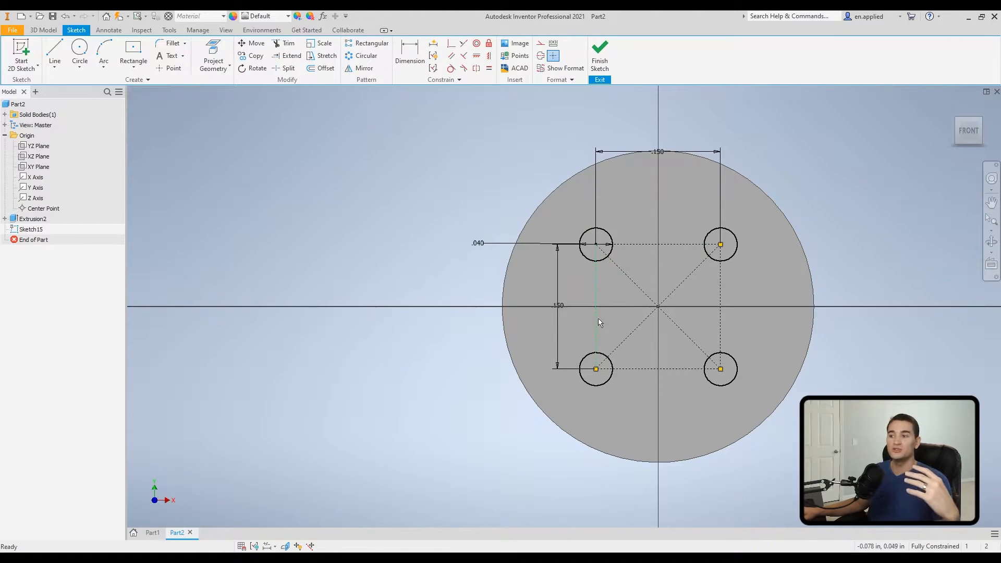
Finish the four-hole sketch and return to the 3D disc model
click(596, 244)
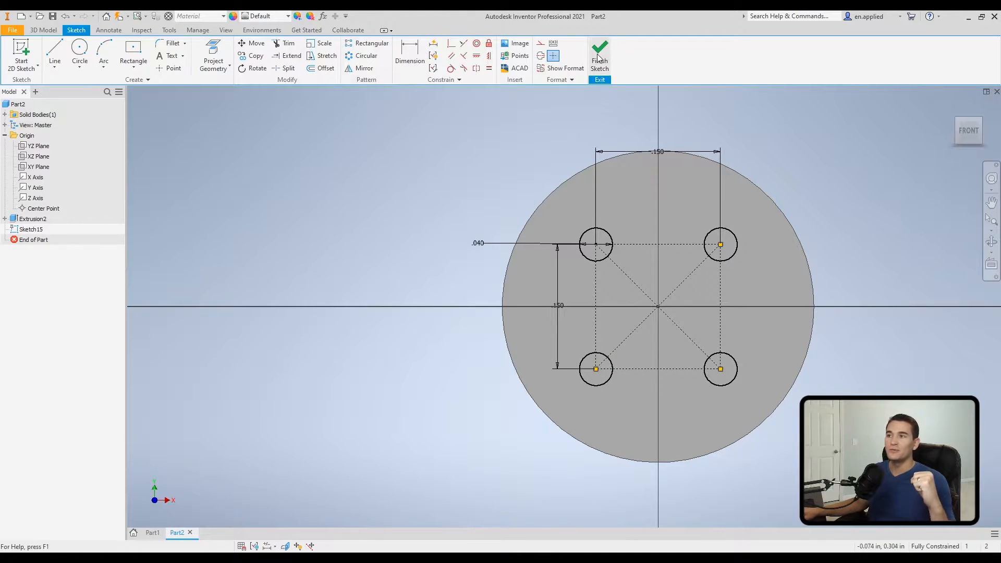
click(598, 55)
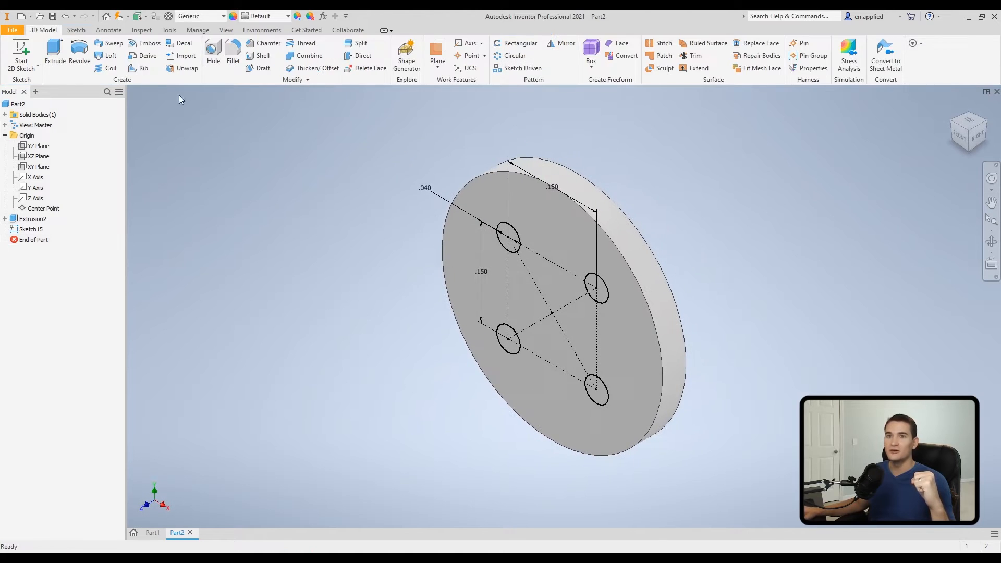
Start an extrusion and pick two hole circles as preview profiles
click(55, 53)
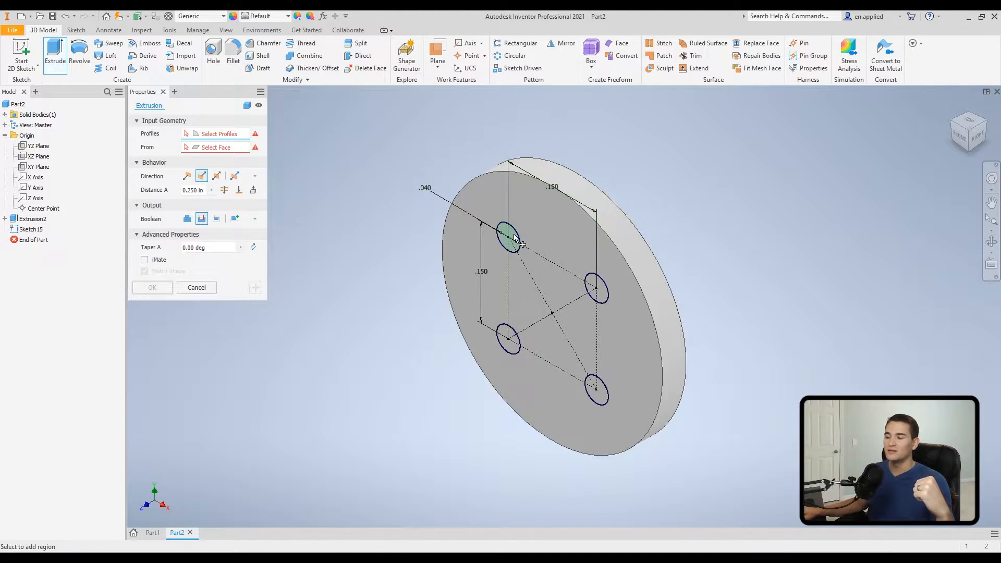
click(509, 237)
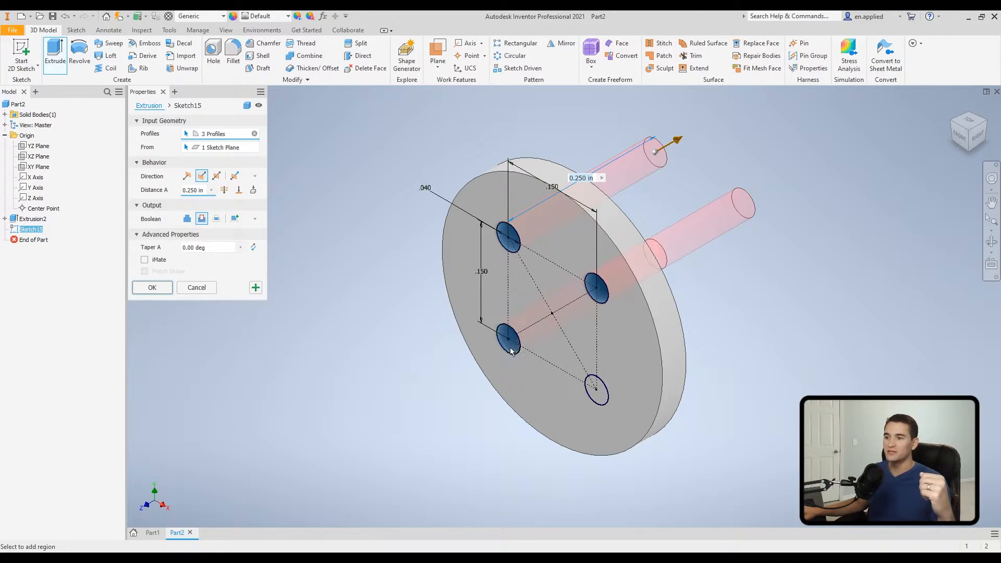
click(597, 389)
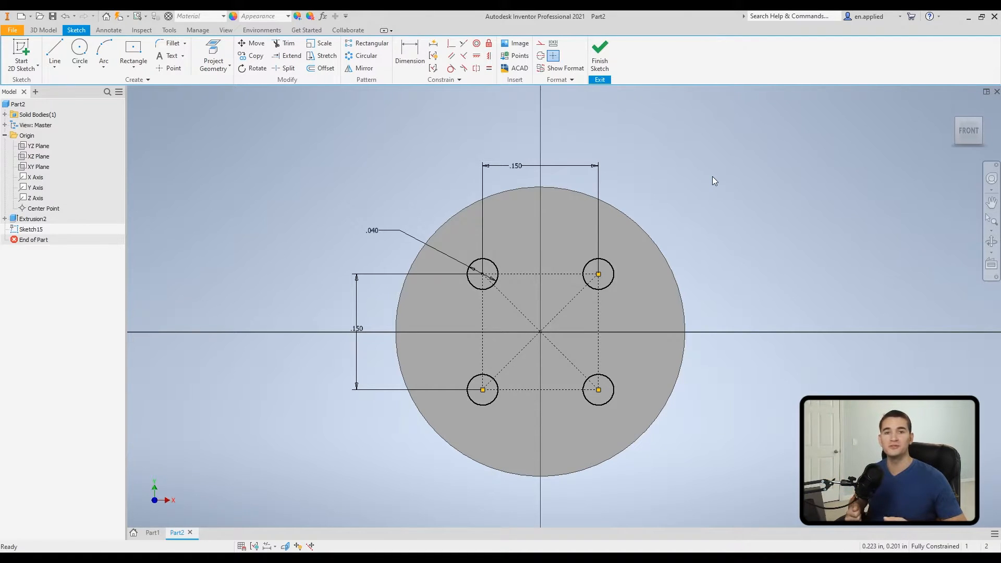
mouse_move(456, 167)
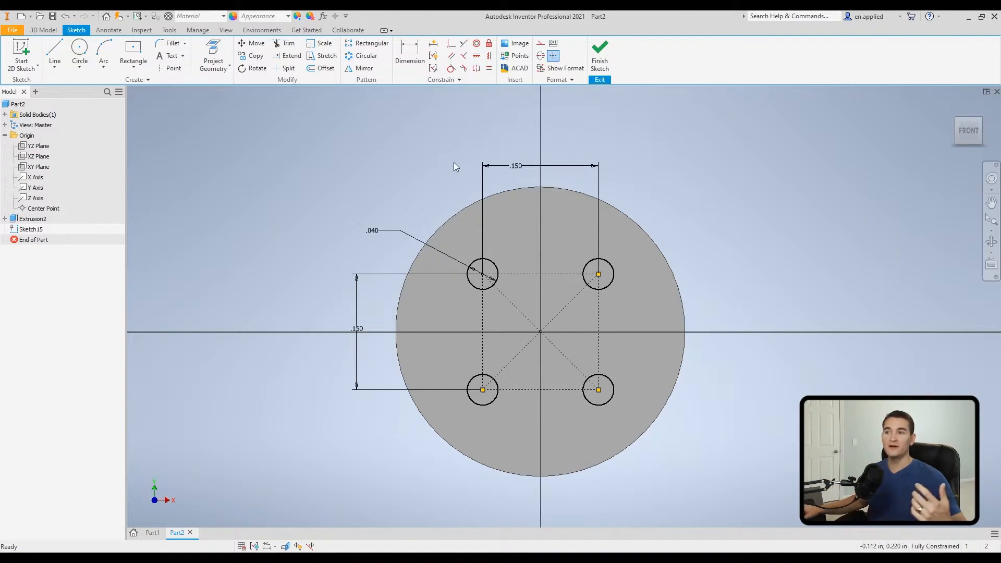
double_click(515, 166)
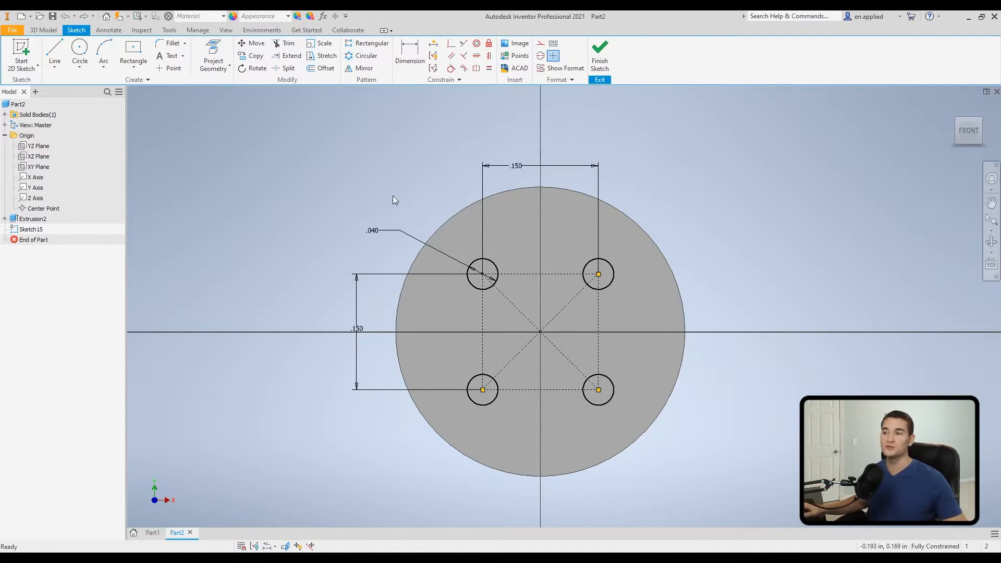
mouse_move(558, 340)
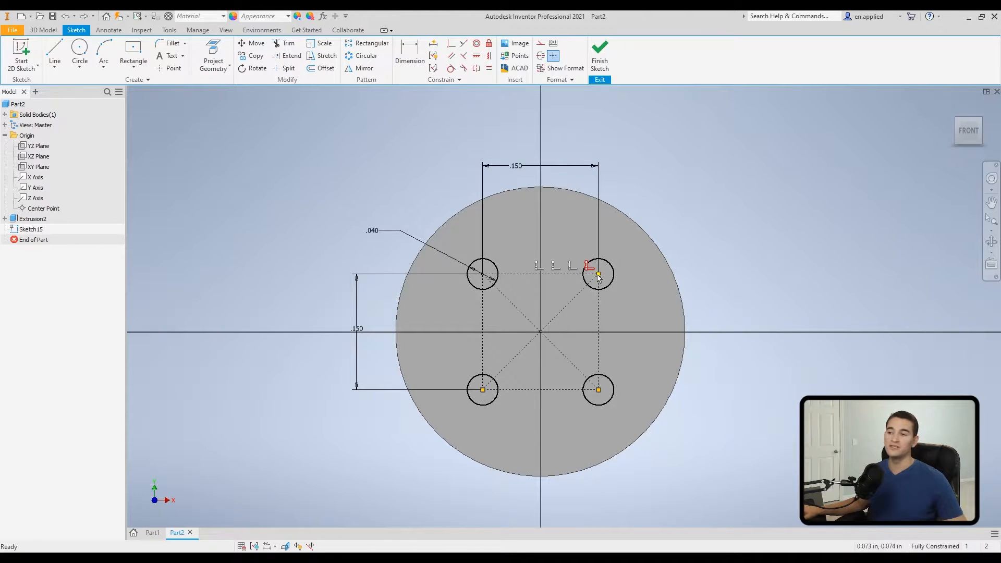
Add a (.106) driven dimension from the centre to the upper-right hole
right_click(597, 275)
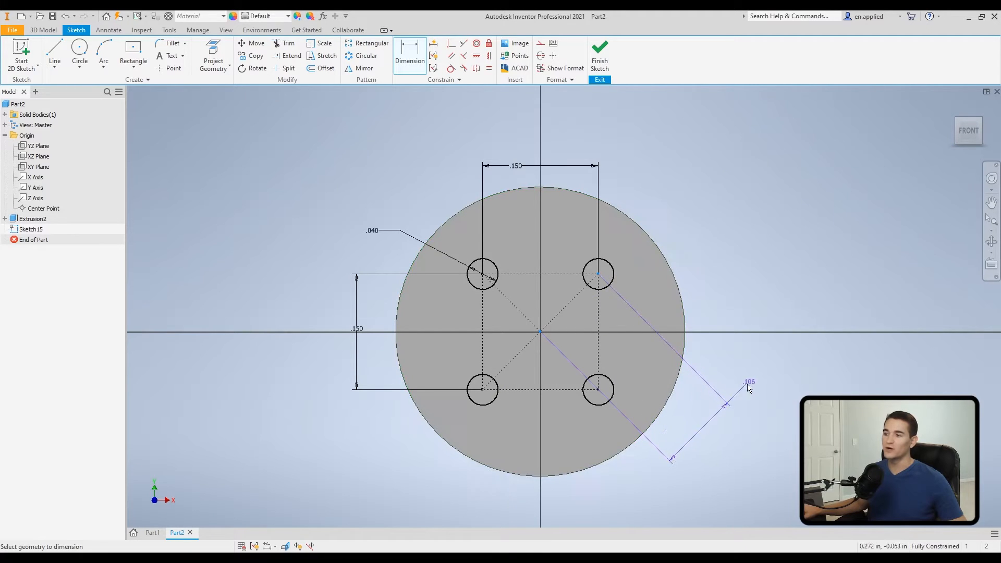
drag(749, 383, 702, 434)
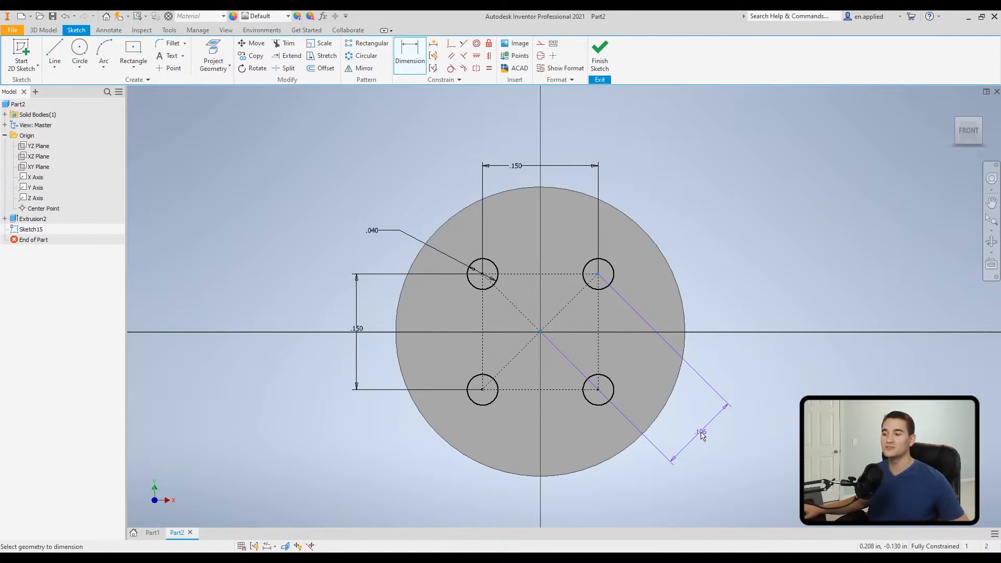
click(702, 434)
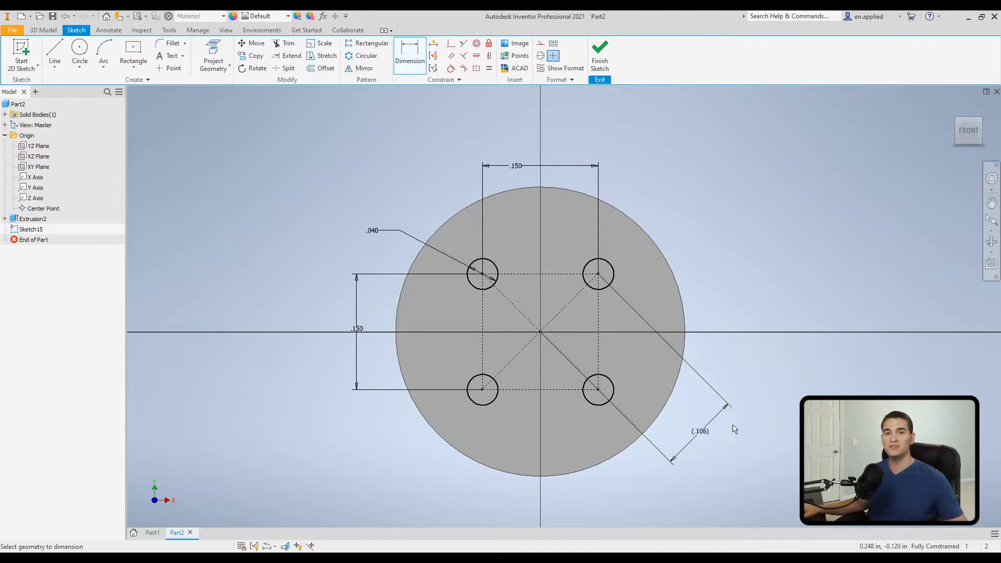
mouse_move(724, 380)
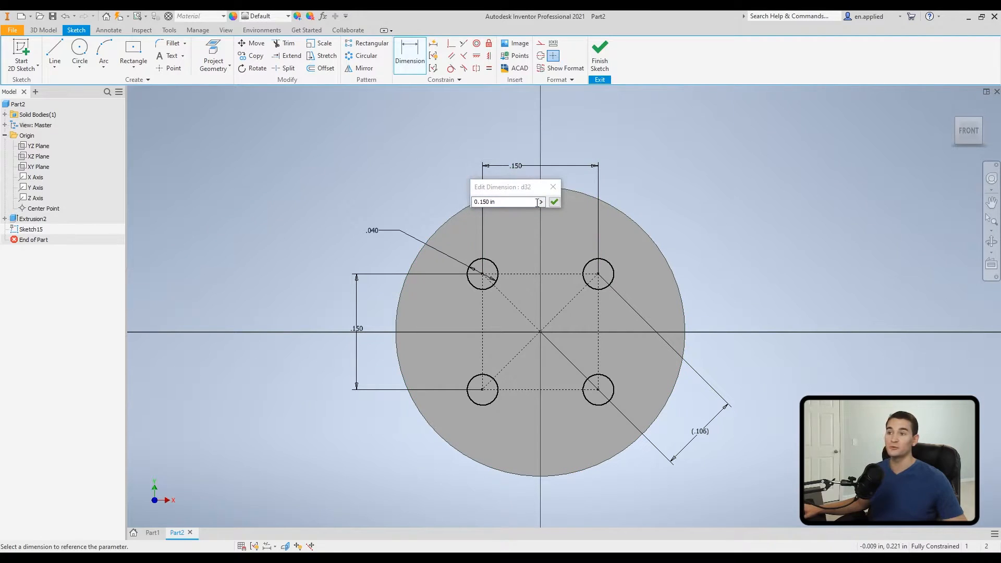
Enter .2 for the spacing, making the .125 diagonal drive the hole pattern
text(.2)
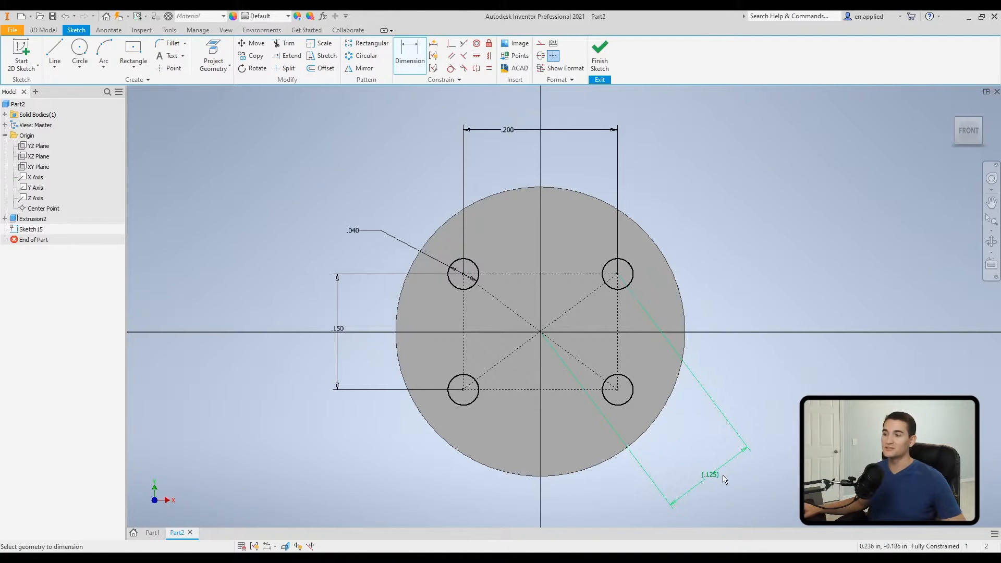
click(710, 474)
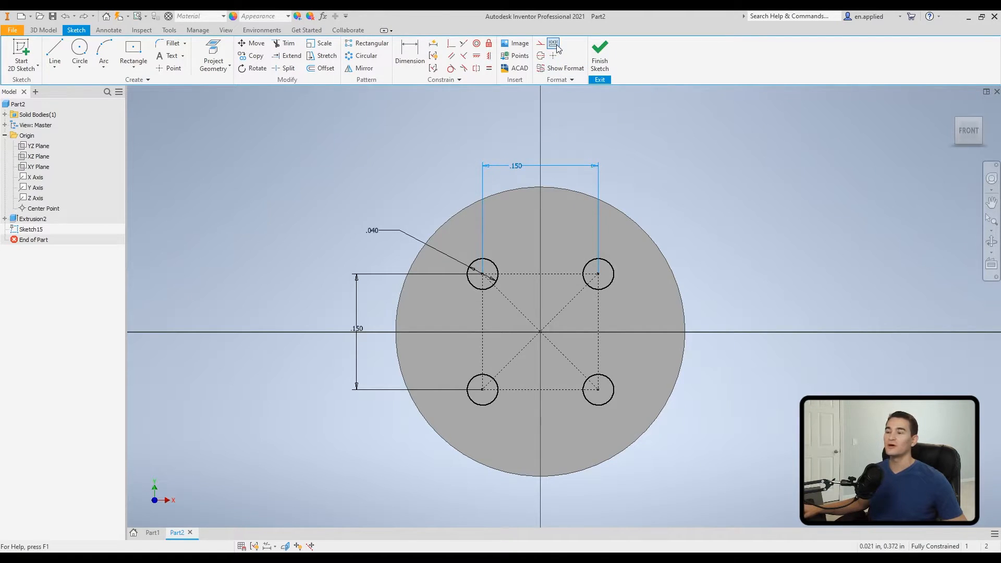
mouse_move(553, 43)
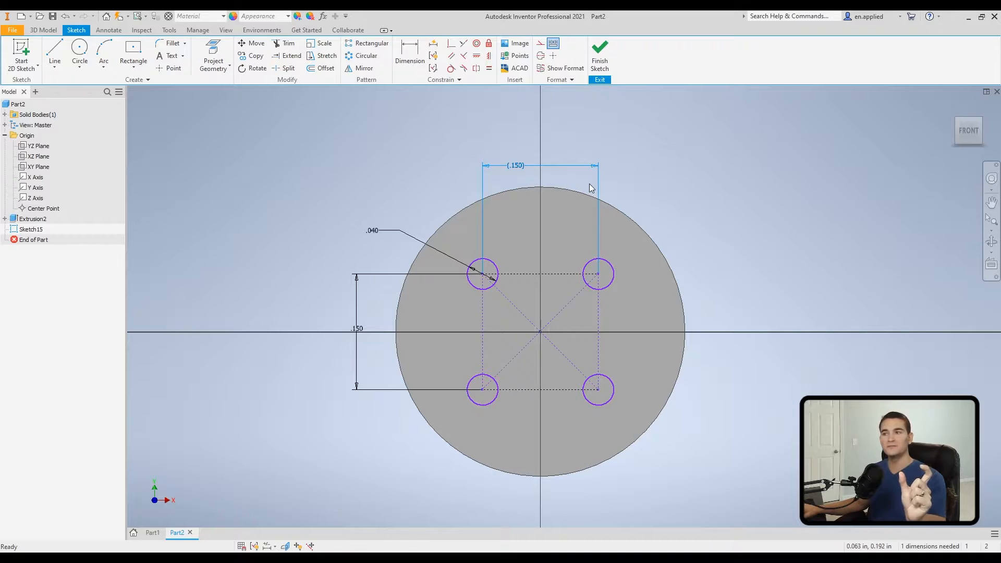
mouse_move(673, 207)
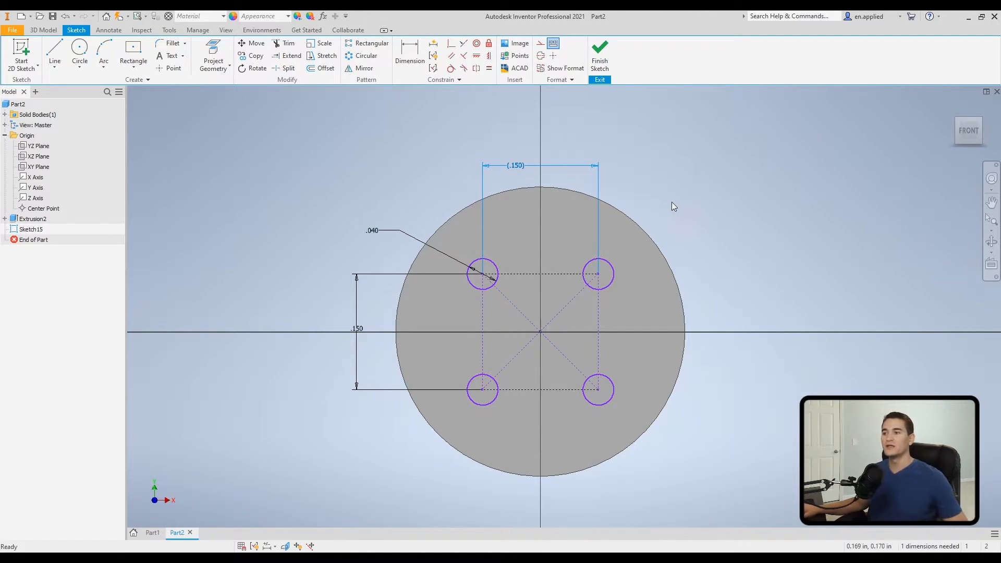
mouse_move(706, 194)
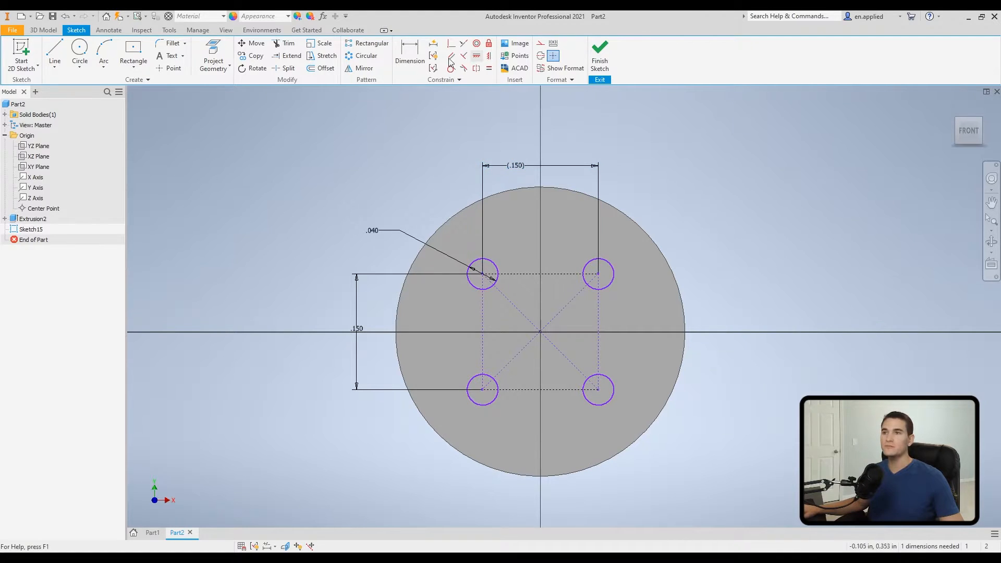
click(409, 55)
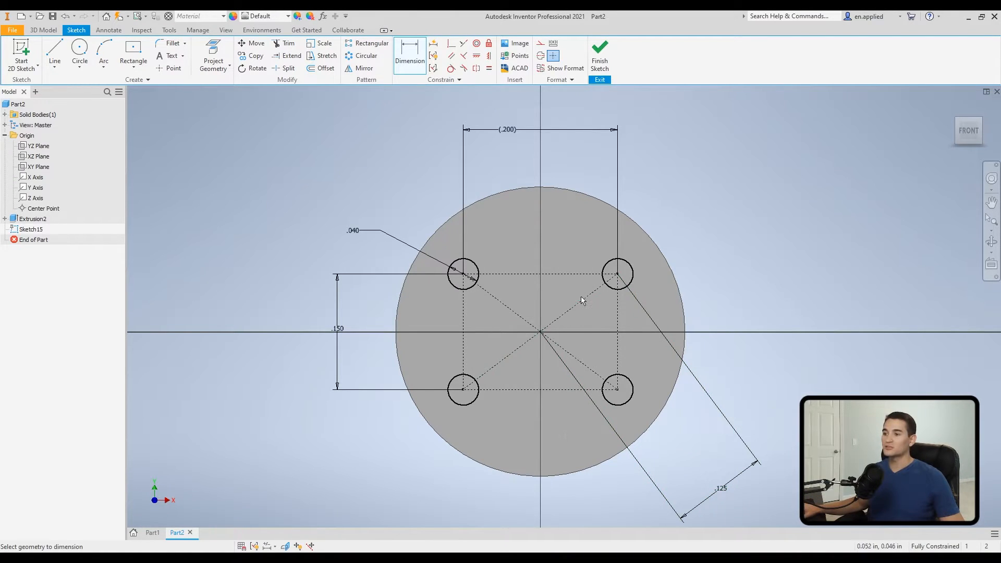
mouse_move(677, 473)
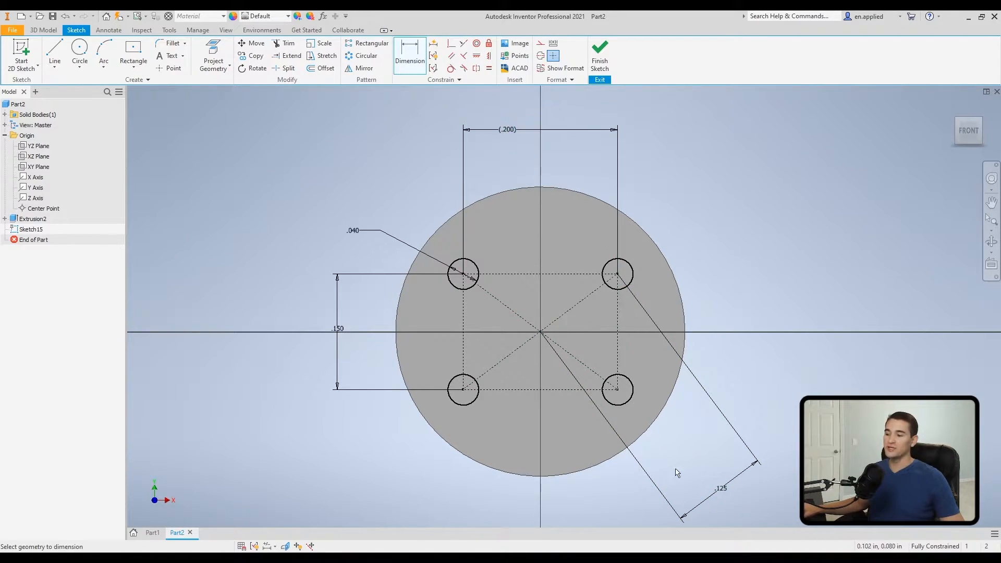
mouse_move(482, 153)
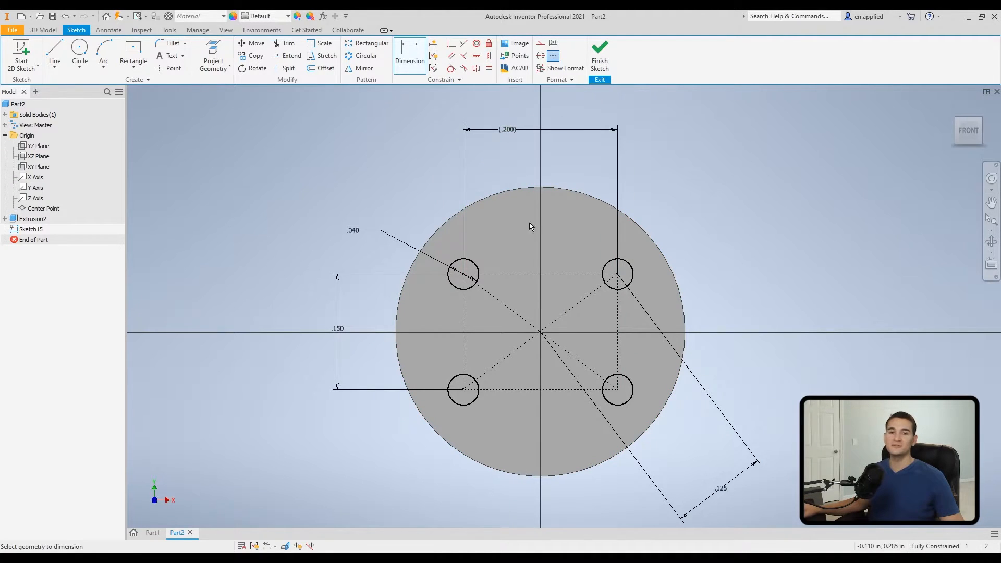
mouse_move(546, 153)
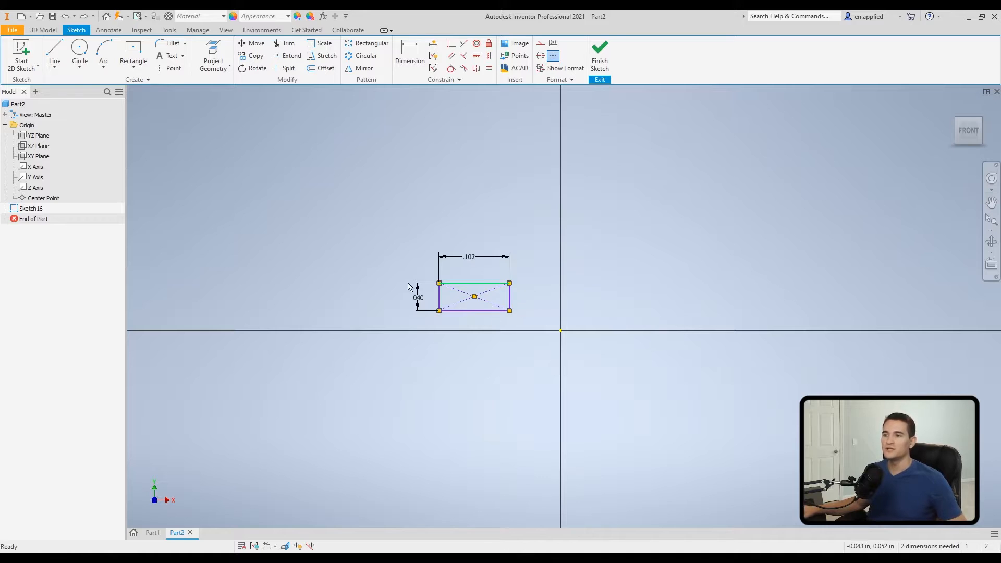
Draw a vertical line from the origin and make it a centerline
click(54, 53)
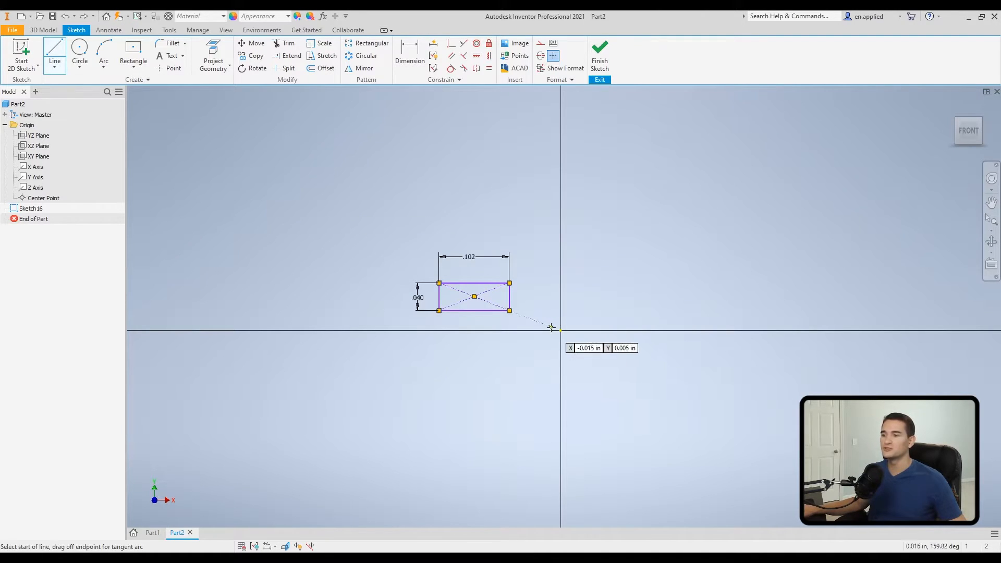
click(550, 327)
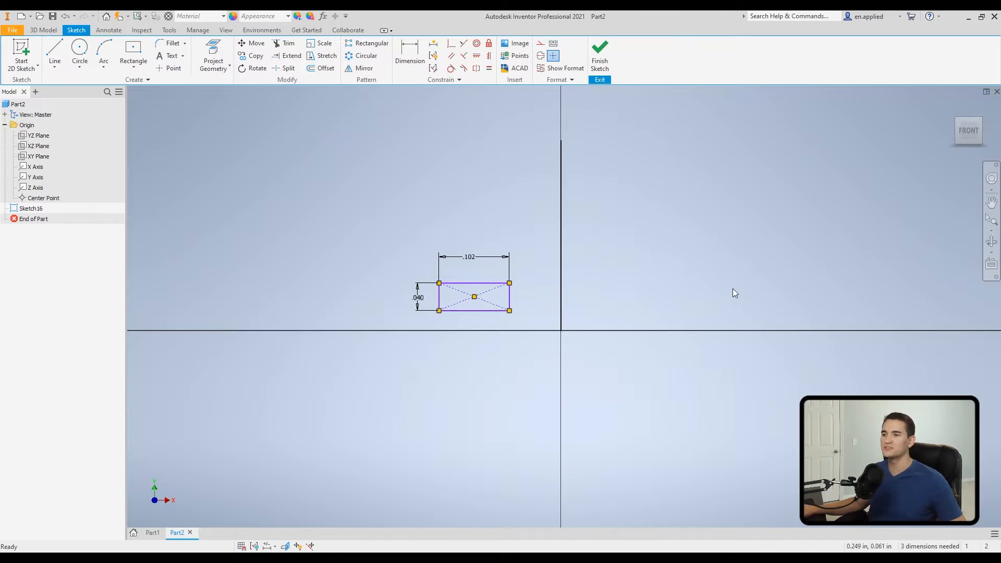
mouse_move(571, 292)
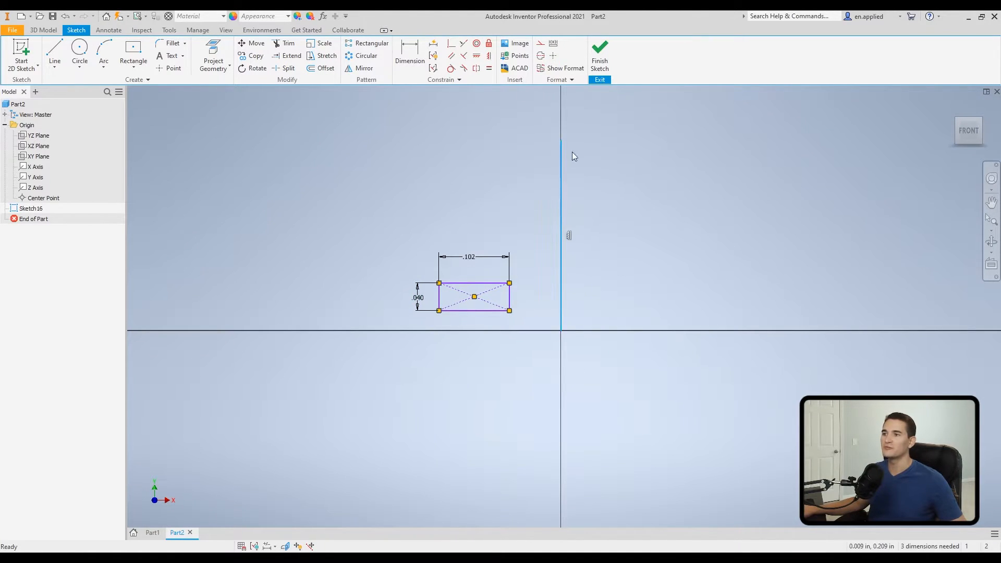
mouse_move(572, 109)
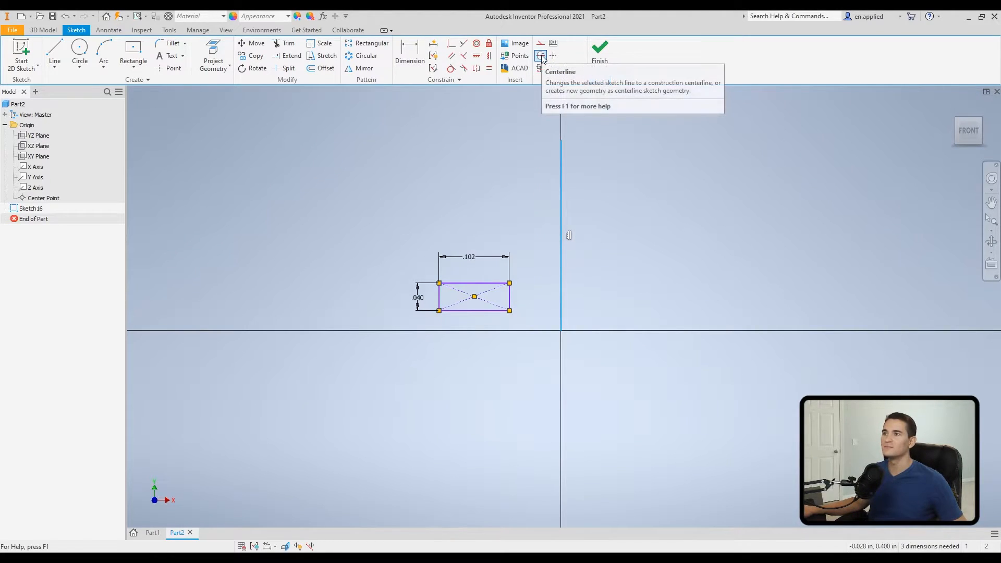
click(541, 55)
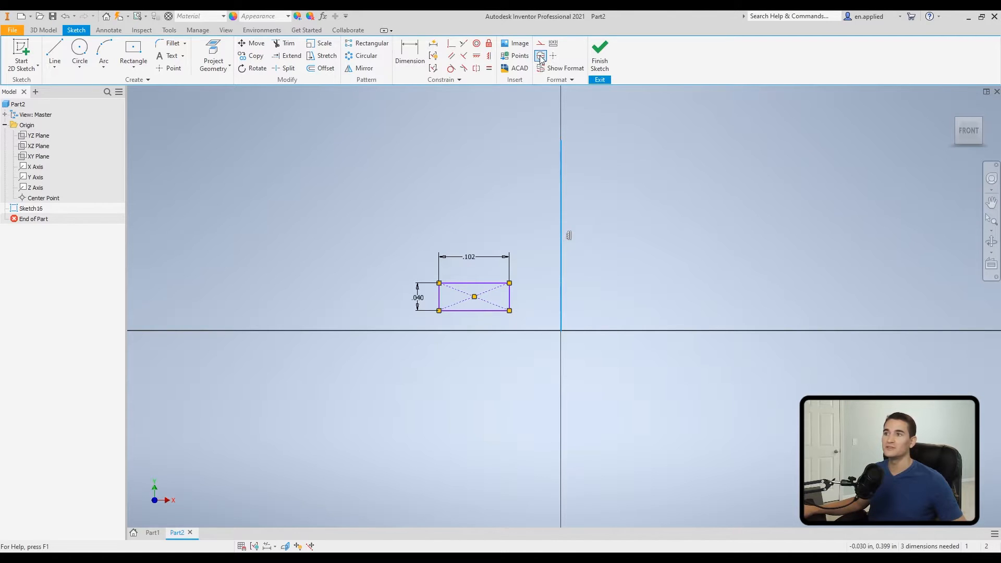
mouse_move(541, 56)
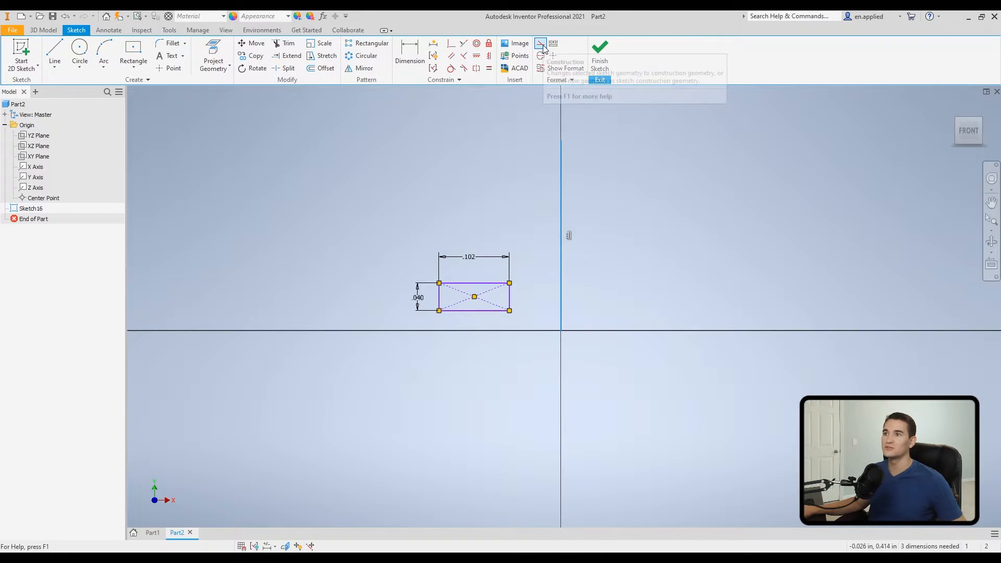
mouse_move(563, 144)
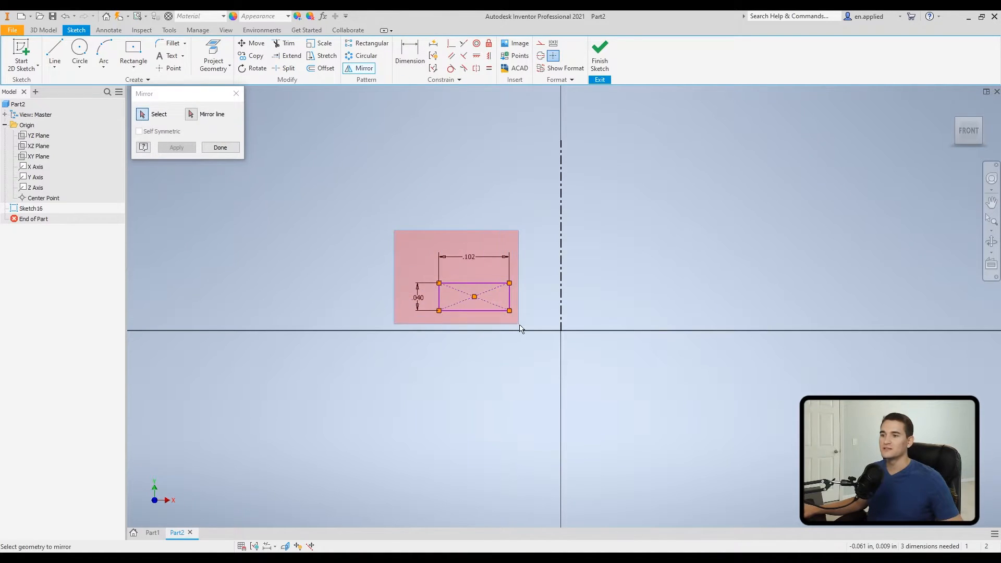
Mirror the rectangle across the vertical centerline and finish
click(211, 114)
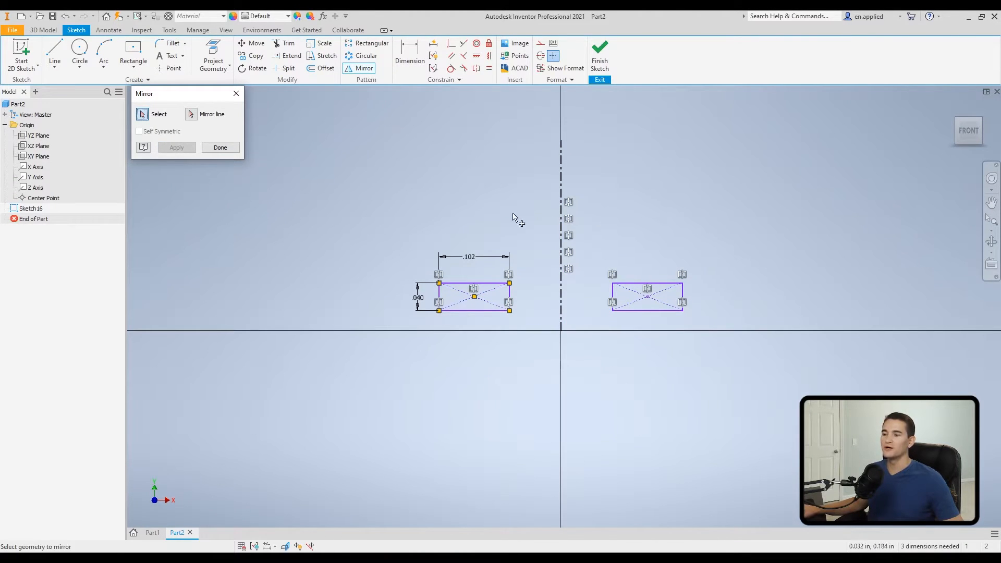
mouse_move(521, 280)
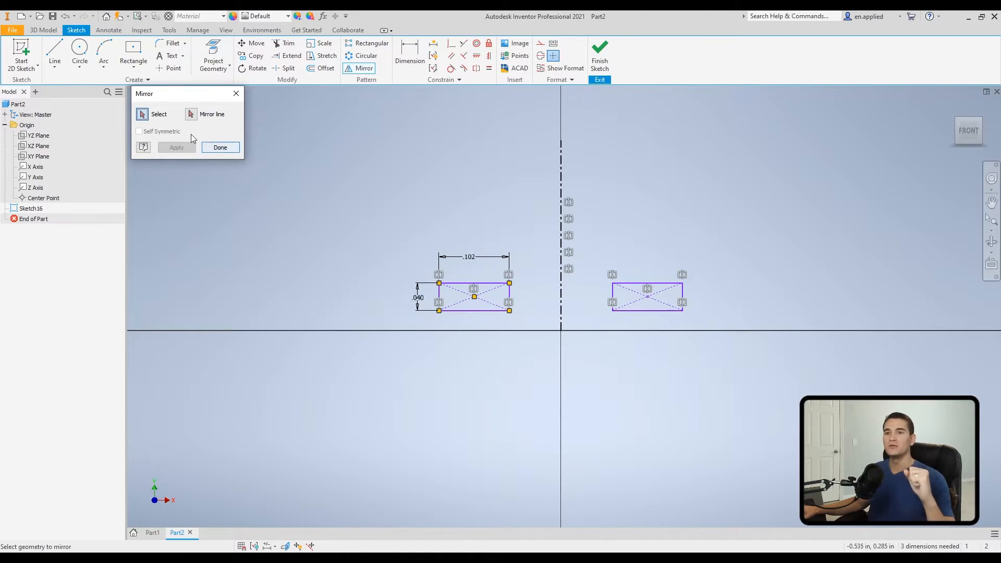
click(220, 147)
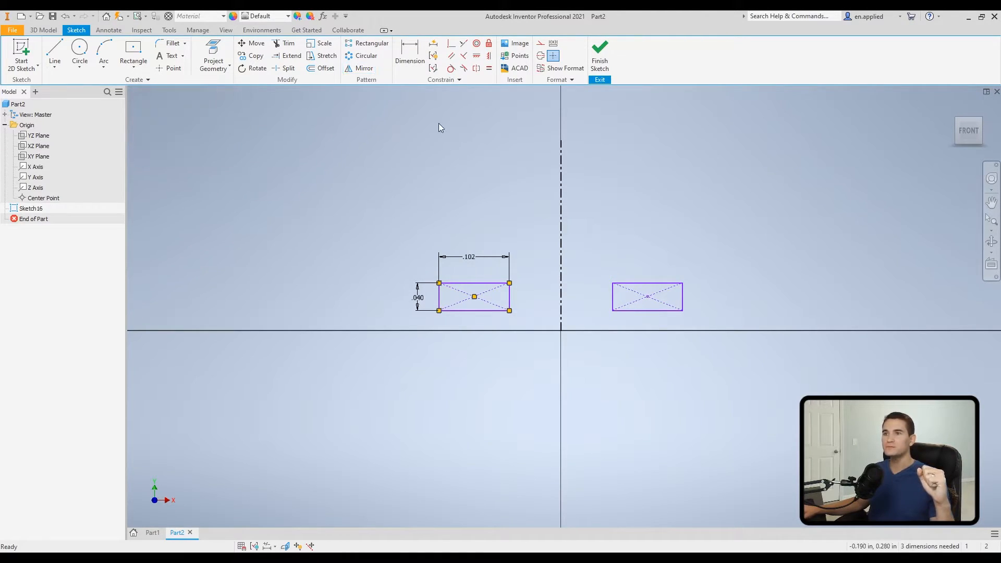
Add a .100 dimension across the centerline between the two mirrored rectangles' inner edges
click(408, 57)
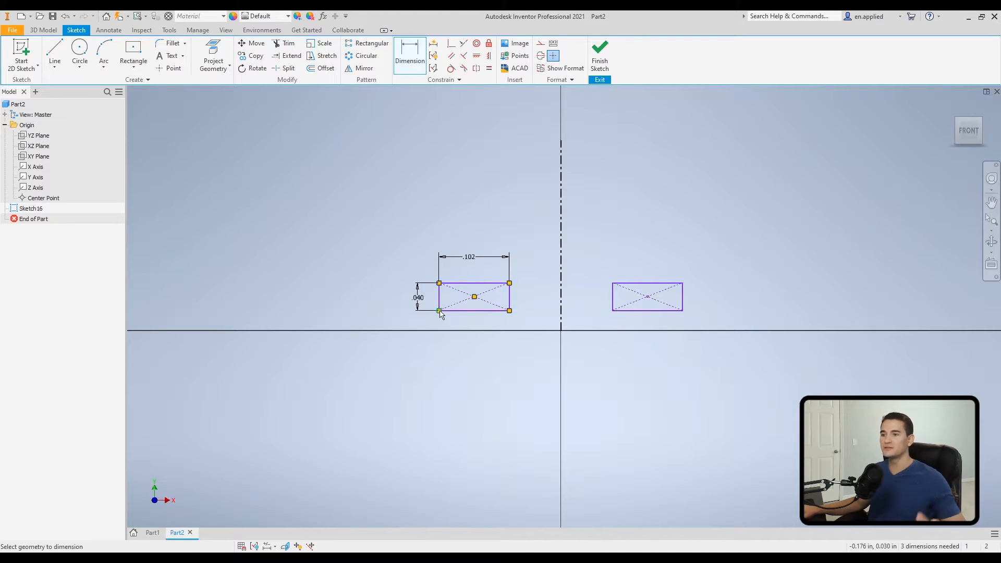
mouse_move(567, 301)
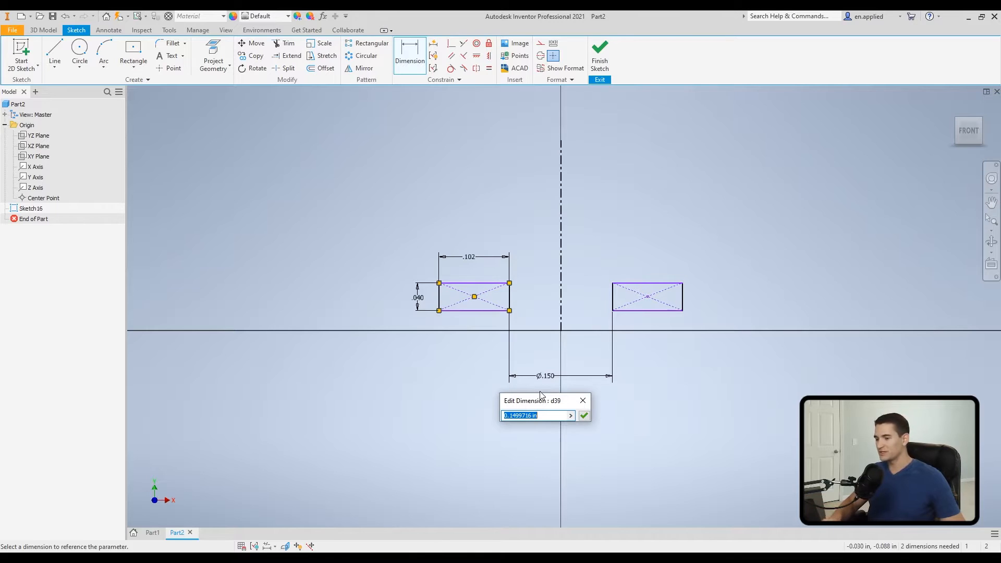
text(.100)
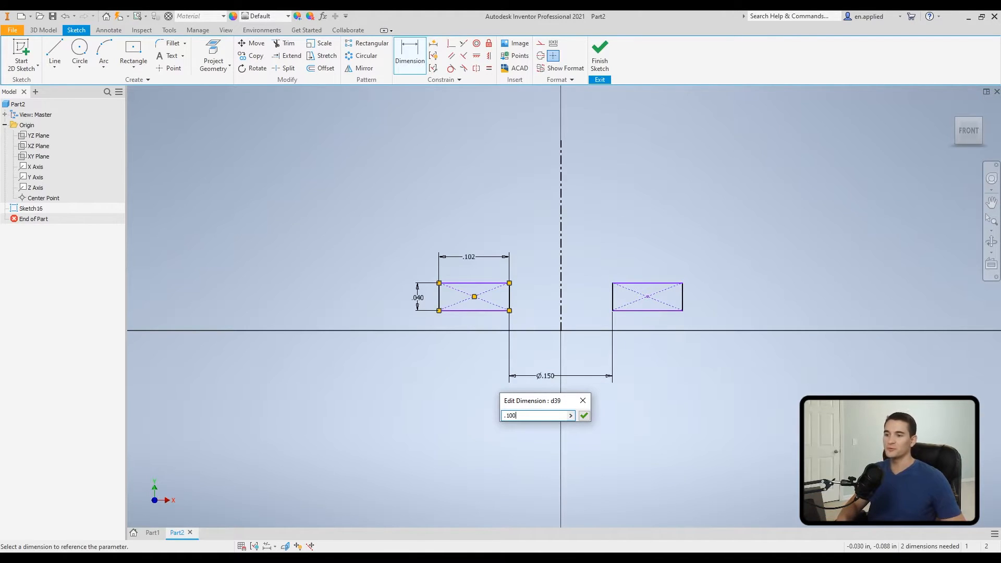
click(582, 416)
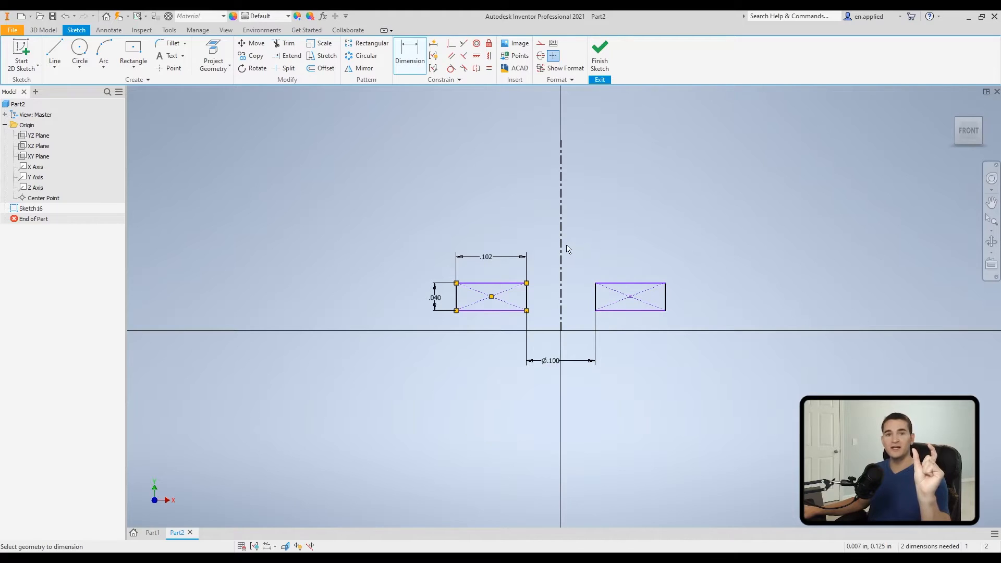
mouse_move(556, 271)
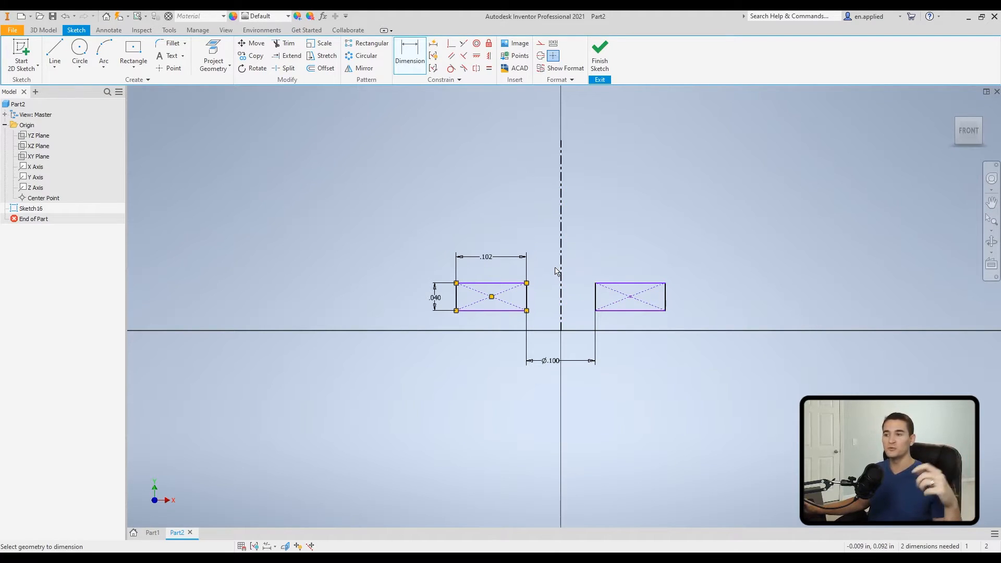
mouse_move(551, 381)
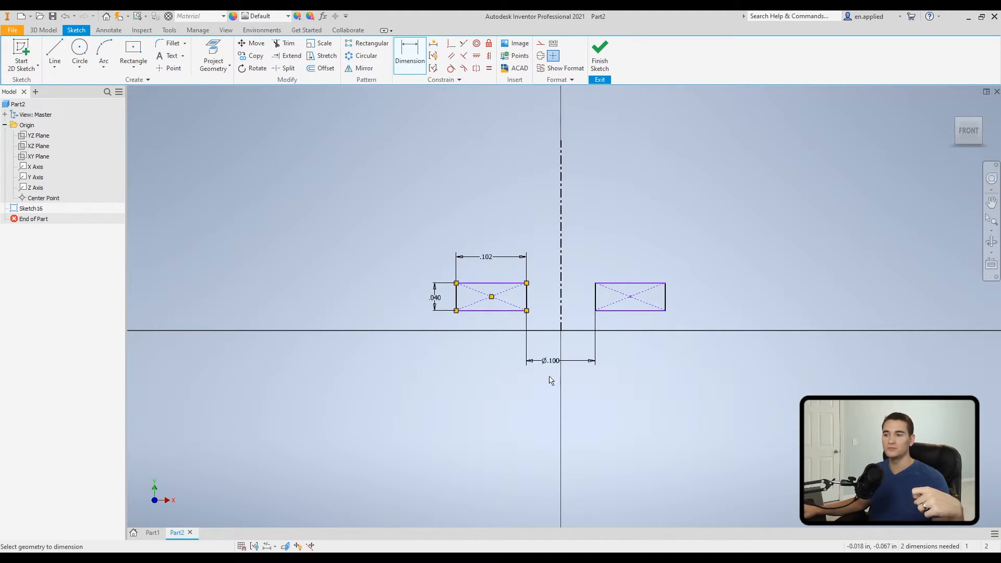
mouse_move(566, 350)
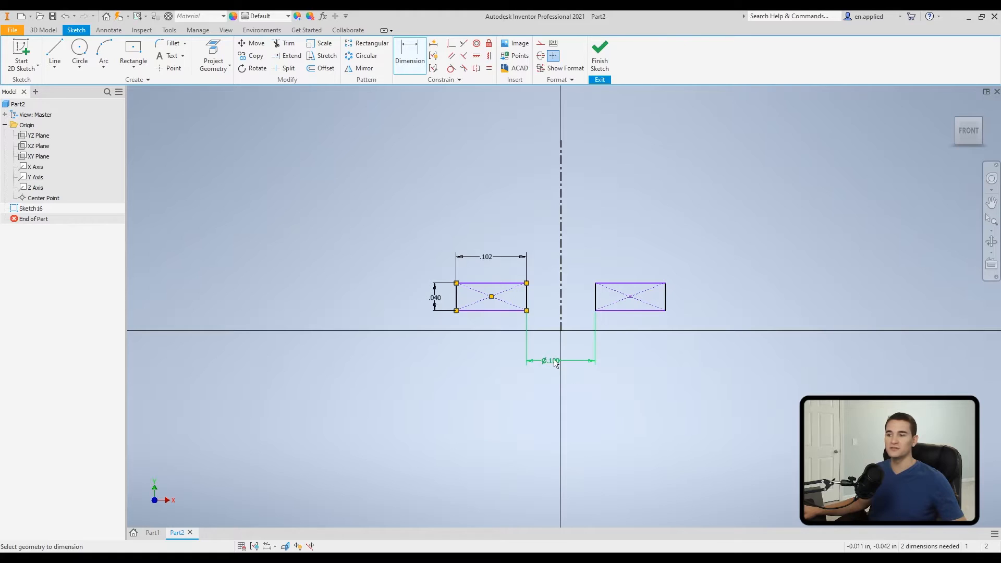
Delete the .100 spacing dimension between the rectangles
click(549, 360)
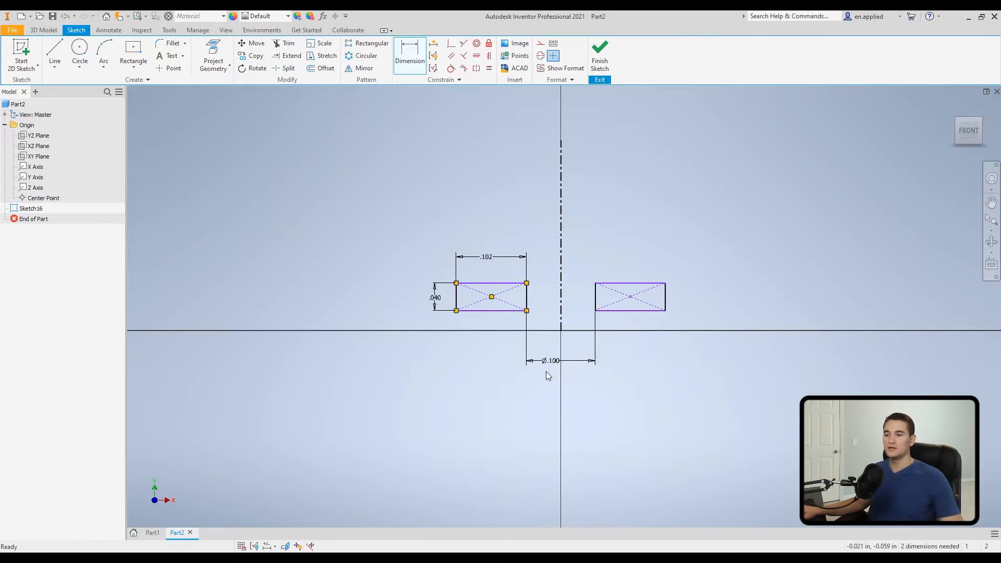
right_click(550, 360)
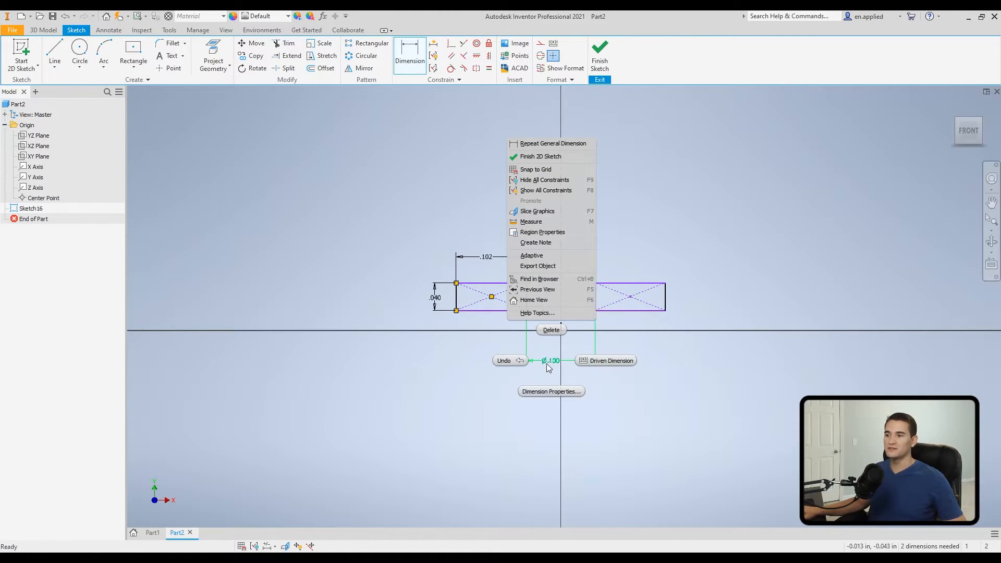
mouse_move(551, 330)
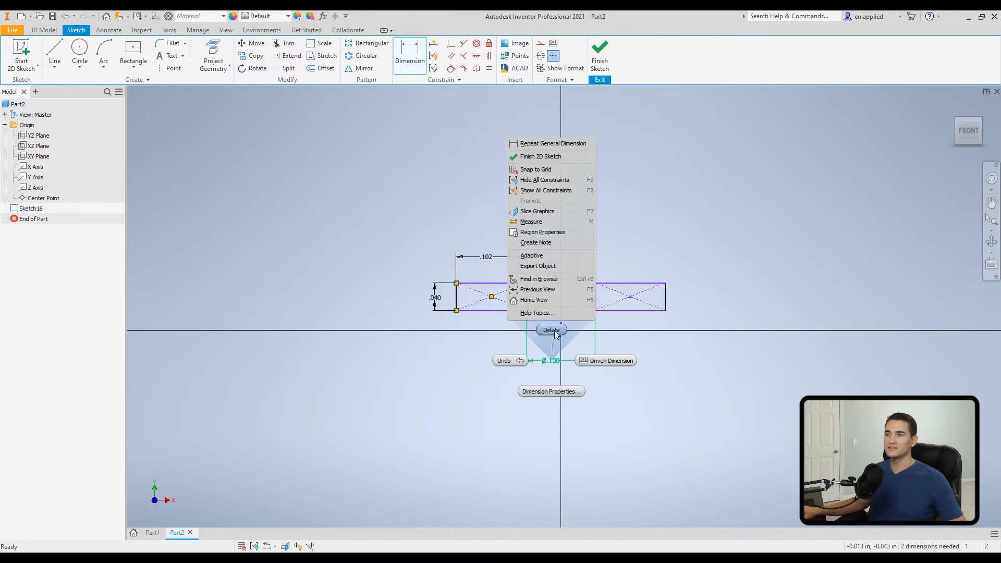
click(551, 329)
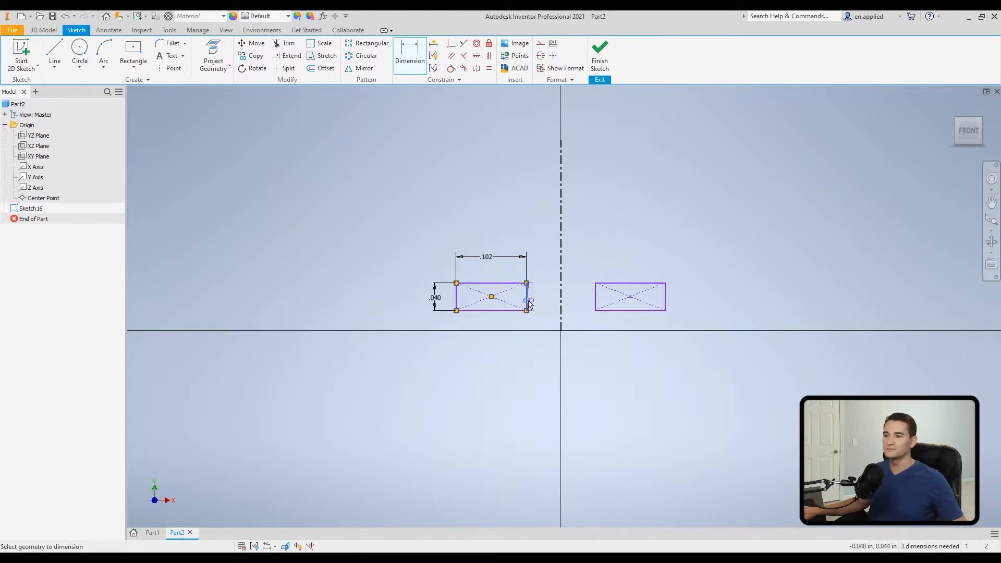
mouse_move(561, 300)
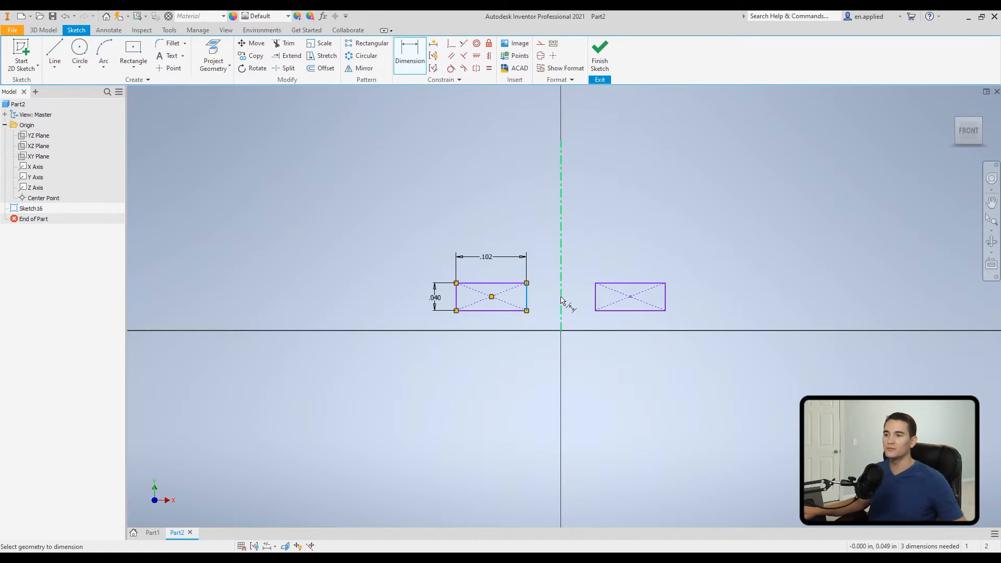
Dimension the left rectangle edge to the centerline as a plain linear .050, not Linear Diameter
click(542, 377)
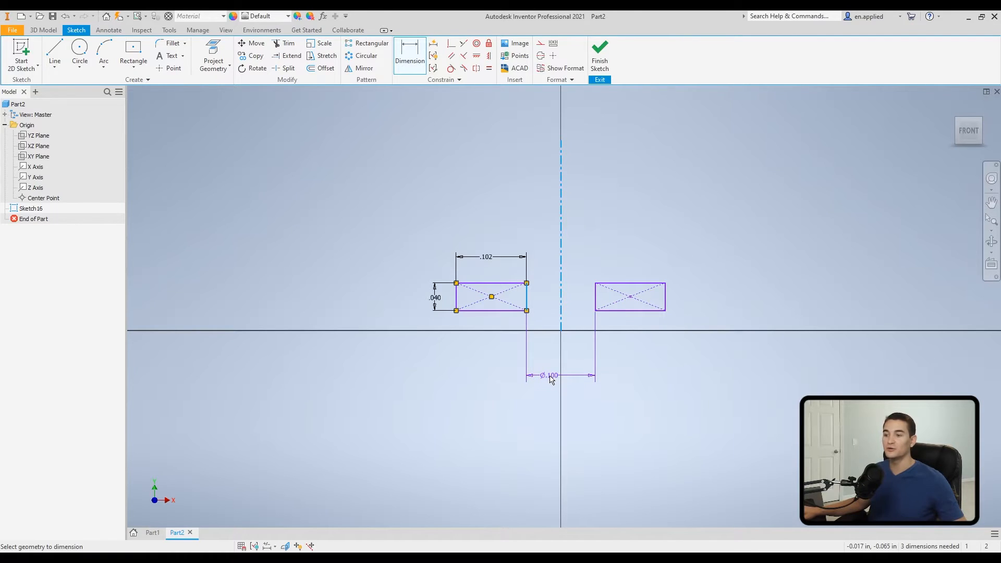
right_click(550, 377)
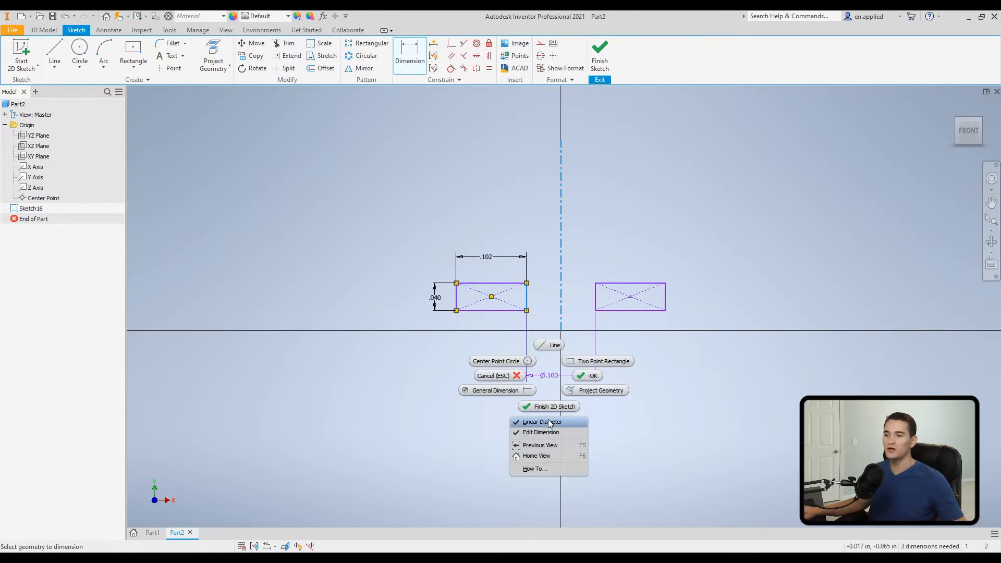
click(542, 421)
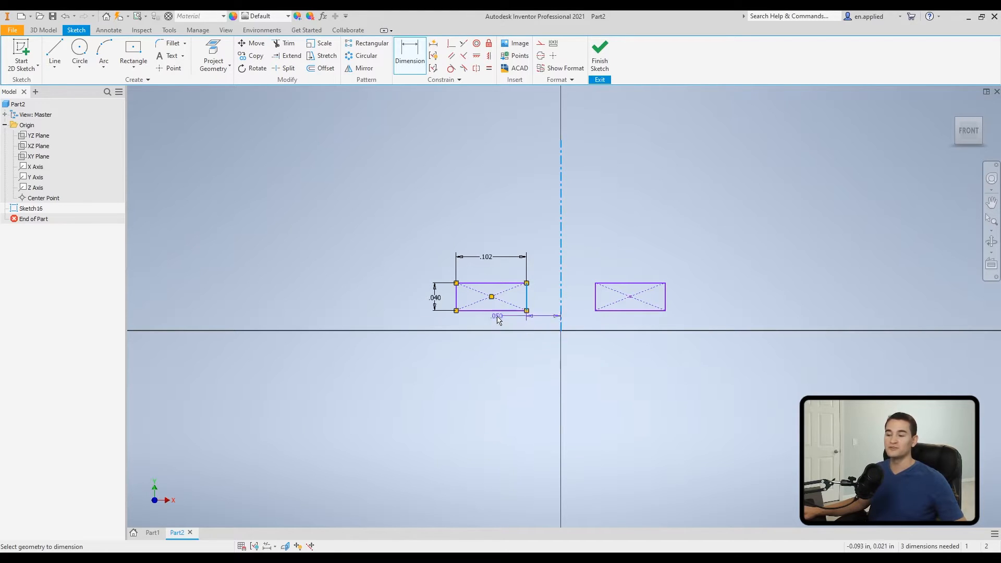
drag(497, 316, 502, 371)
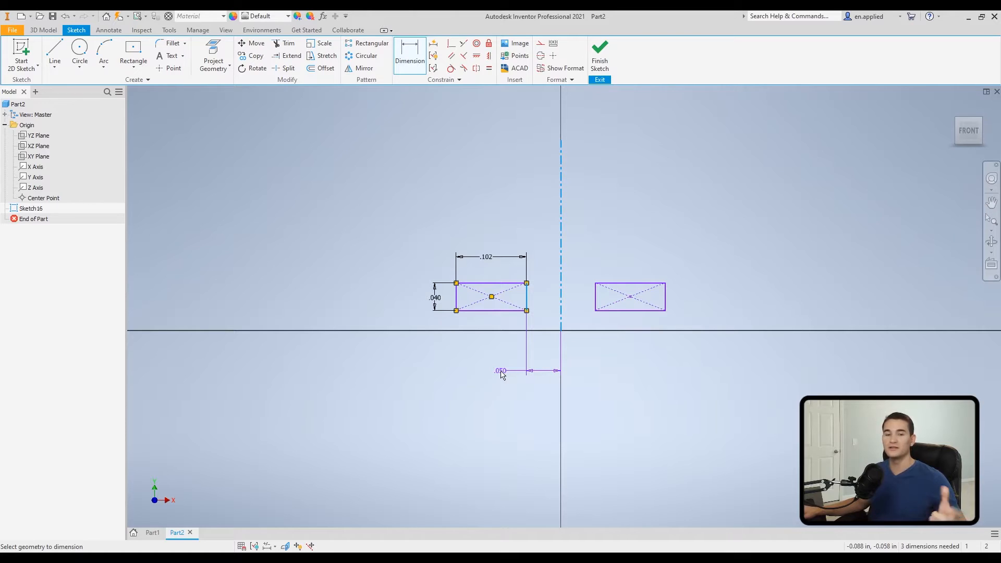
click(527, 371)
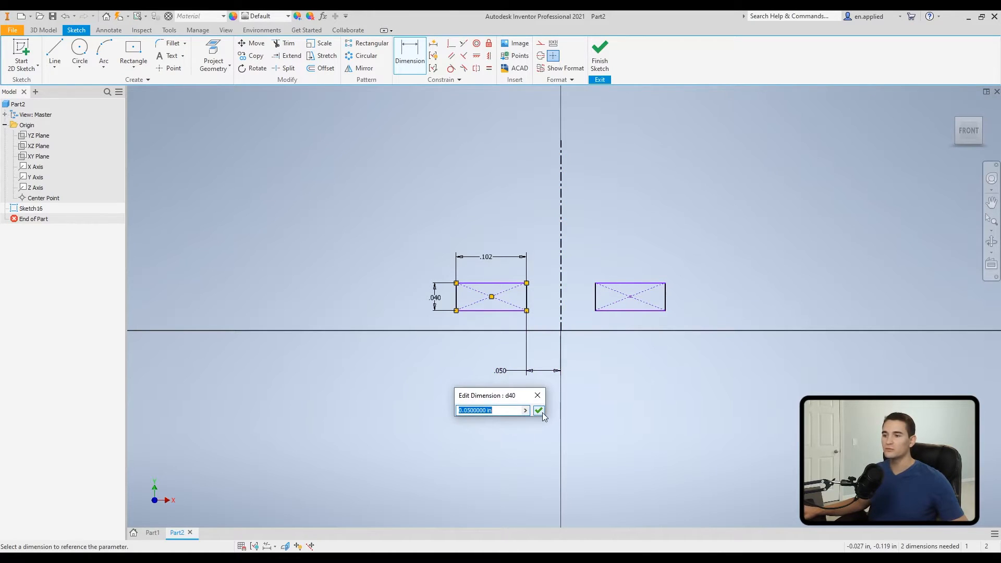
click(540, 411)
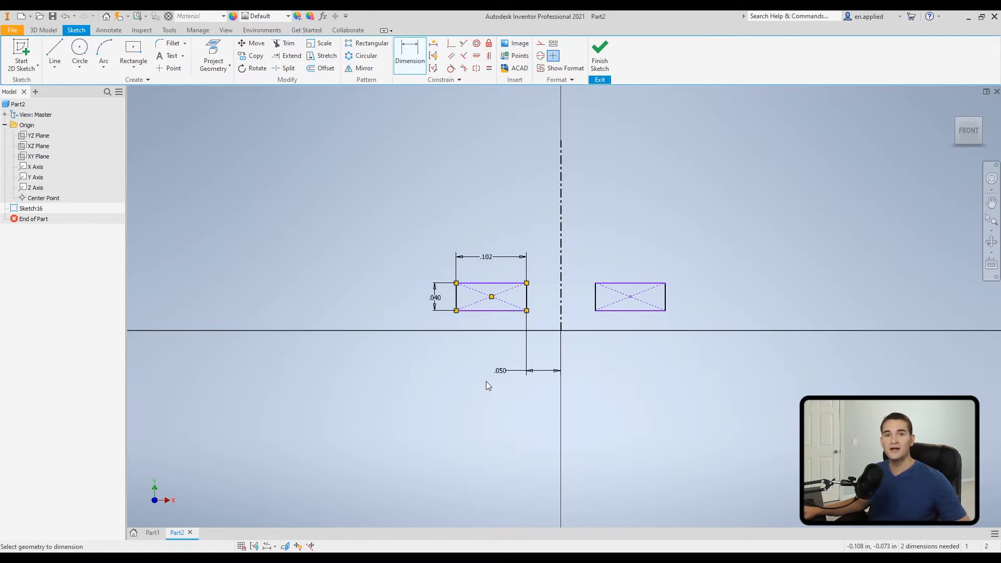
click(153, 533)
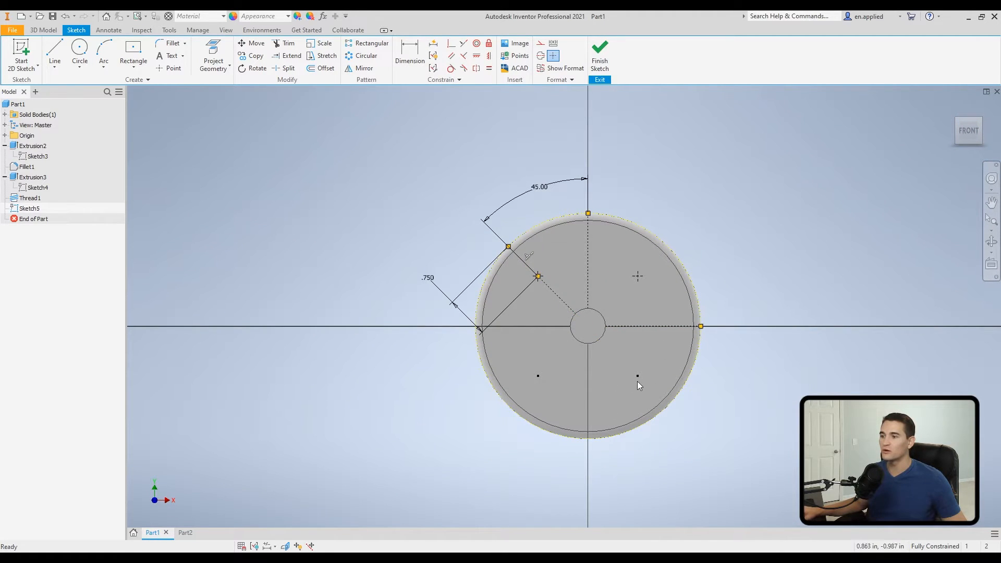
mouse_move(647, 311)
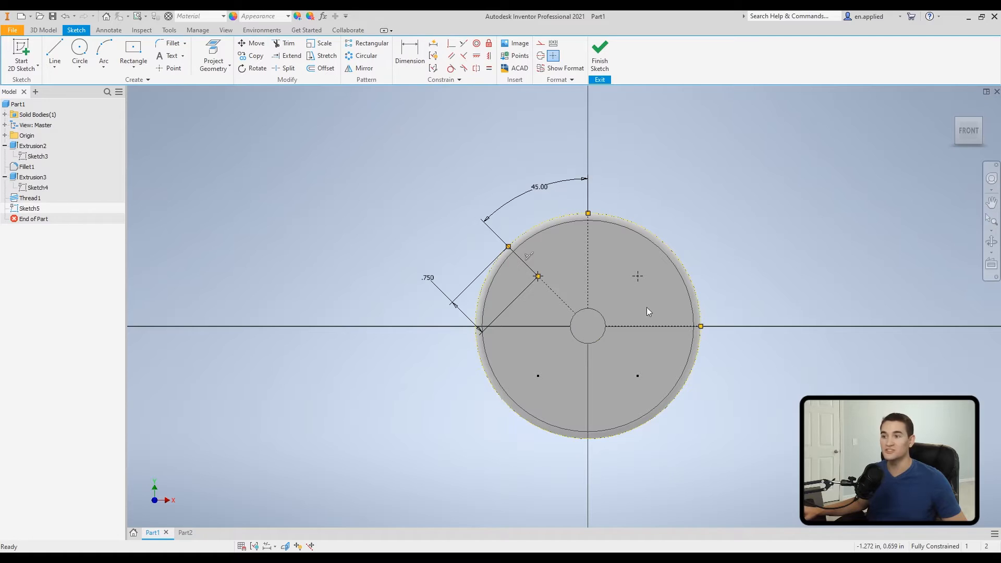
mouse_move(593, 263)
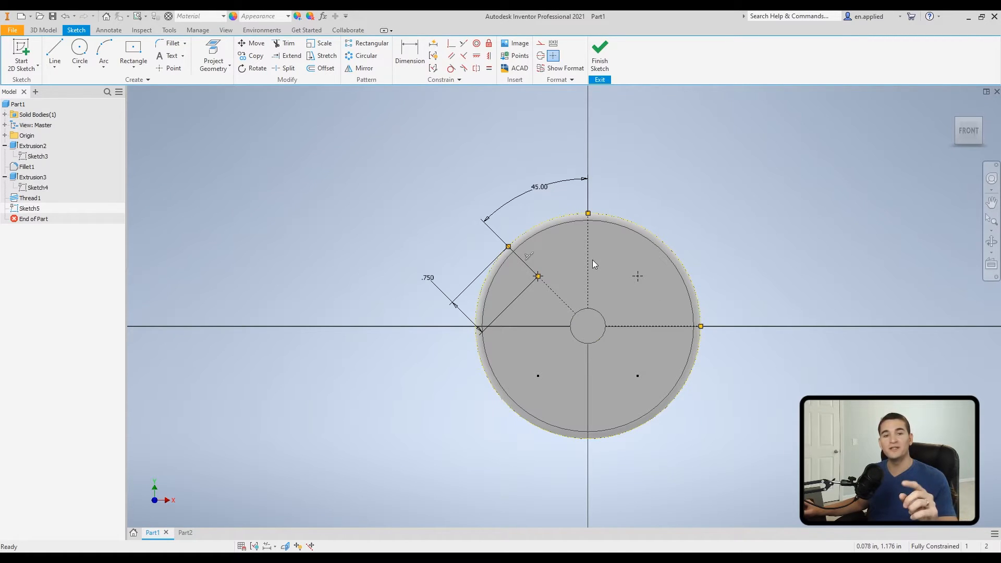
mouse_move(632, 273)
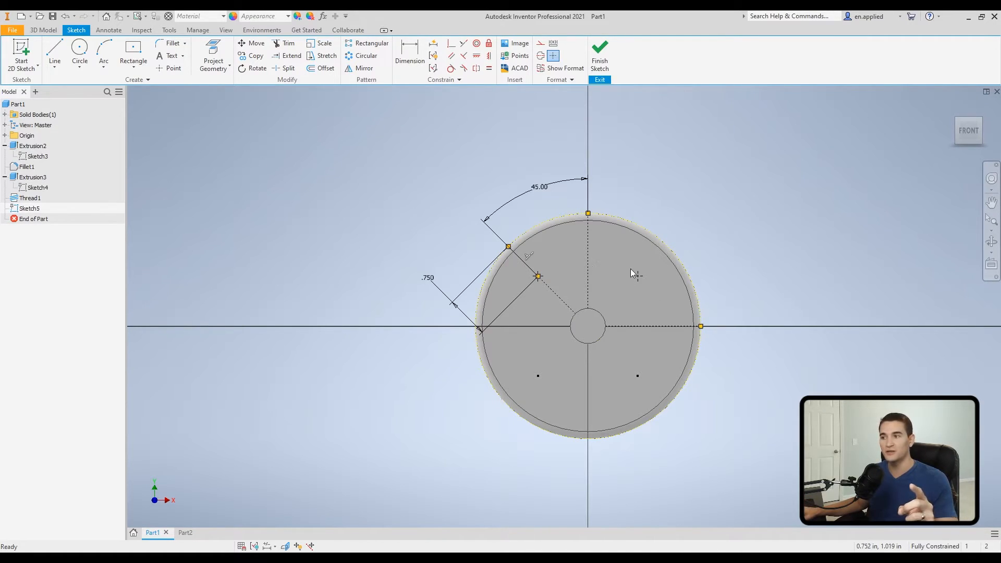
mouse_move(631, 382)
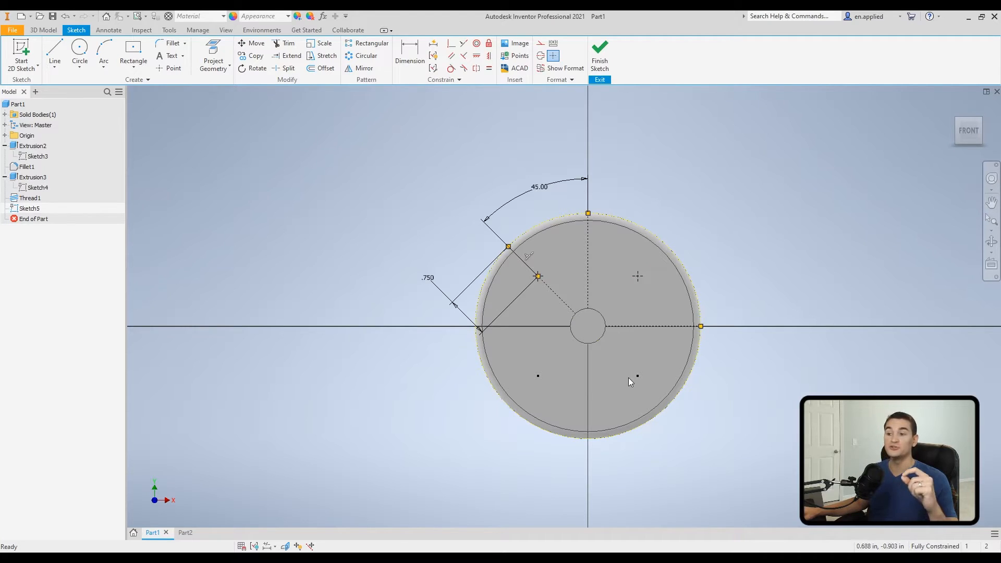
mouse_move(637, 382)
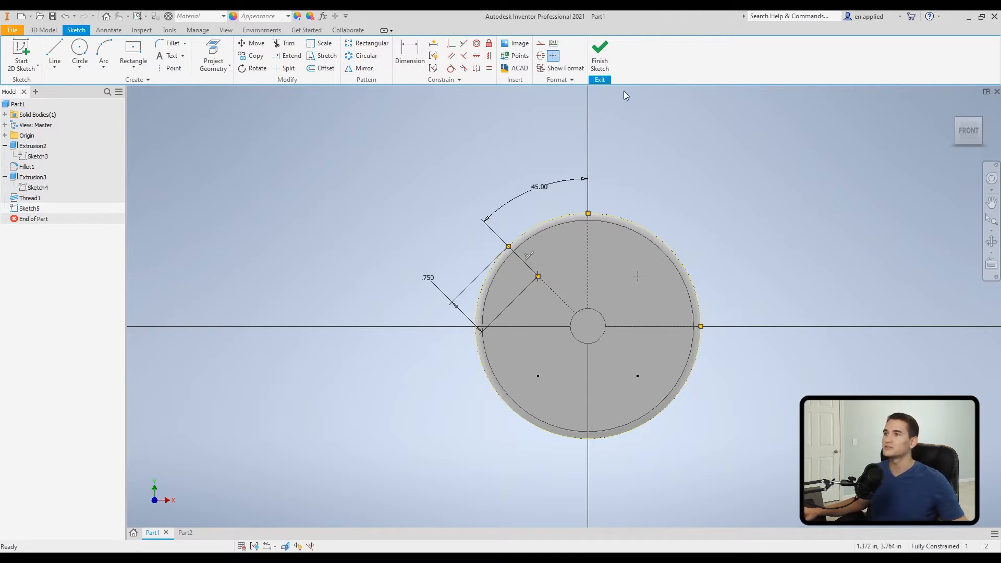
Finish the sketch and start Hole, which previews a 0.4375 in hole only at the center point
click(599, 51)
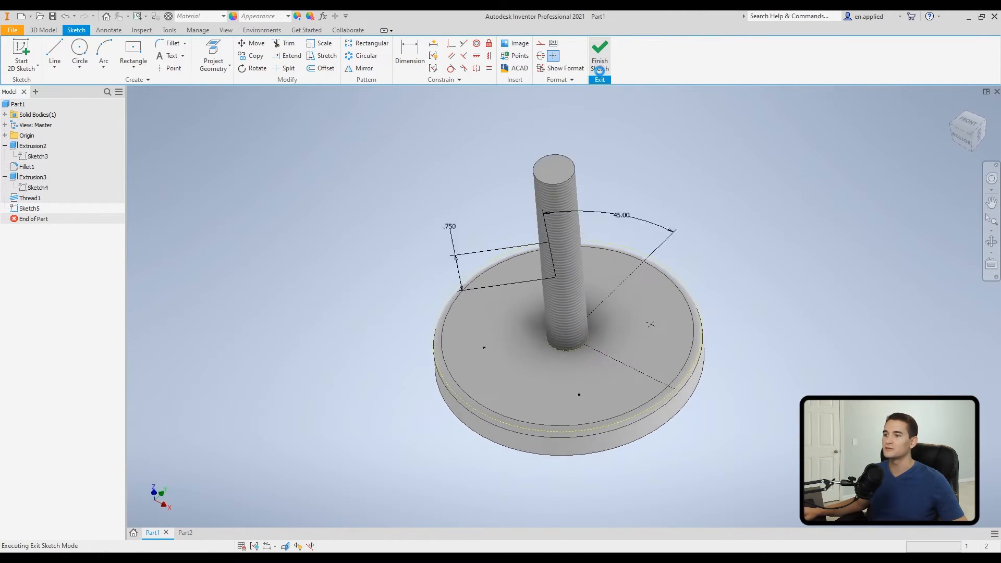
click(598, 53)
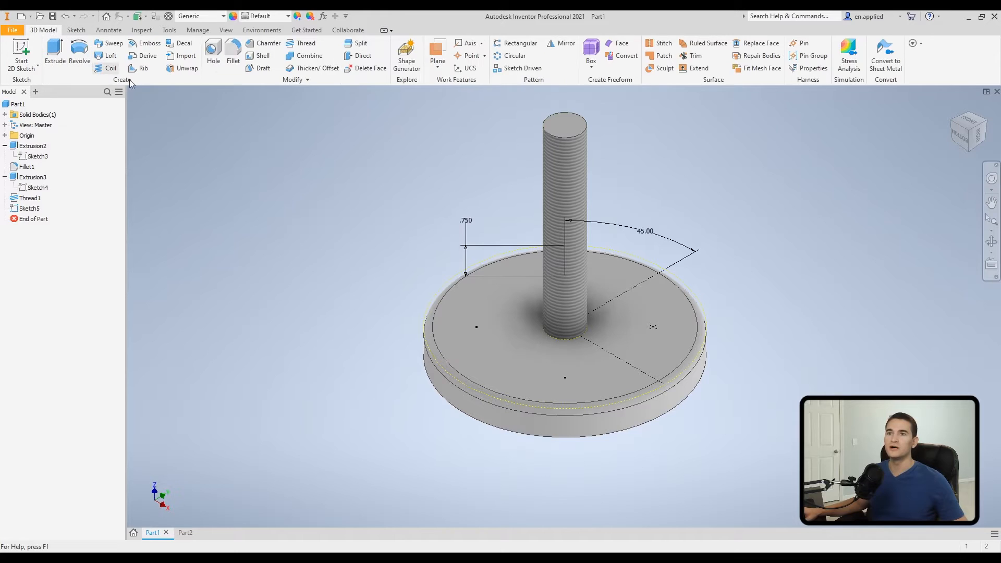
click(212, 55)
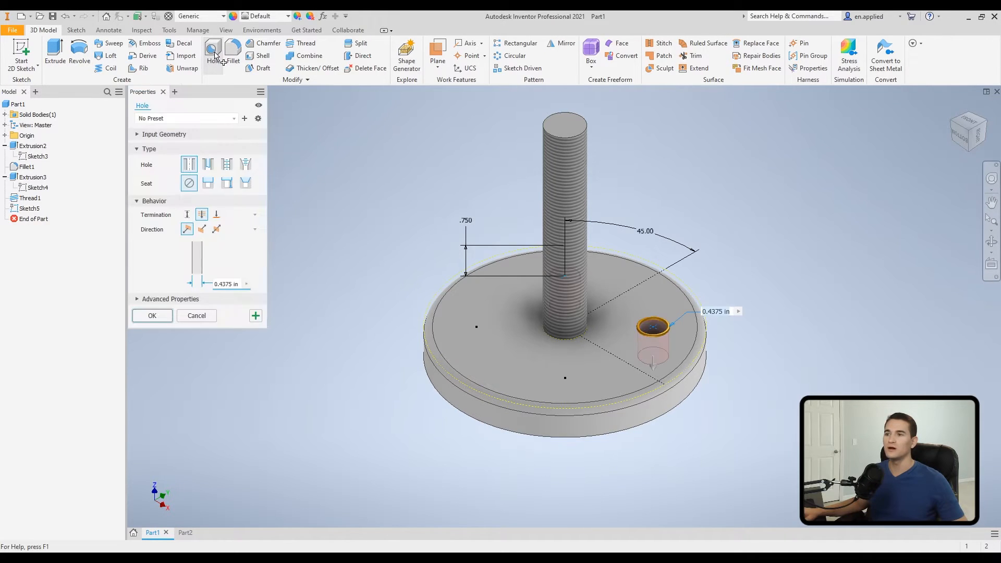
click(213, 55)
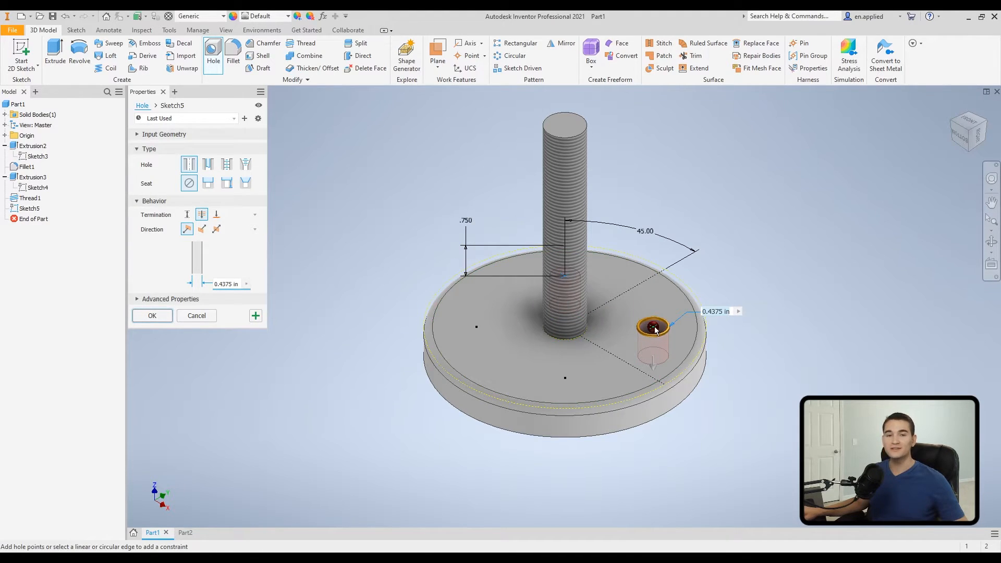
click(652, 327)
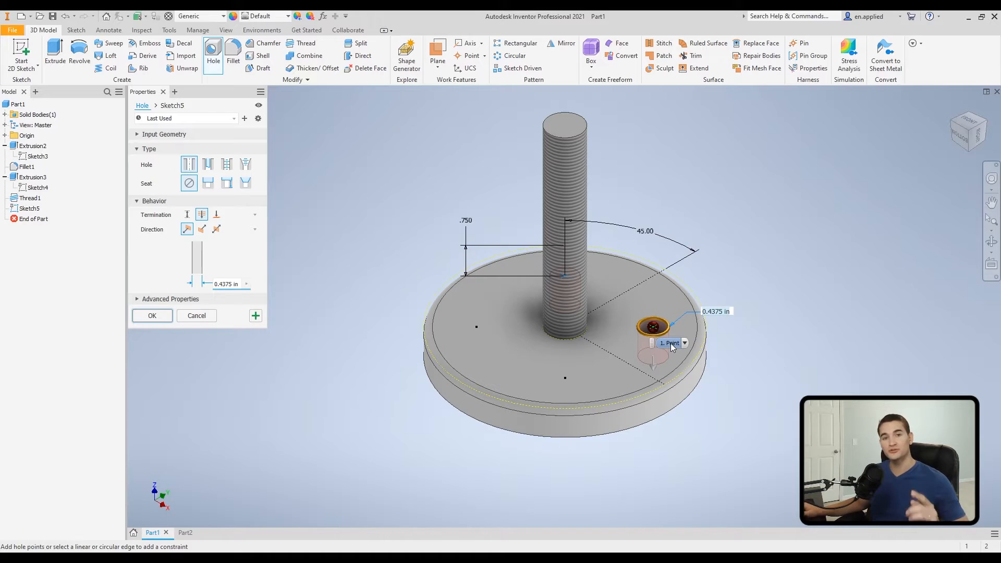
mouse_move(669, 346)
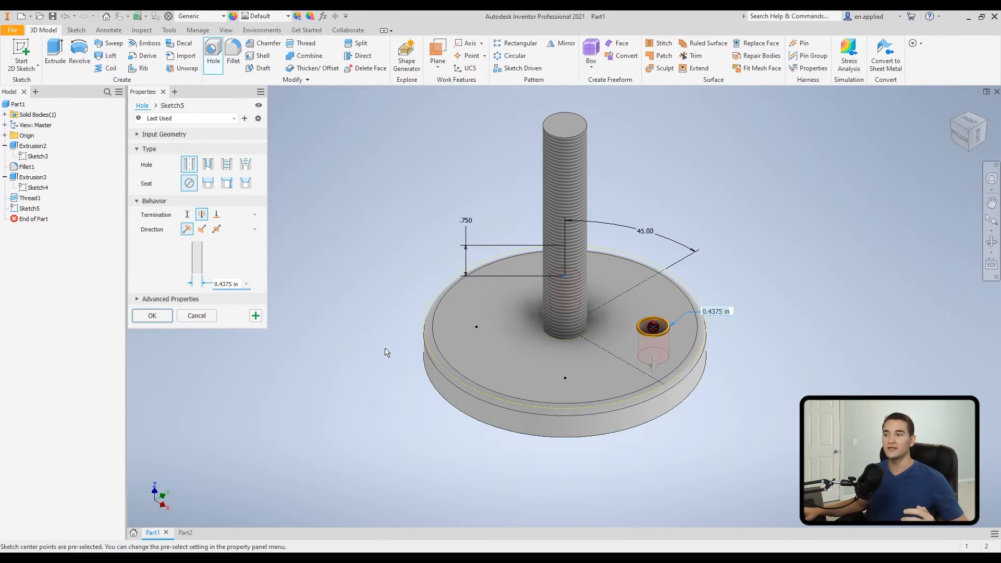
mouse_move(361, 333)
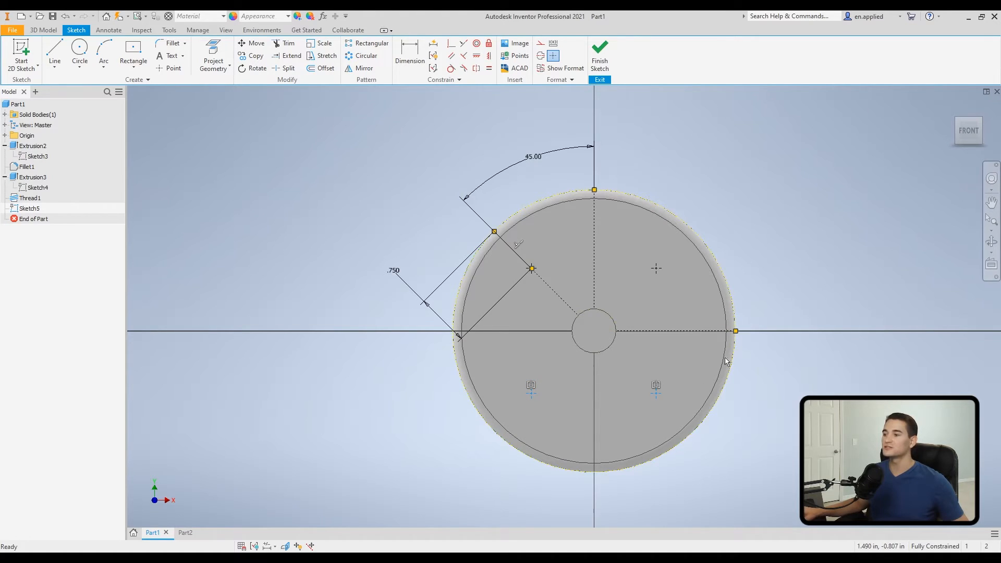
Make the disc's two lower sketch points center points via Format > Center Point
click(598, 51)
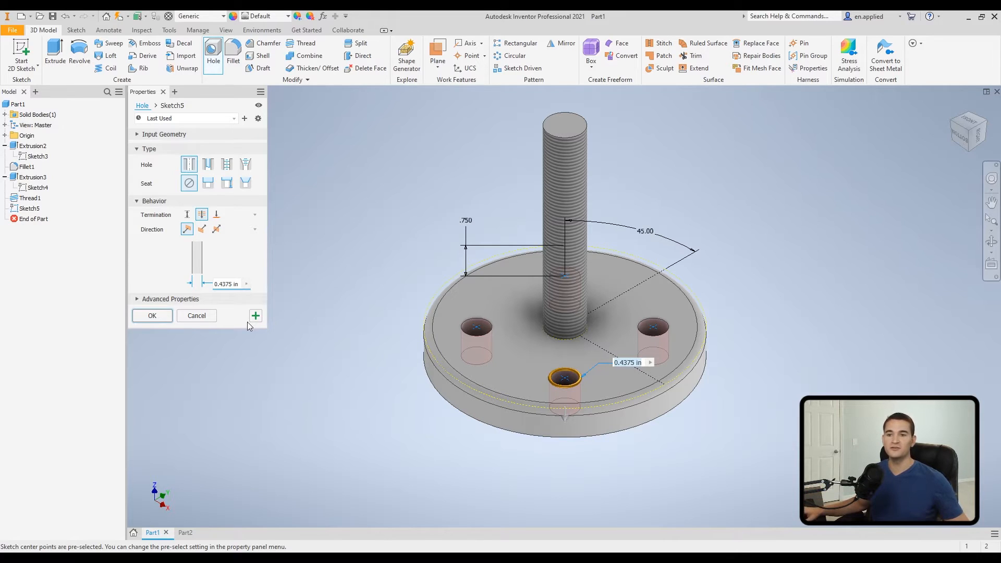
Cancel the Hole command without creating the three previewed holes
click(196, 315)
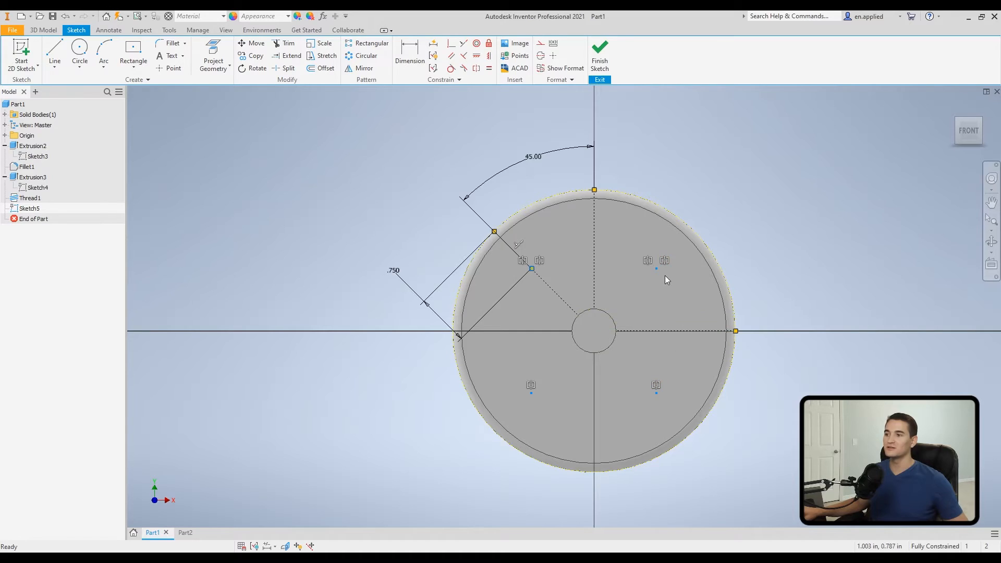
mouse_move(655, 111)
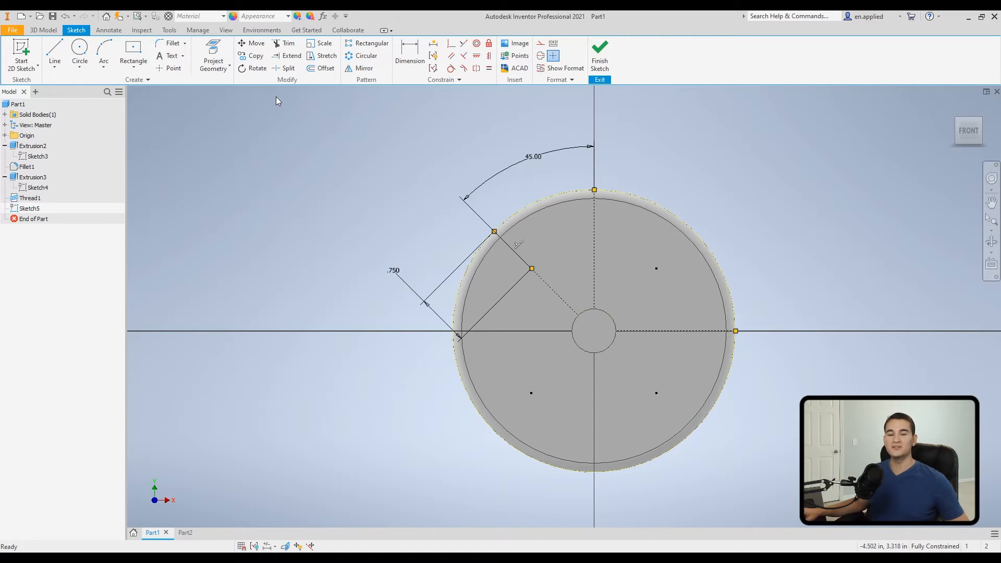
mouse_move(338, 106)
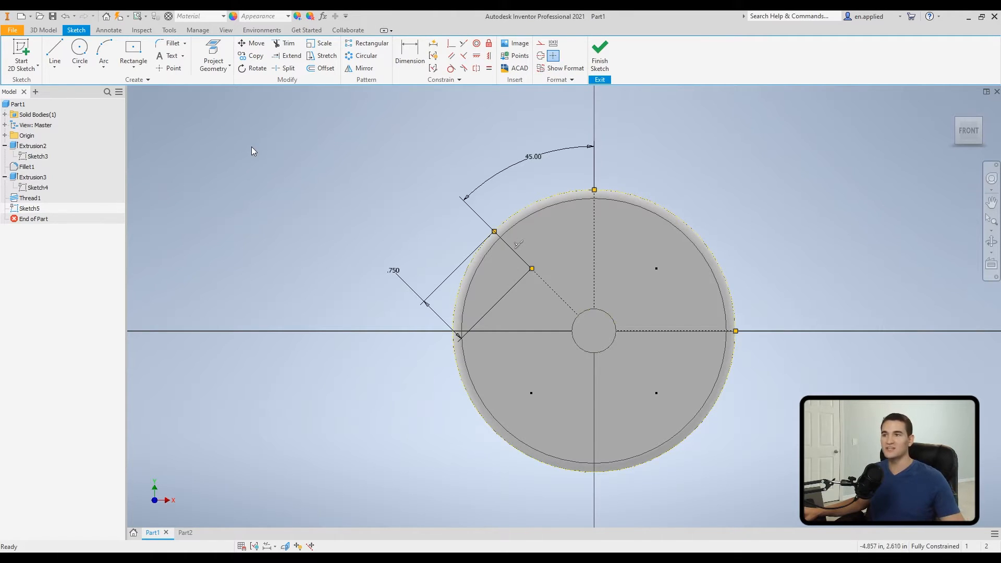
mouse_move(553, 102)
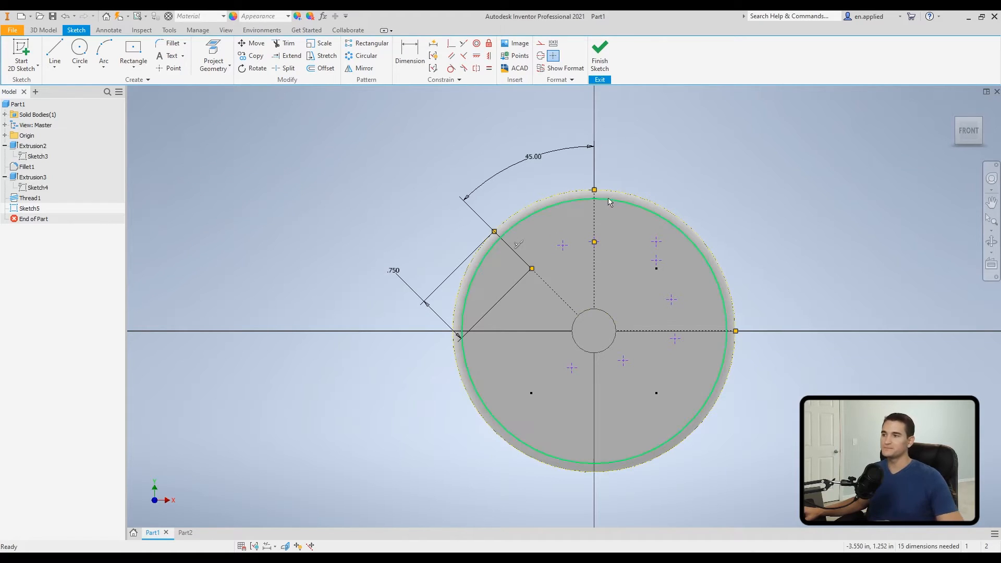
Check the hole preview, cancel it, and add plain sketch points with Center Point off
click(599, 54)
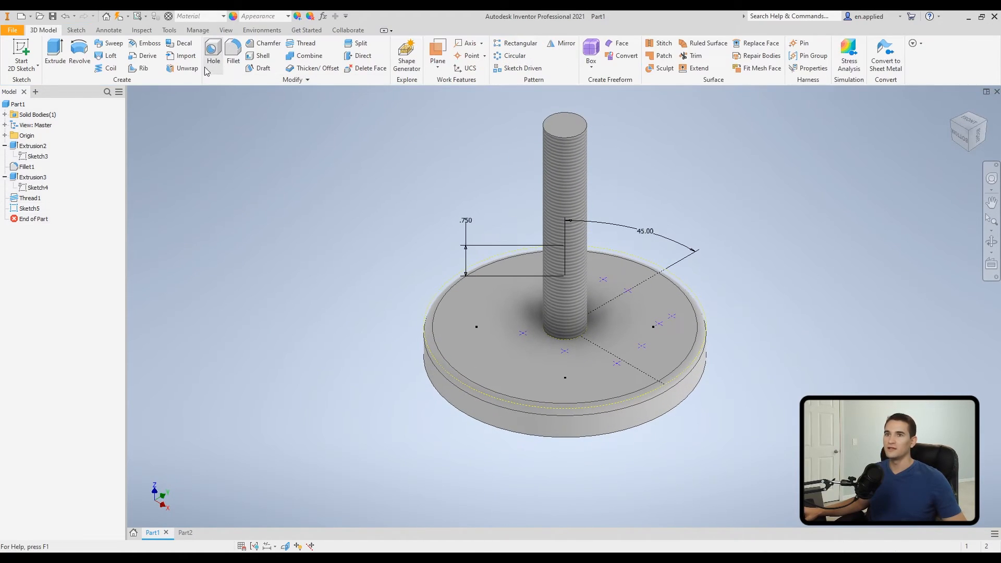
click(212, 55)
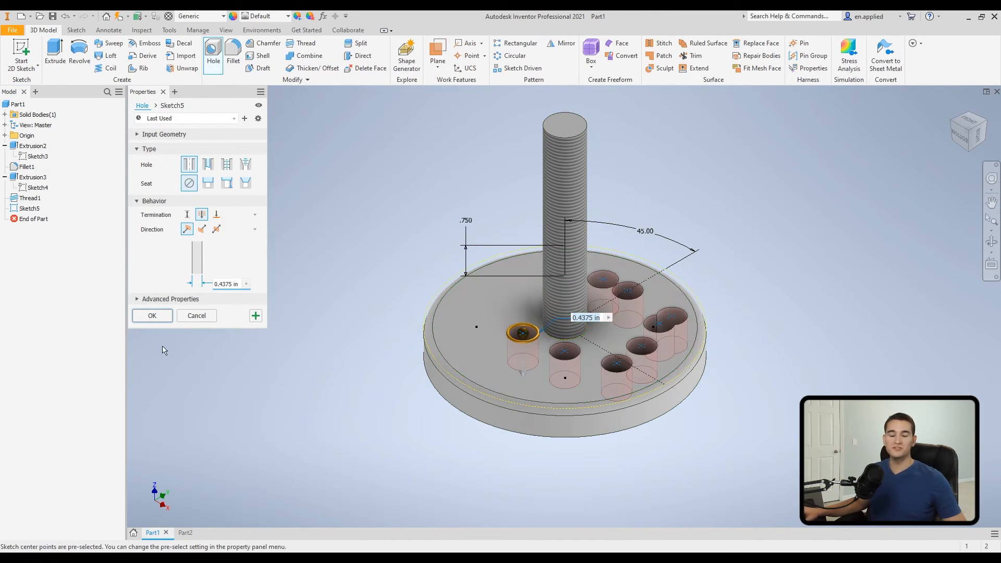
click(196, 315)
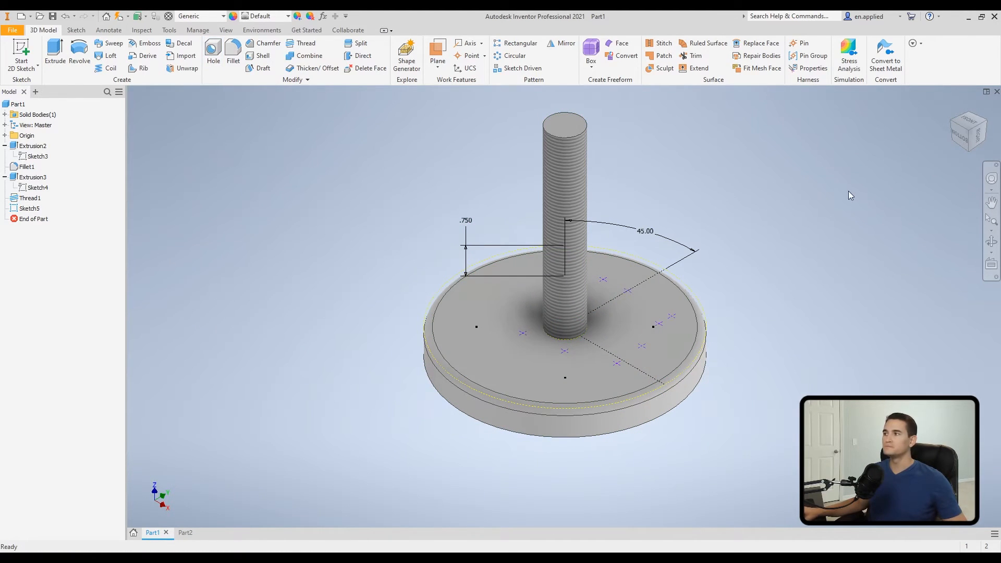
click(29, 208)
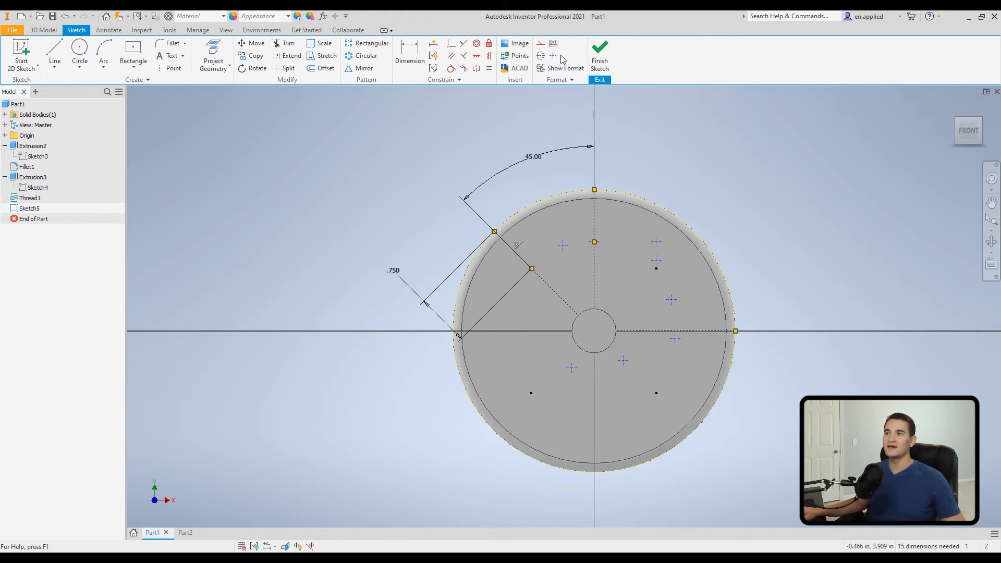
click(173, 69)
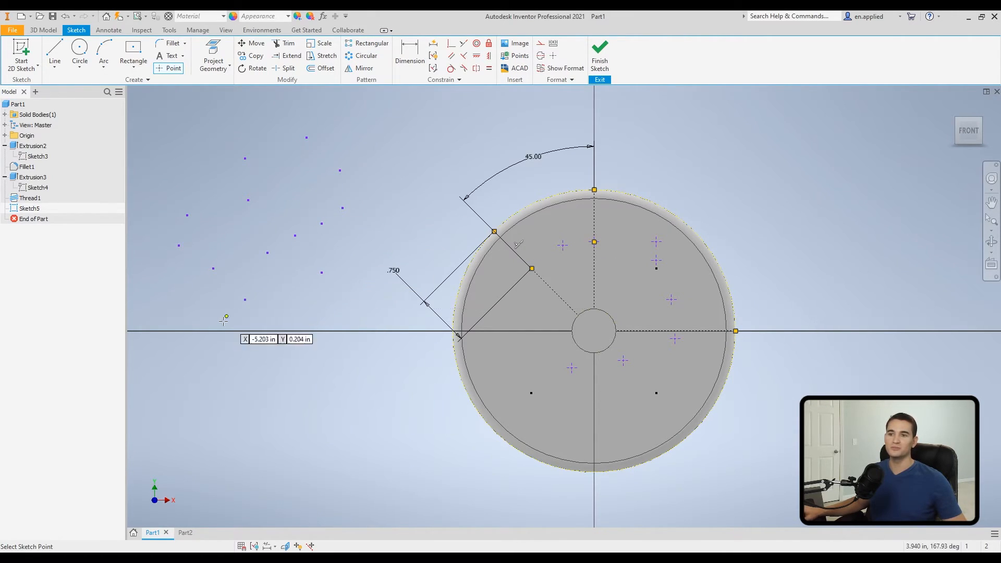
mouse_move(582, 272)
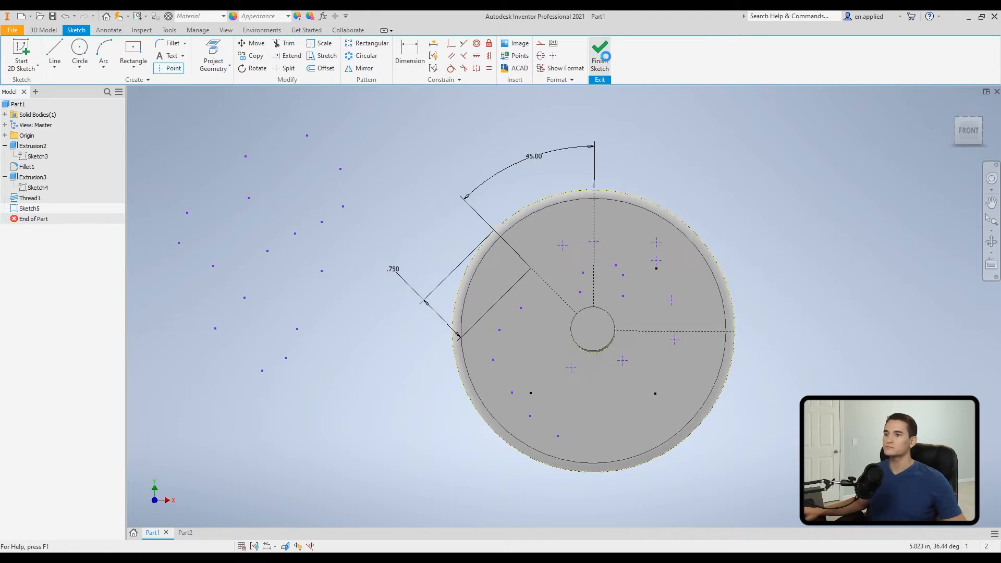
Finish the sketch and rerun Hole to confirm only center points get hole previews, then cancel
click(599, 54)
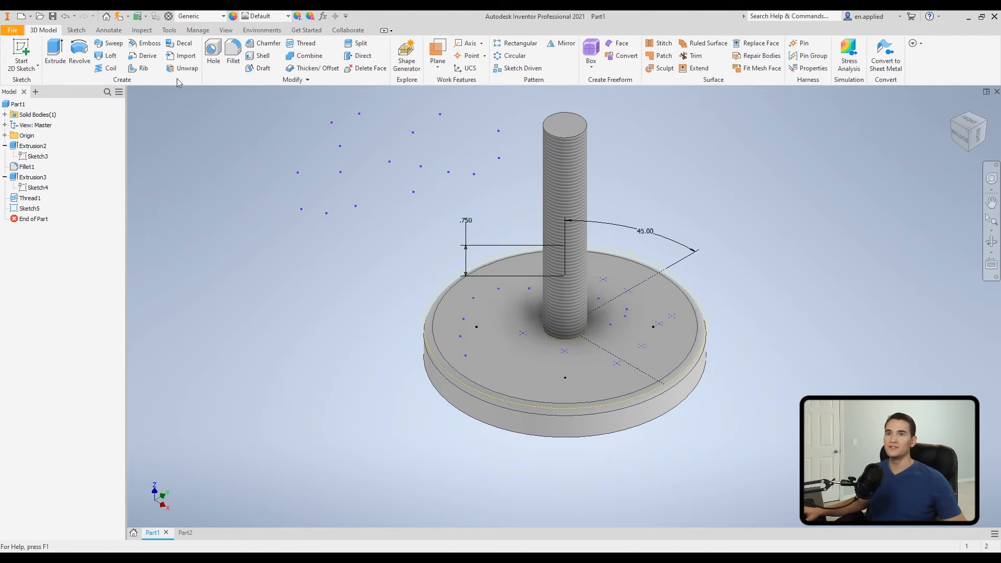
click(213, 55)
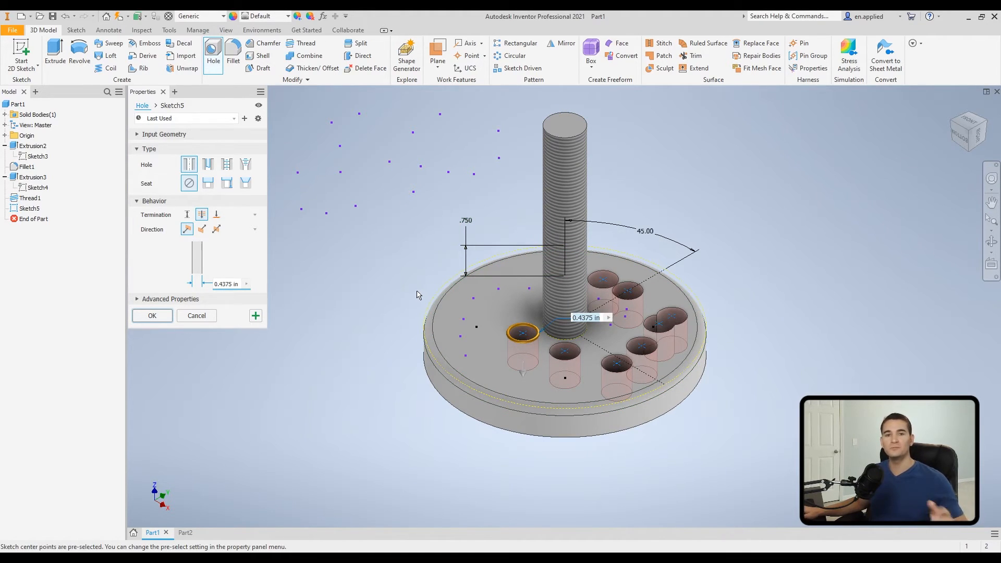
click(178, 533)
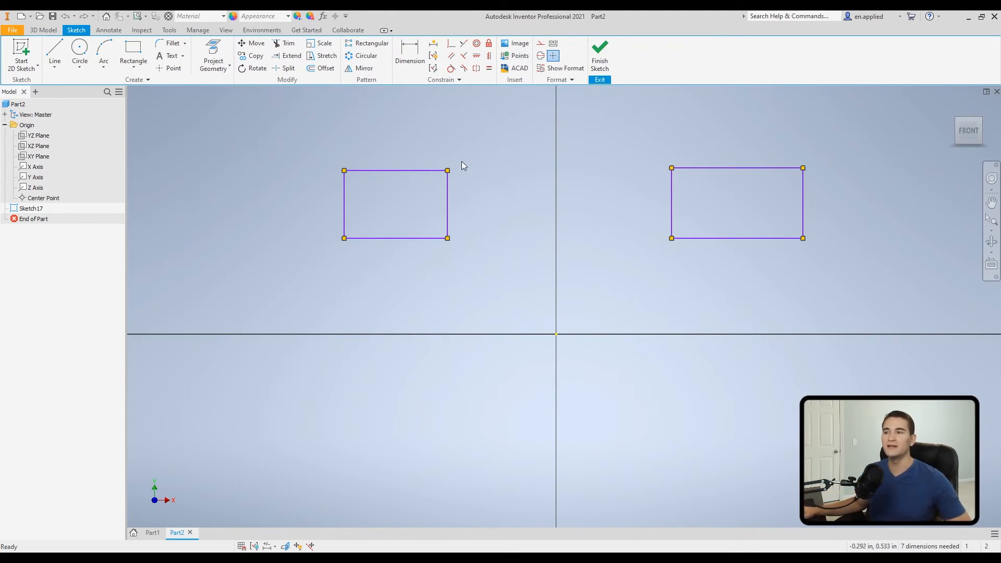
mouse_move(569, 91)
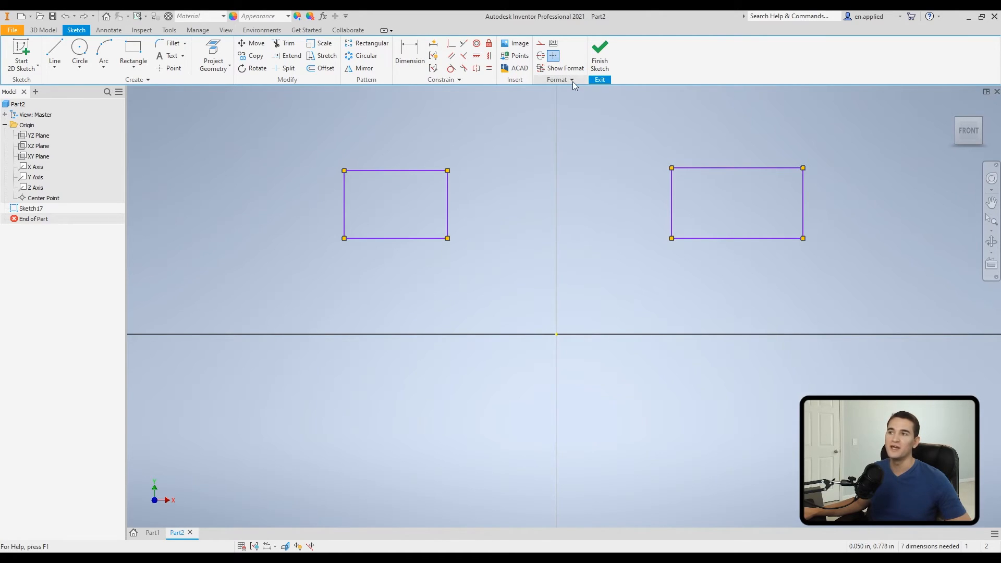
Window-select all four lines of the left rectangle in Sketch17
click(572, 80)
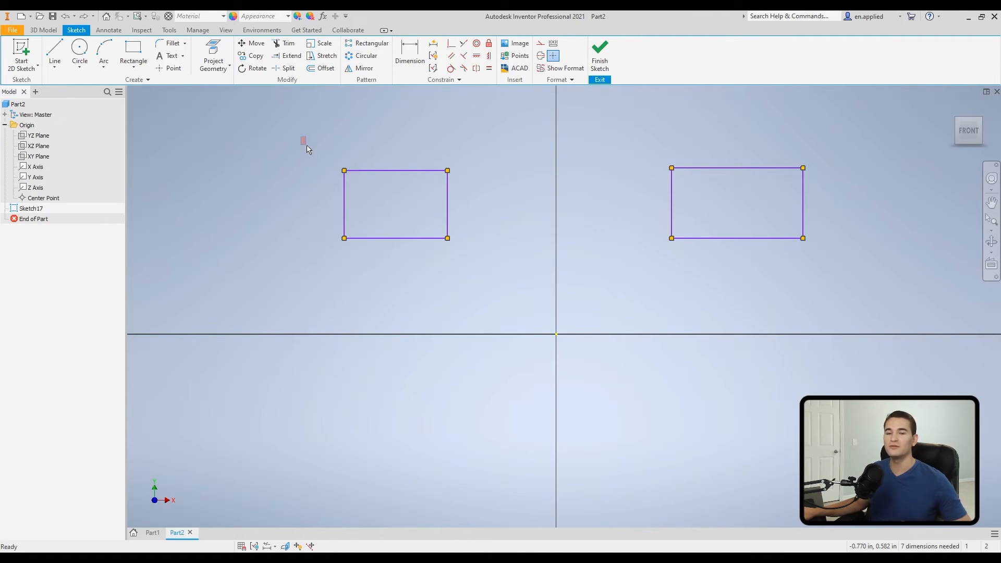
drag(306, 149, 483, 253)
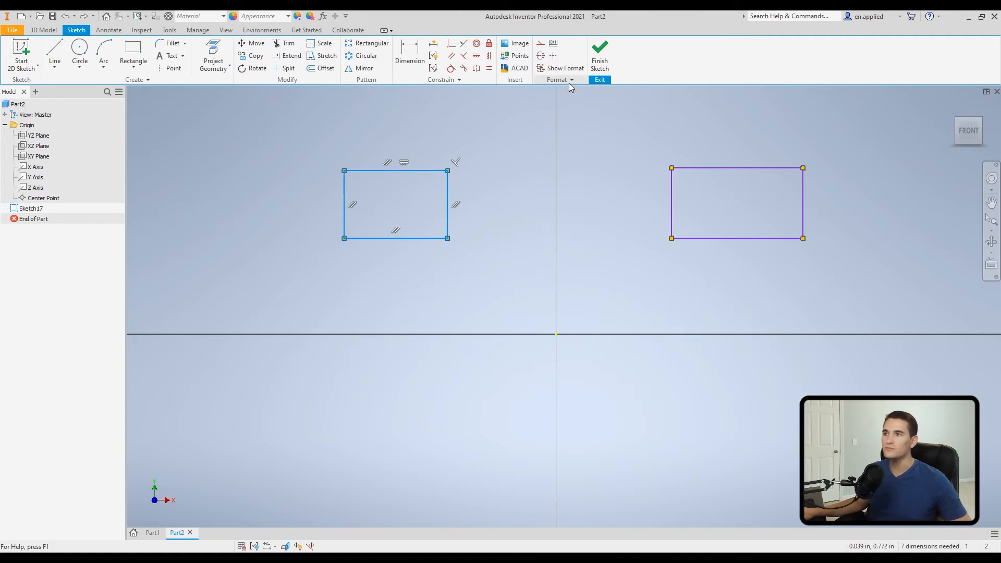
Show the Line Type list for the selected left rectangle
click(572, 92)
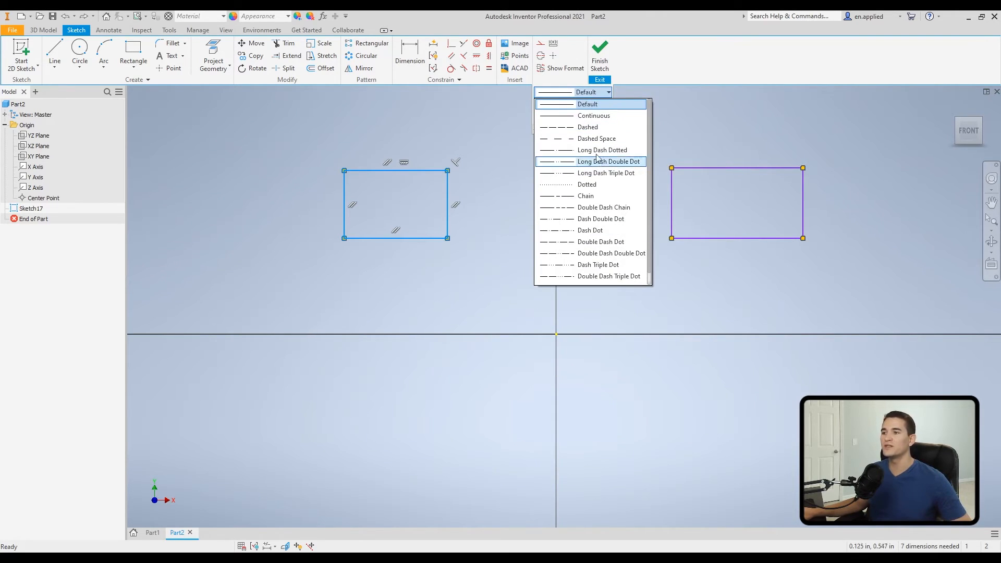
mouse_move(594, 173)
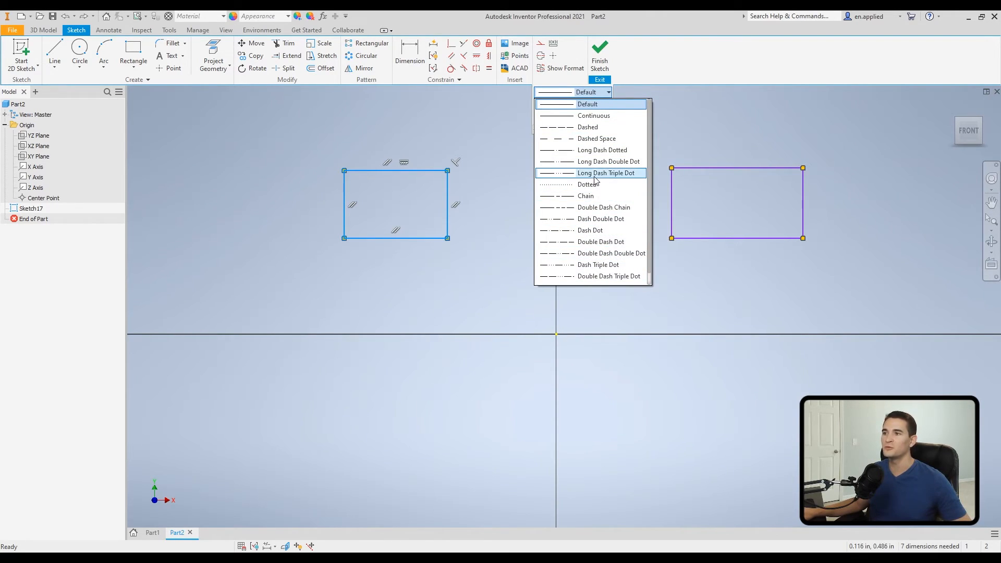
mouse_move(602, 150)
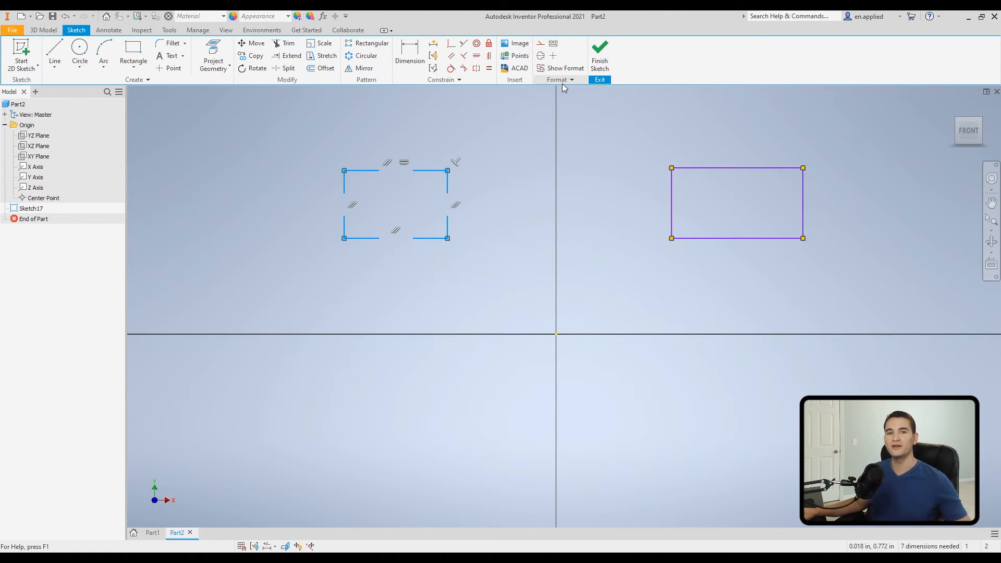
Set the left rectangle's line colour to Yellow and line weight to 0.047 in
click(561, 79)
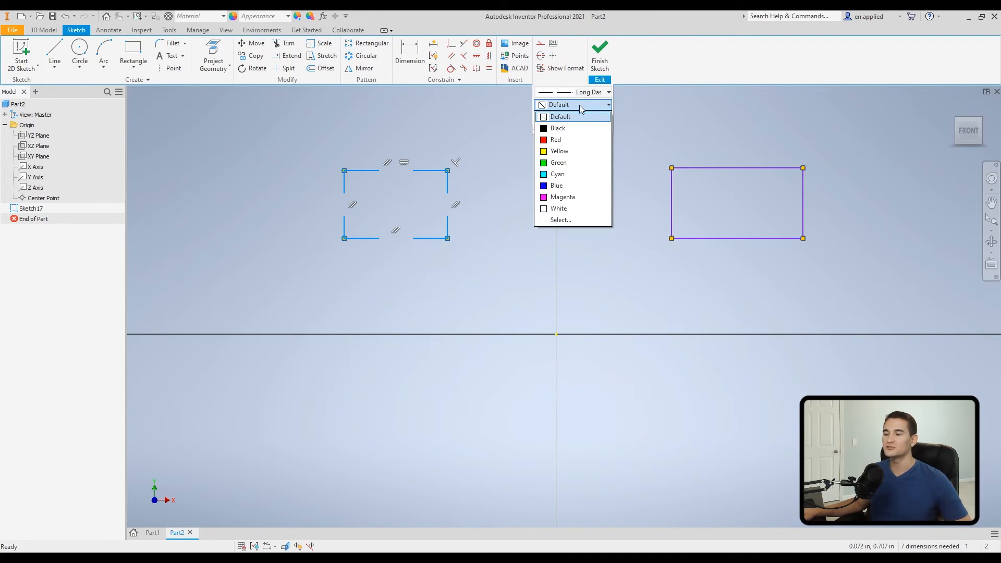
click(558, 150)
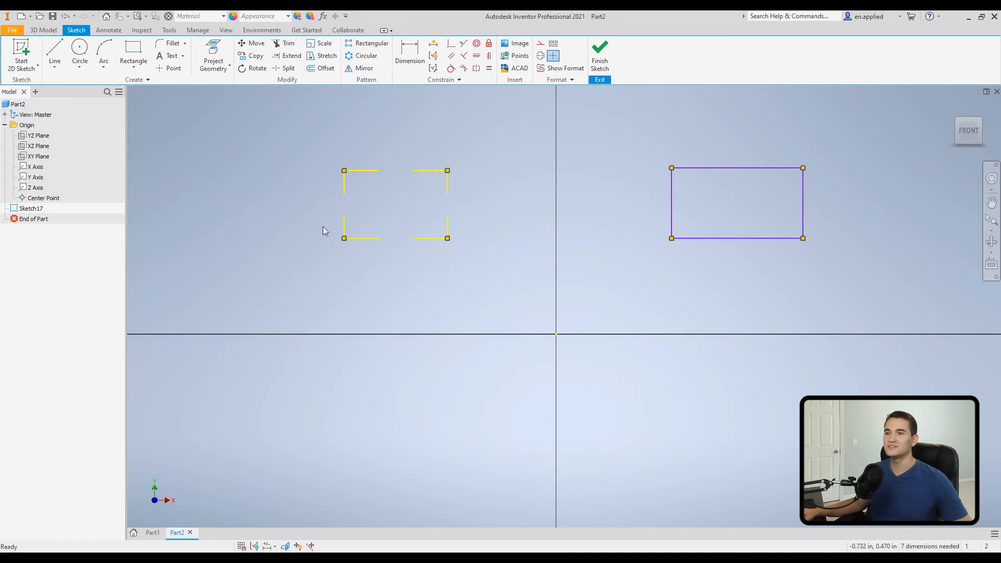
mouse_move(563, 88)
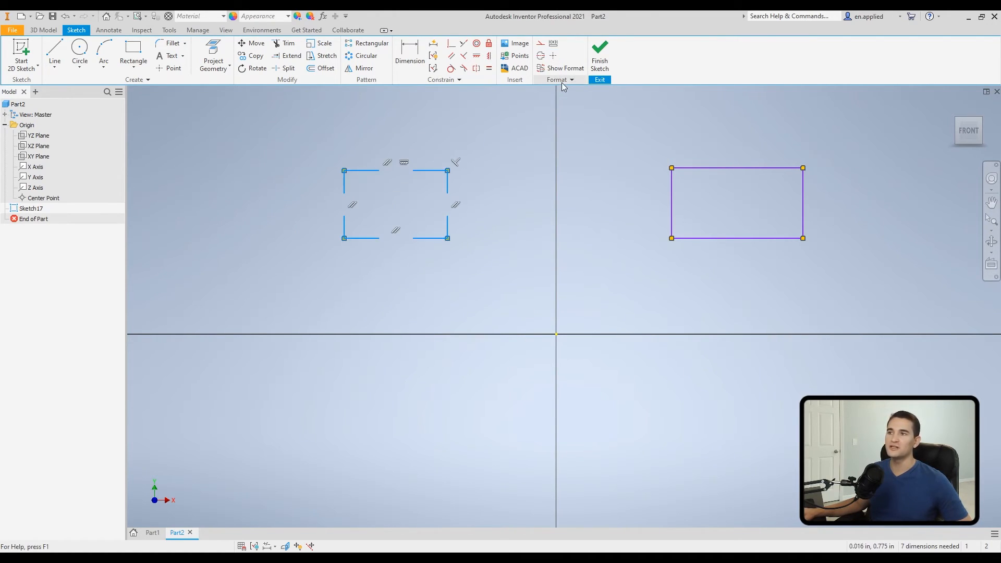
click(561, 80)
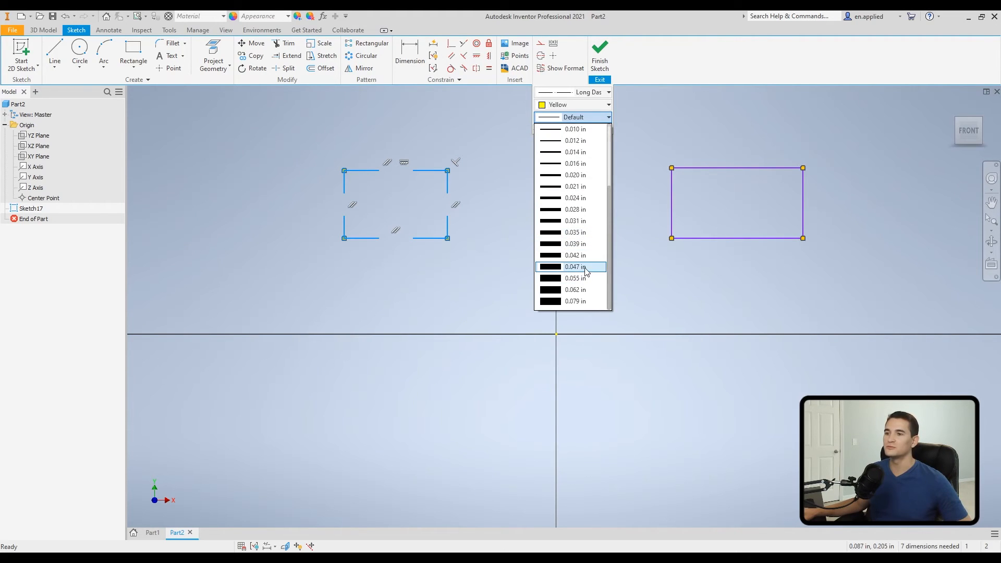
click(576, 266)
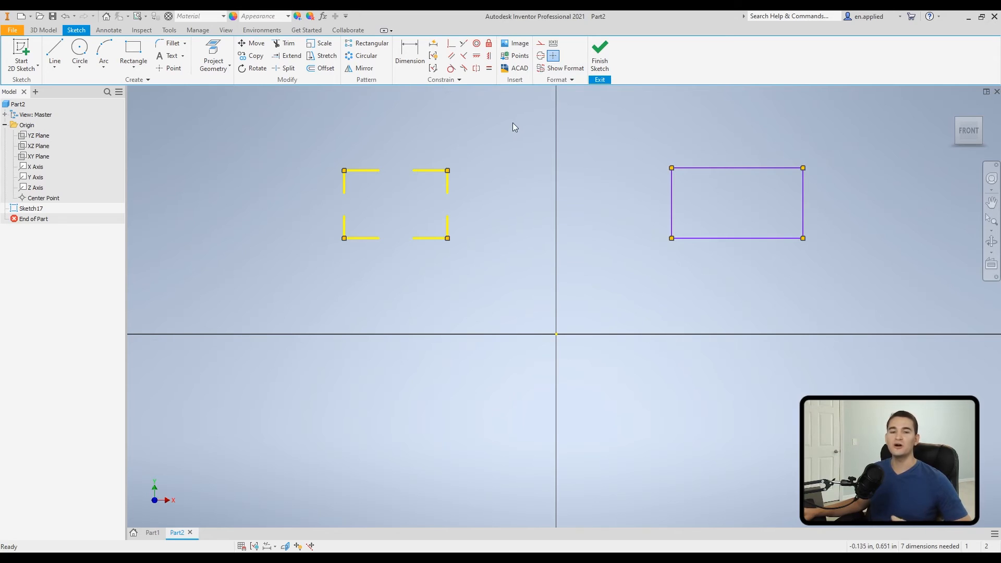
mouse_move(313, 143)
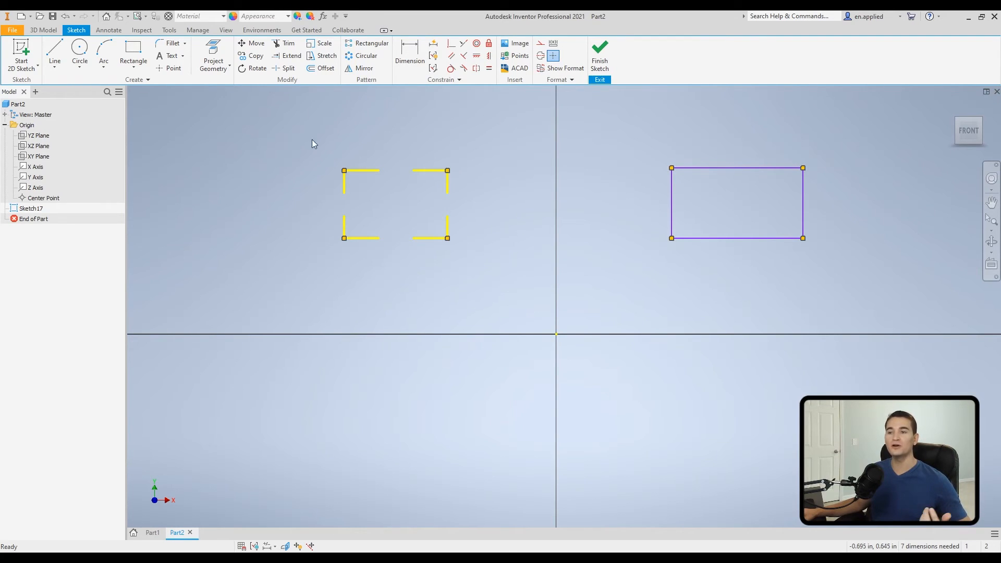
mouse_move(343, 295)
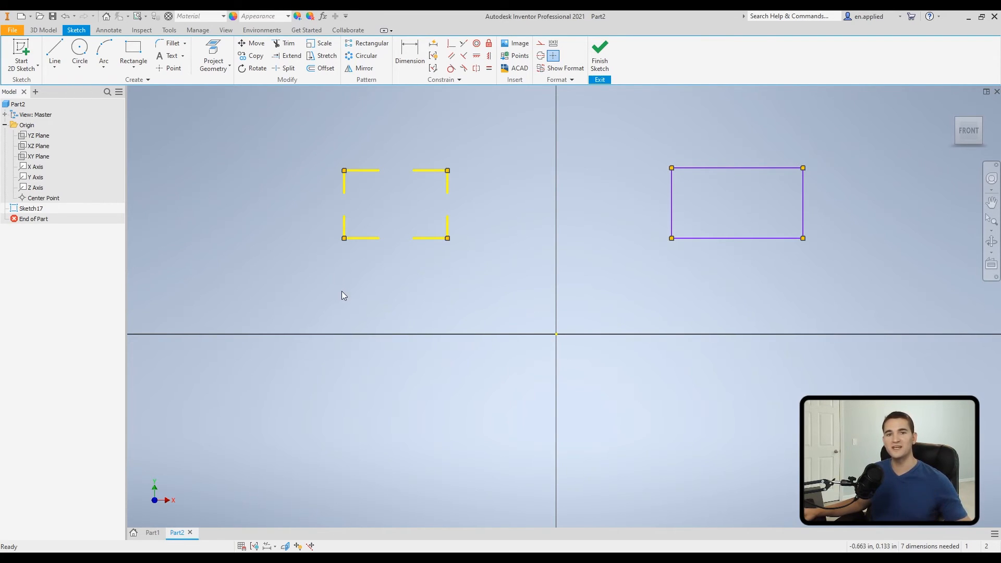
mouse_move(323, 214)
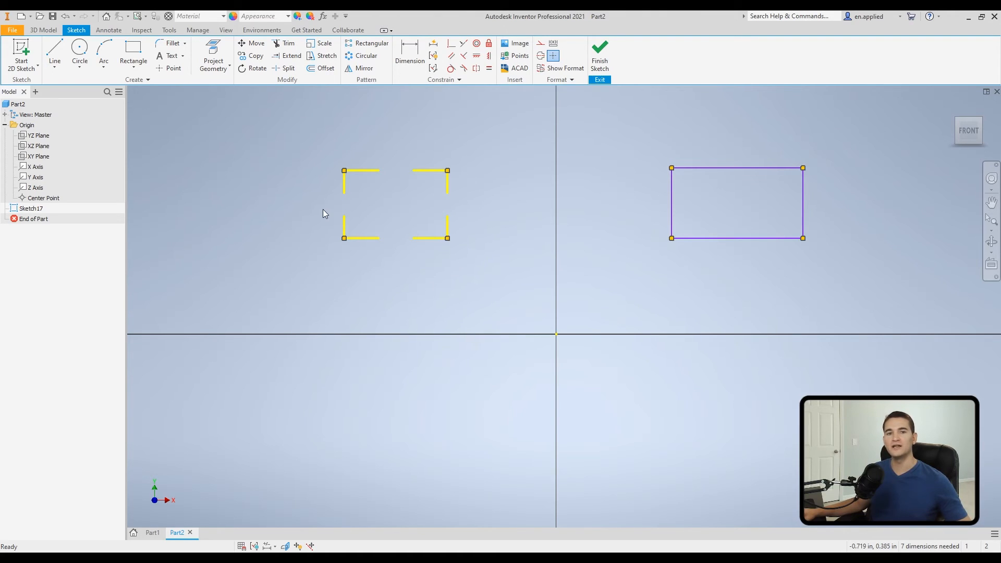
mouse_move(464, 207)
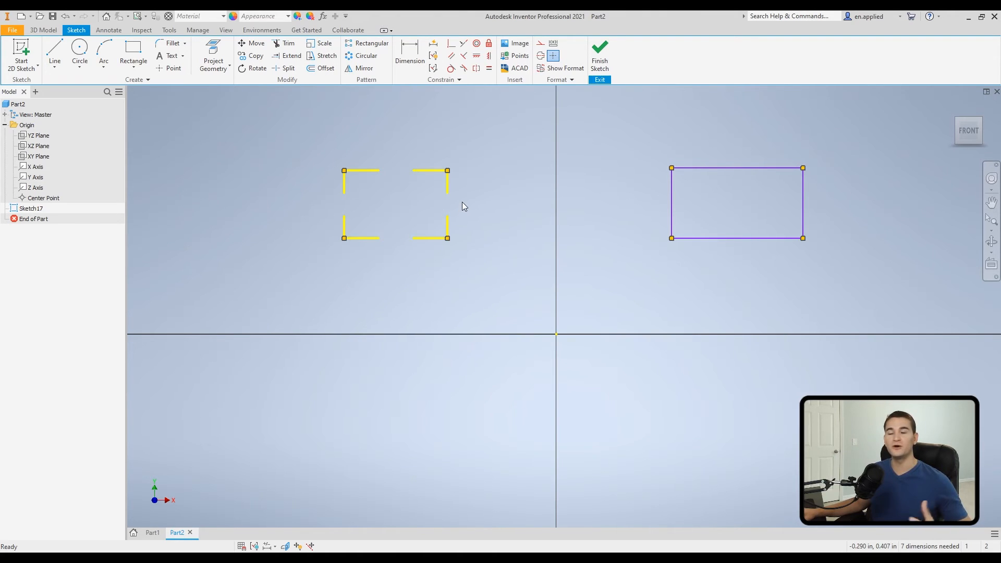
mouse_move(314, 140)
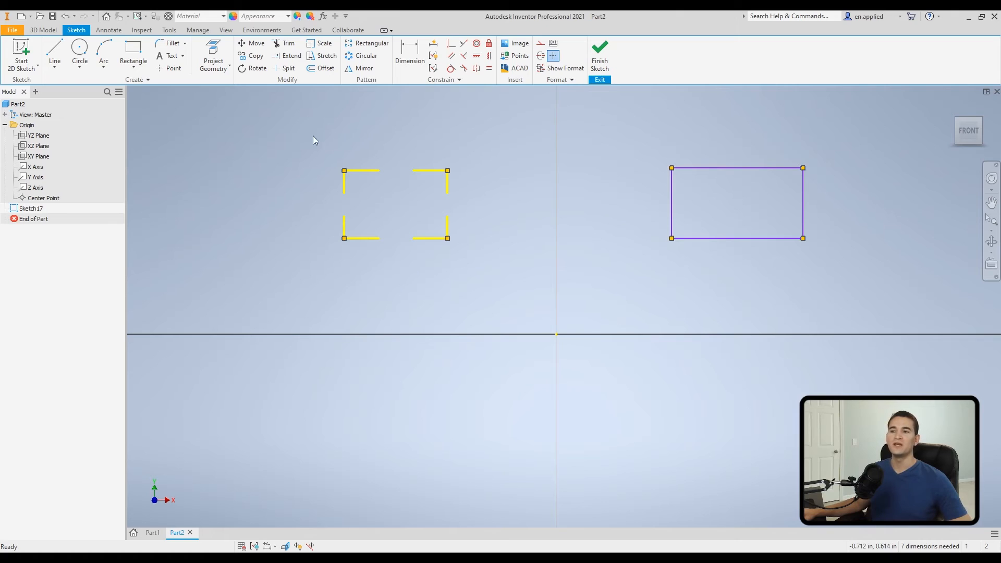
mouse_move(311, 165)
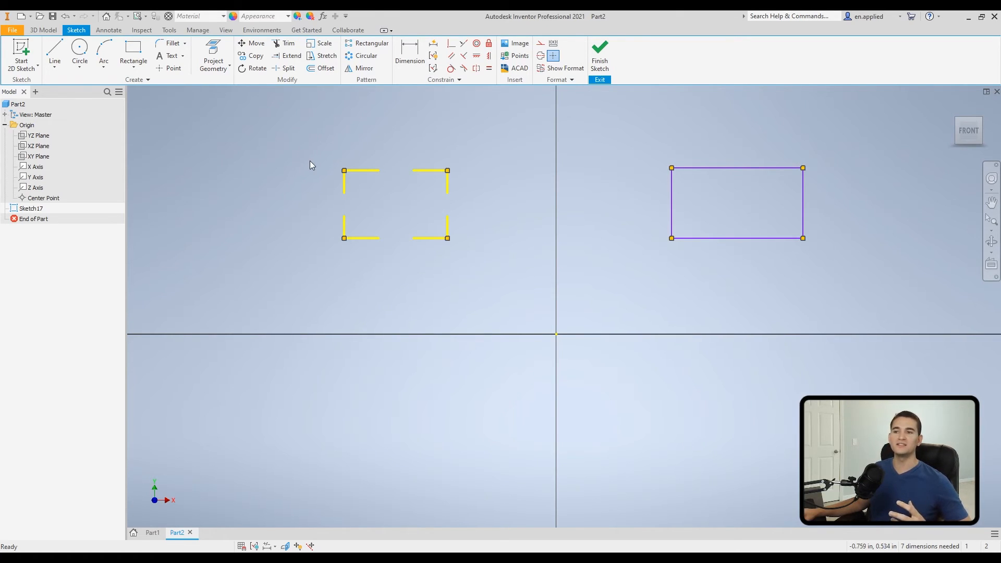
mouse_move(331, 180)
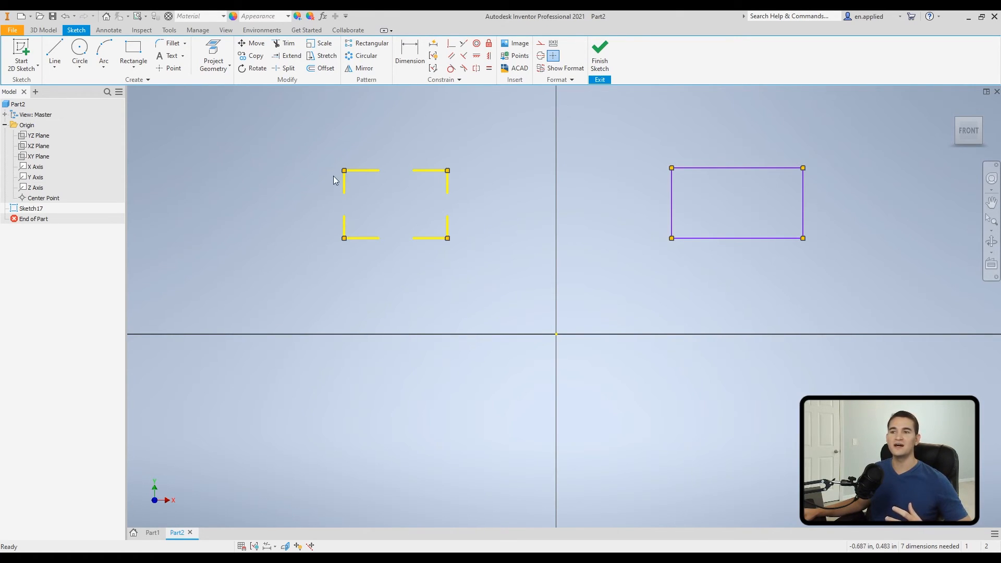
mouse_move(328, 172)
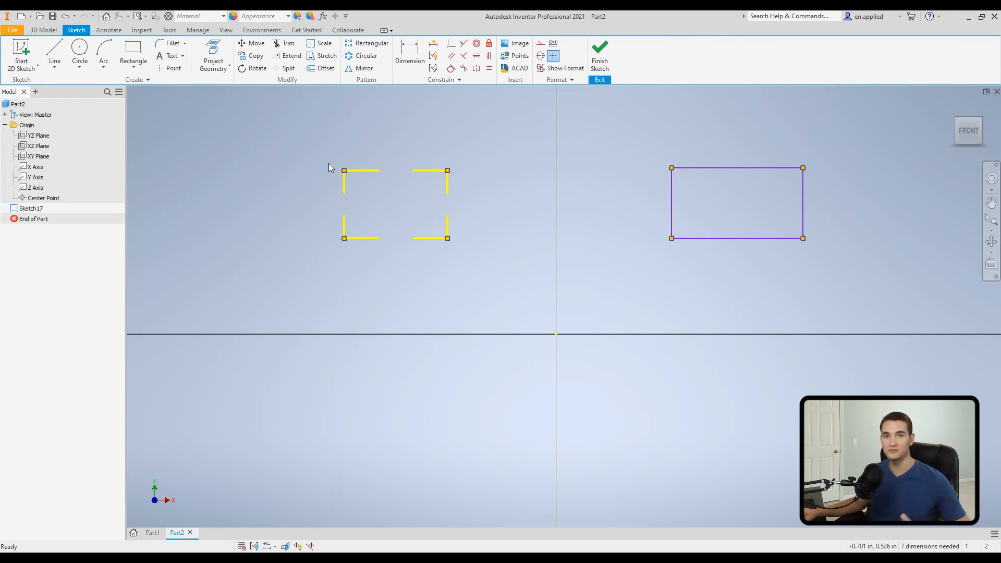
mouse_move(528, 124)
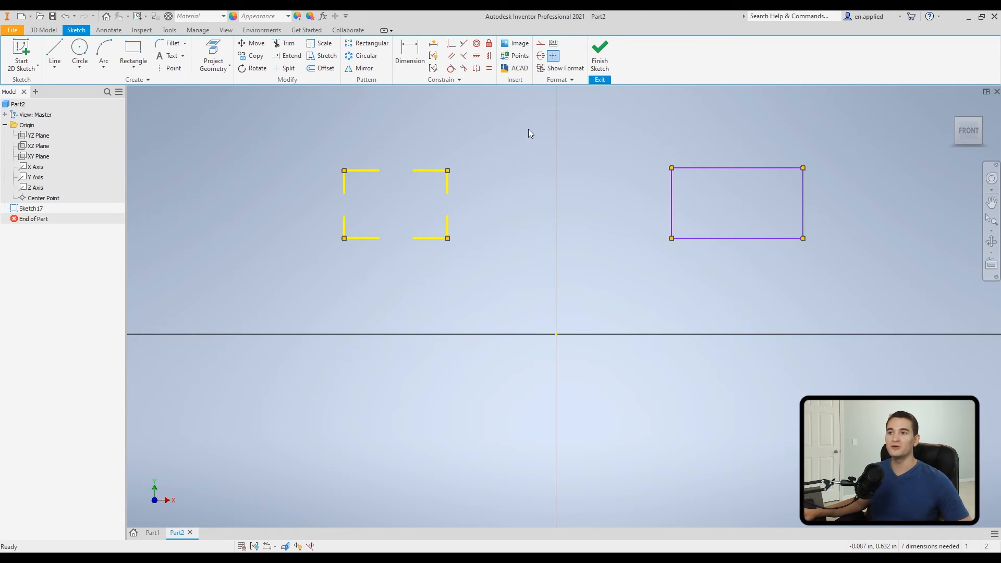
mouse_move(539, 132)
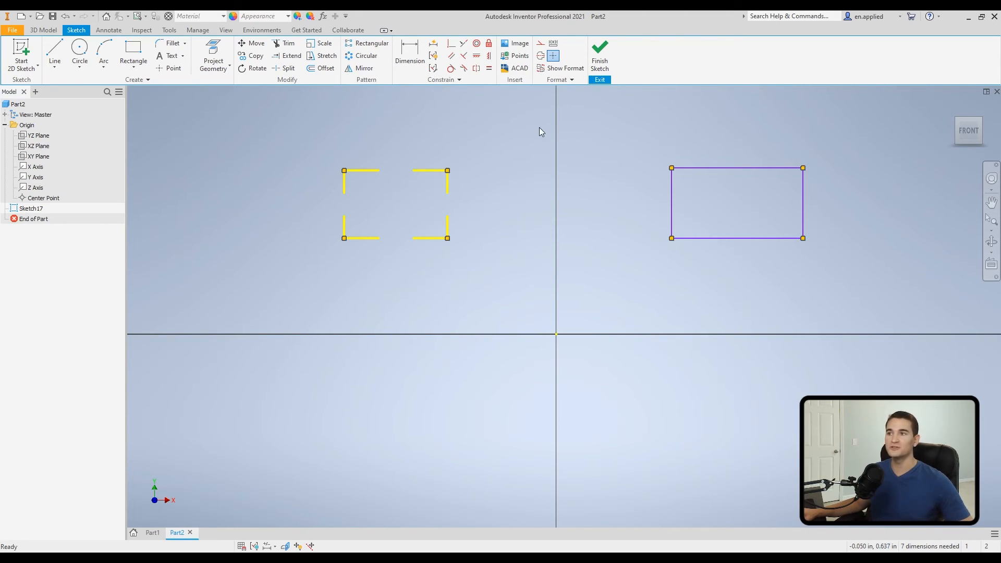
mouse_move(563, 69)
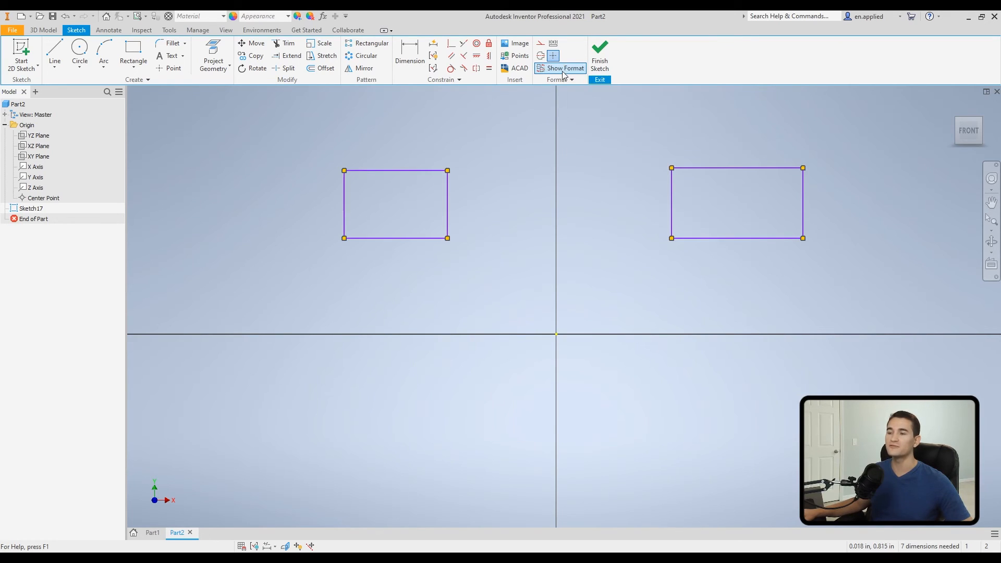
mouse_move(337, 210)
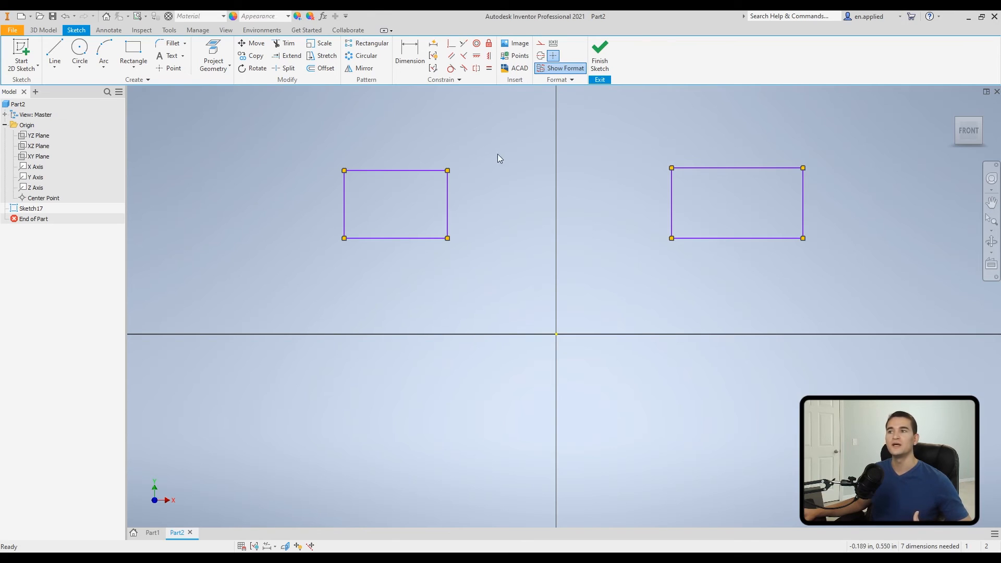
click(564, 69)
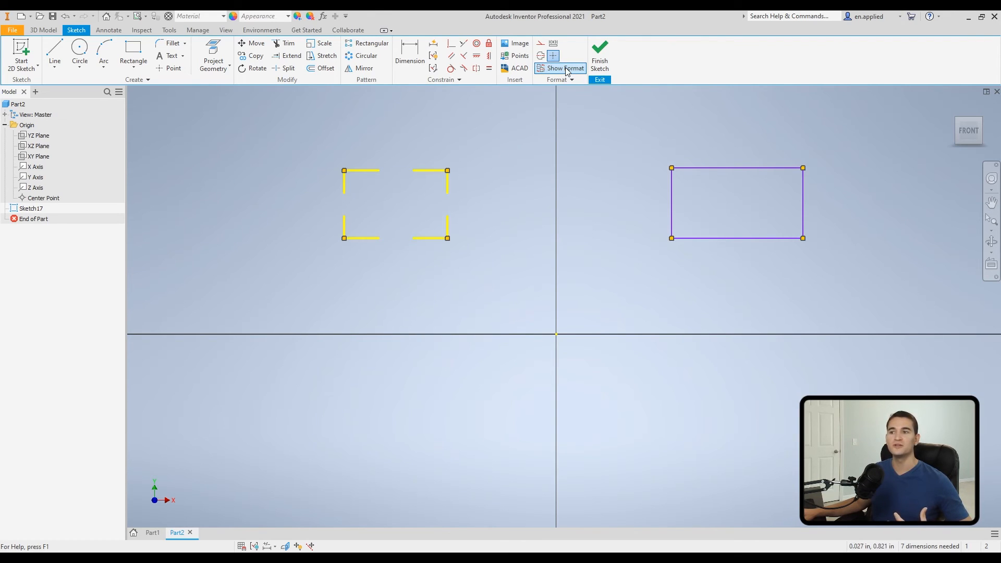
click(564, 68)
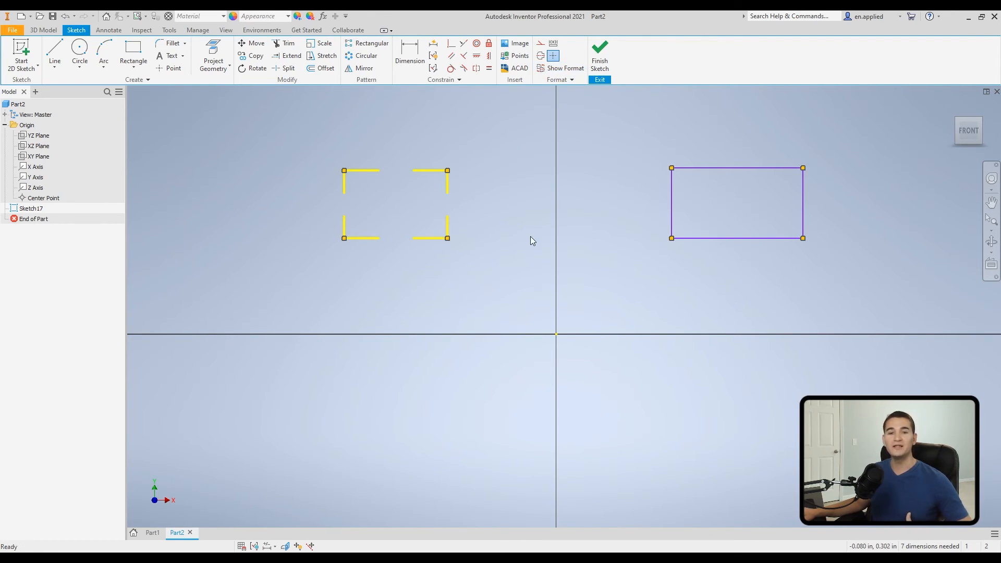
mouse_move(520, 234)
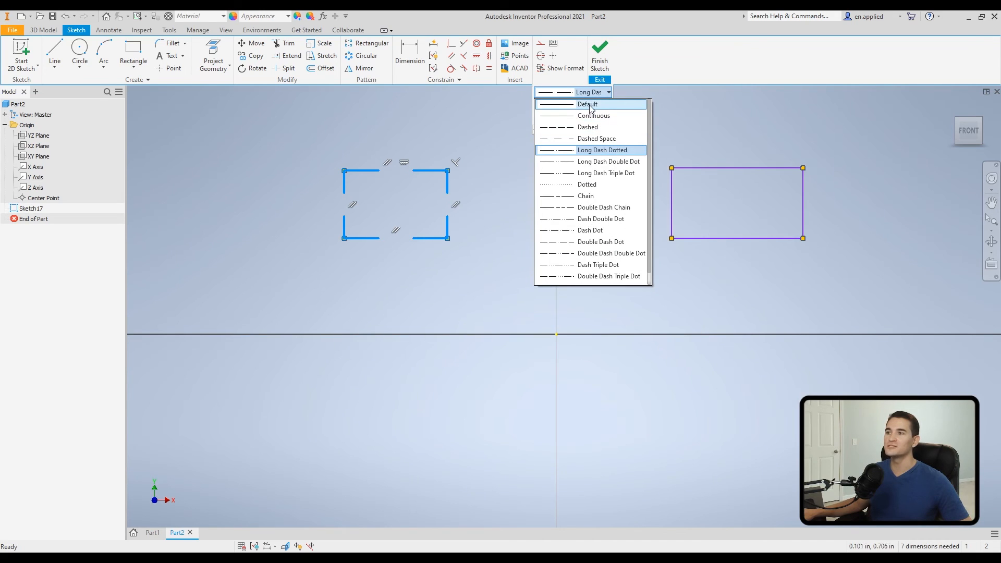
Return the left rectangle's line type, colour and line weight each to Default
click(588, 104)
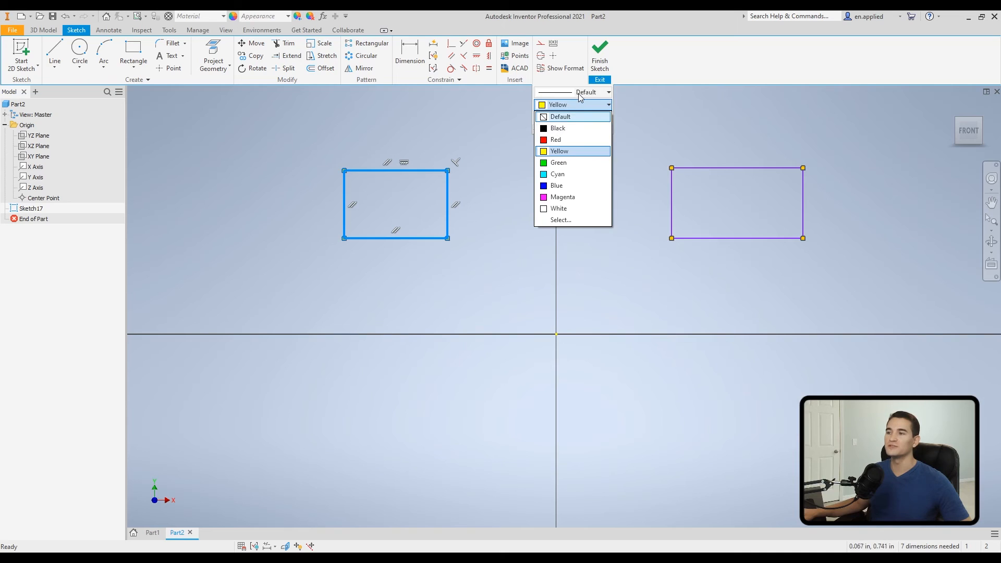
click(560, 116)
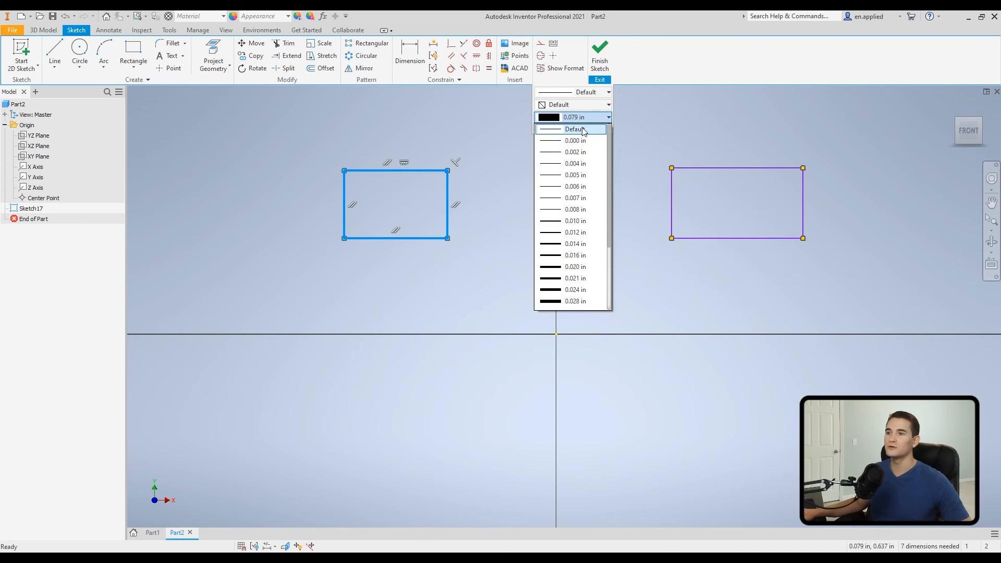
click(573, 130)
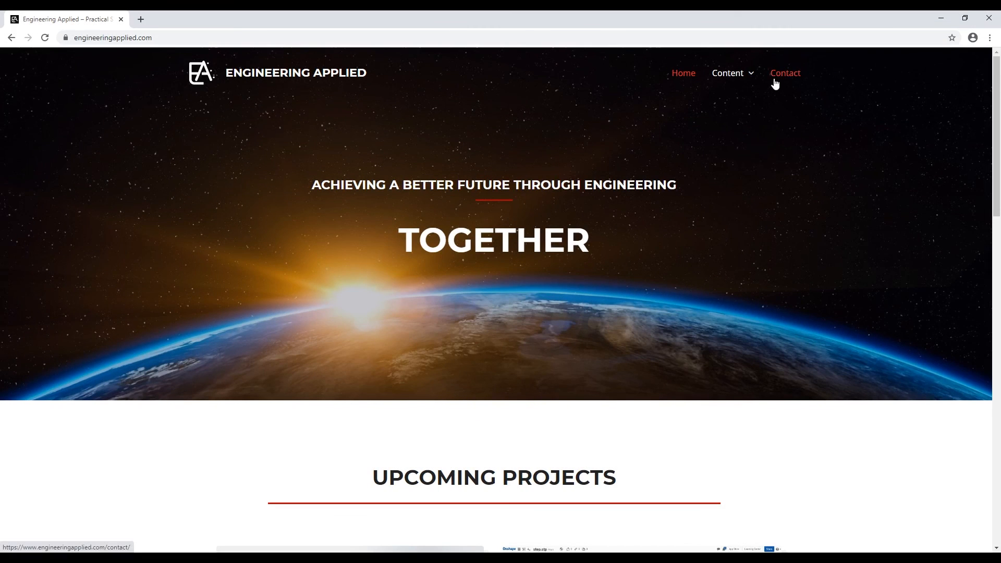
Go to the Contact Us page of the Engineering Applied site showing its message form
click(784, 73)
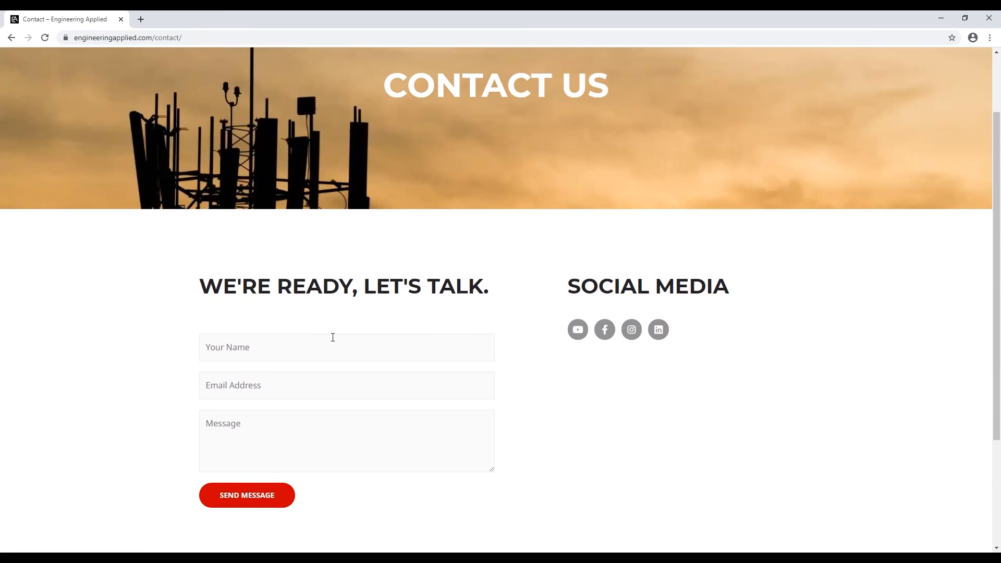